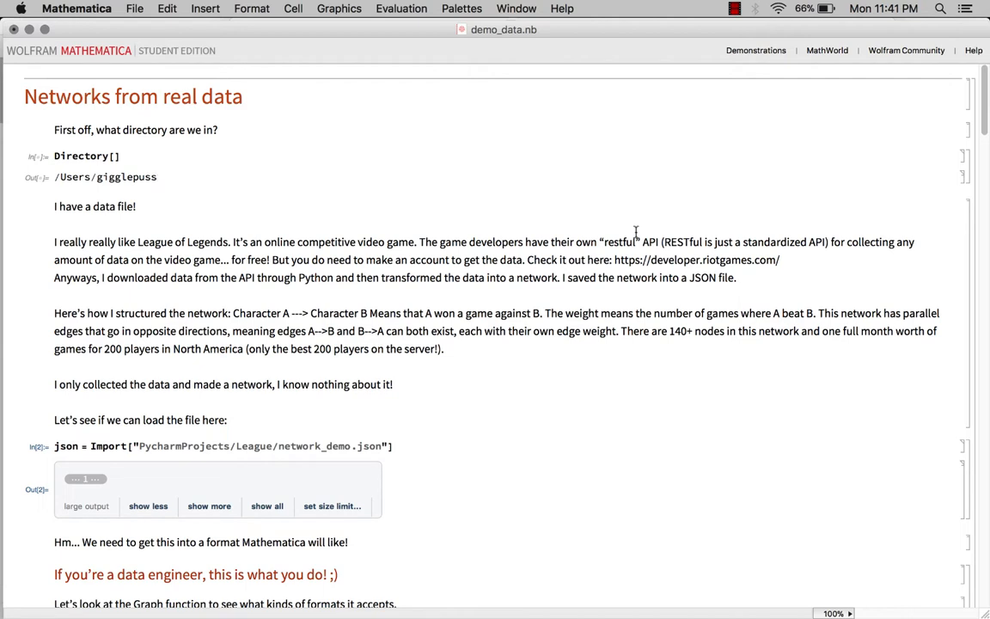
Bring the League of Legends client to the front at its sign-in screen.
{"action": "left_click", "coordinate": [156, 177]}
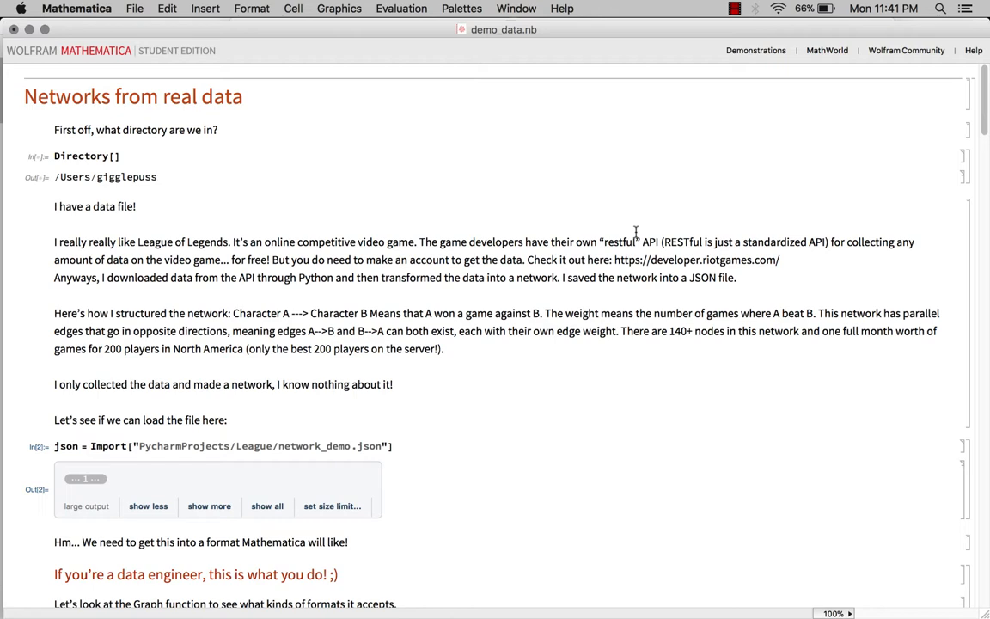
{"action": "left_click", "coordinate": [157, 177]}
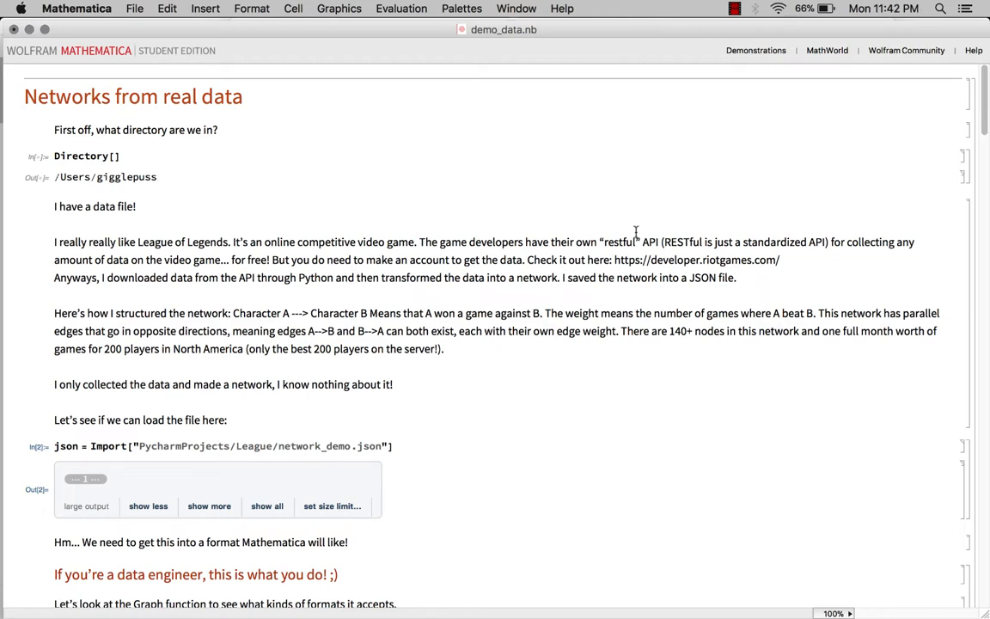
{"action": "mouse_move", "coordinate": [683, 563]}
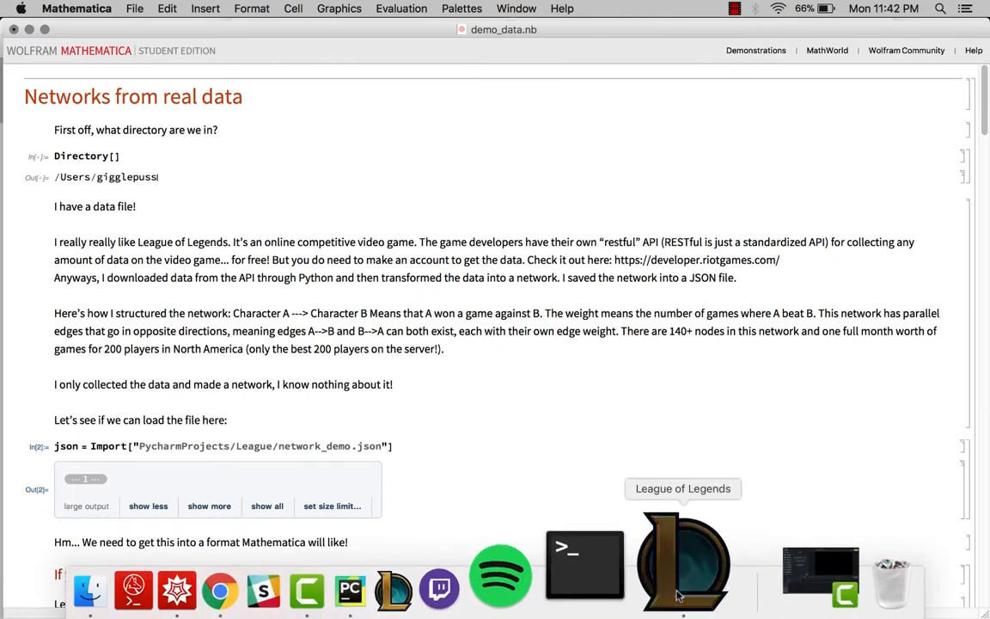
{"action": "left_click", "coordinate": [683, 562]}
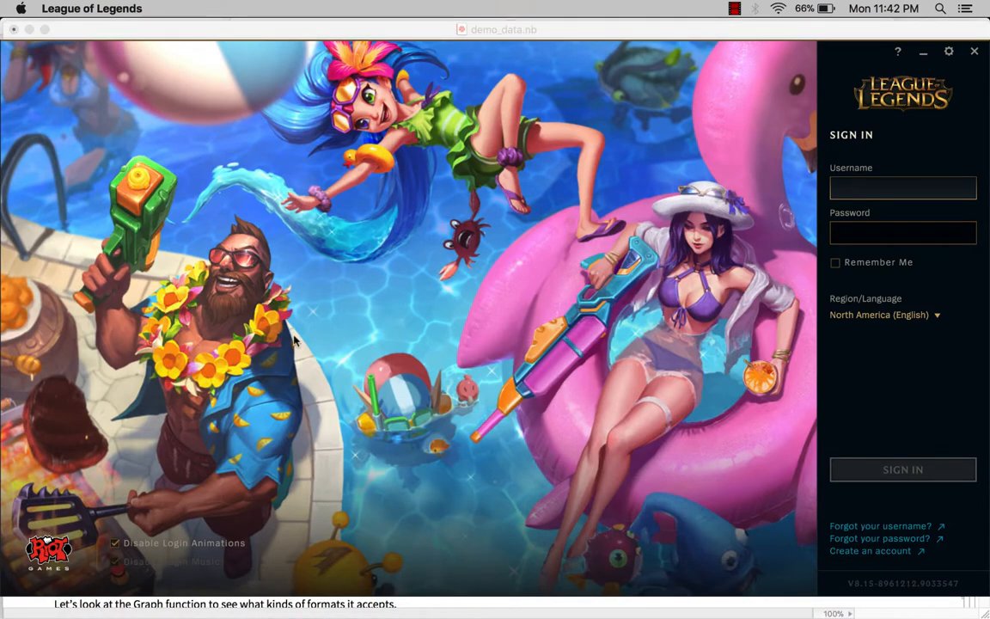
{"action": "mouse_move", "coordinate": [526, 322]}
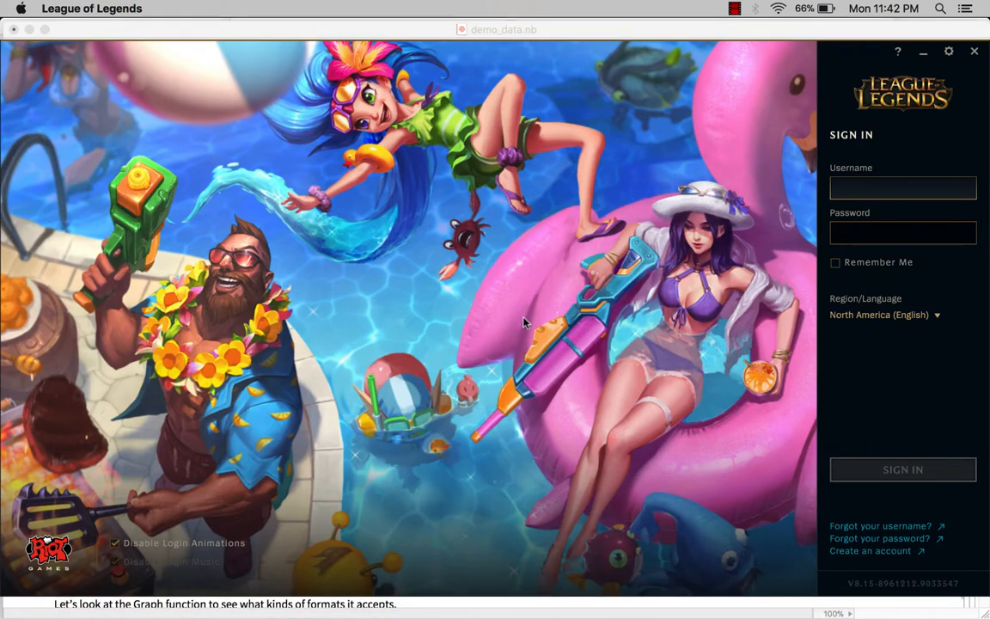
{"action": "mouse_move", "coordinate": [490, 350]}
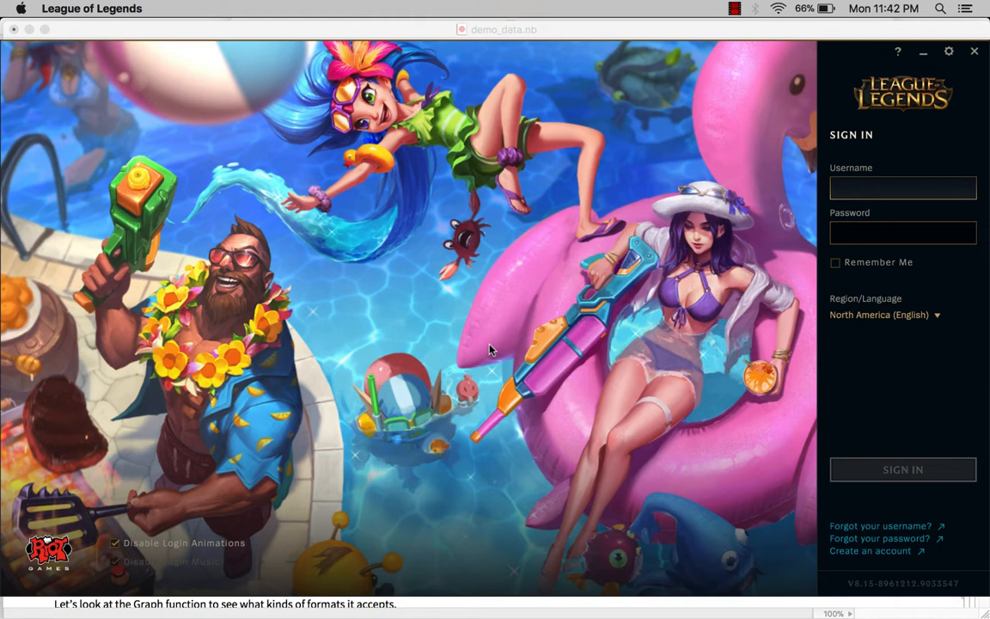
{"action": "mouse_move", "coordinate": [505, 264]}
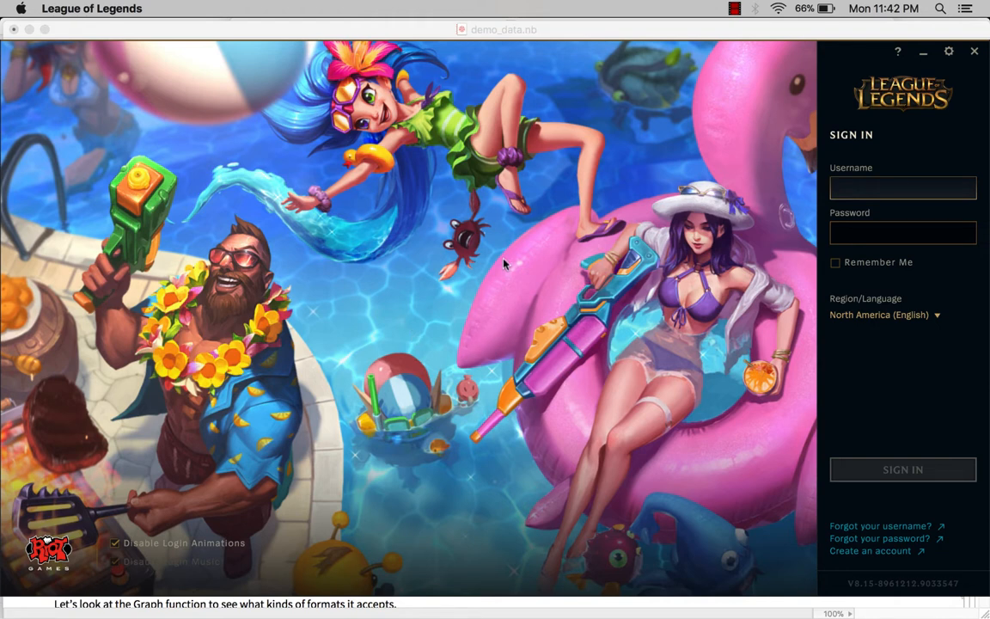
{"action": "mouse_move", "coordinate": [462, 258]}
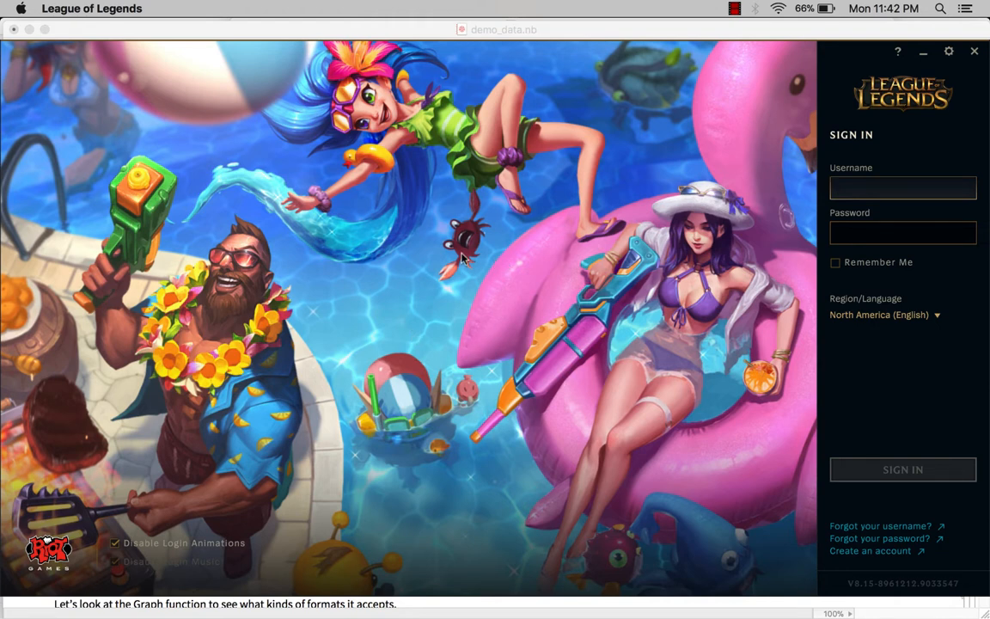
{"action": "mouse_move", "coordinate": [480, 240]}
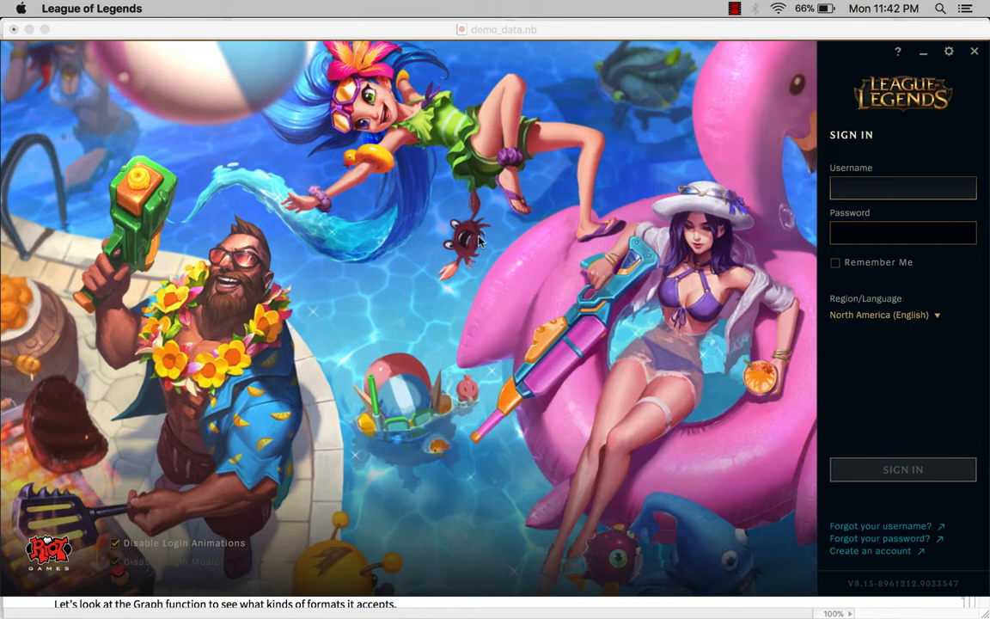
{"action": "mouse_move", "coordinate": [569, 148]}
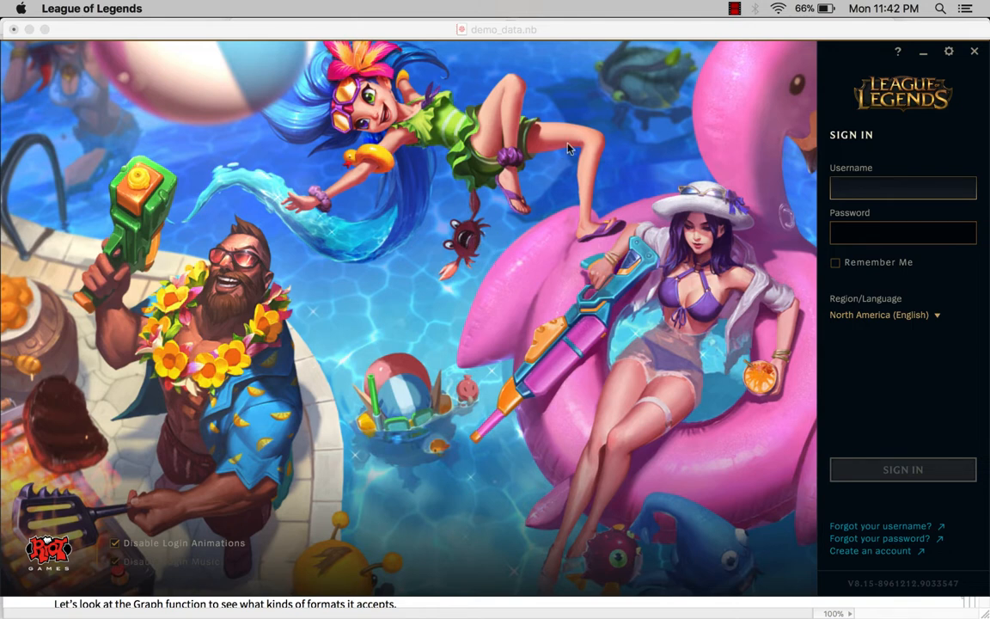
{"action": "mouse_move", "coordinate": [573, 144]}
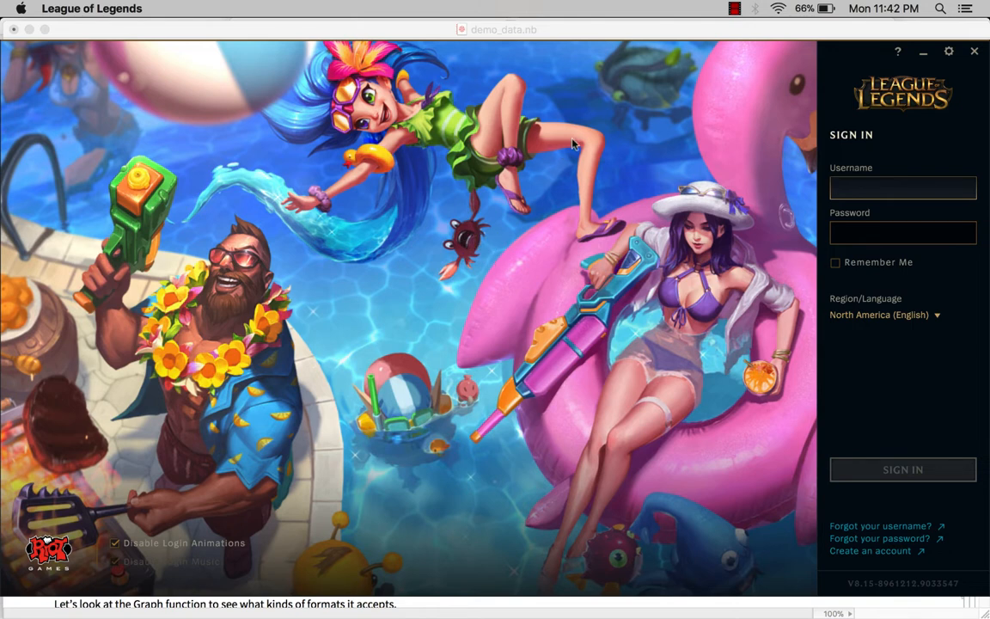
{"action": "mouse_move", "coordinate": [491, 391]}
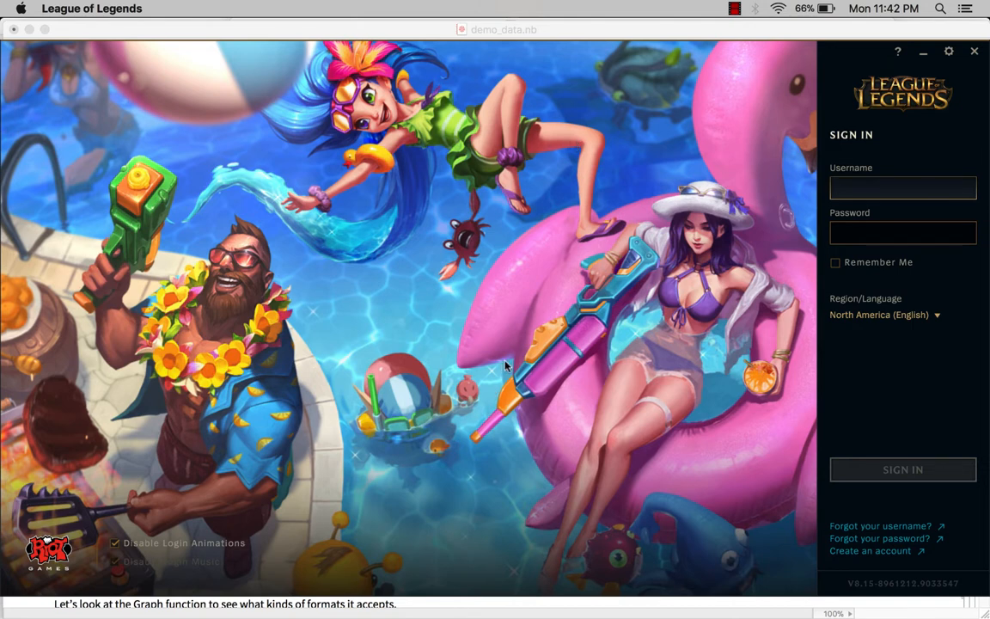
{"action": "mouse_move", "coordinate": [511, 368]}
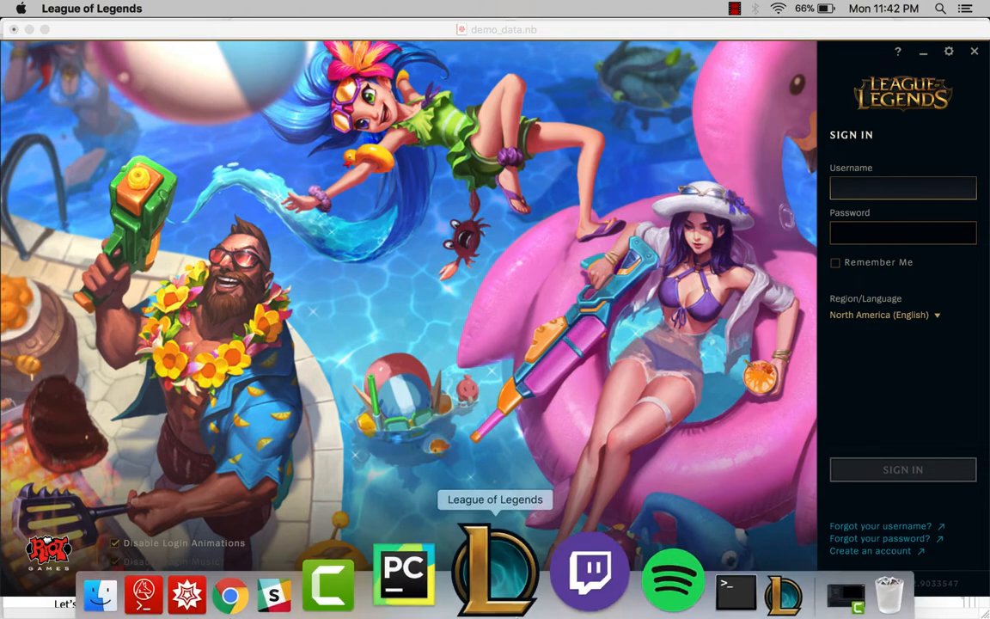
{"action": "mouse_move", "coordinate": [327, 562]}
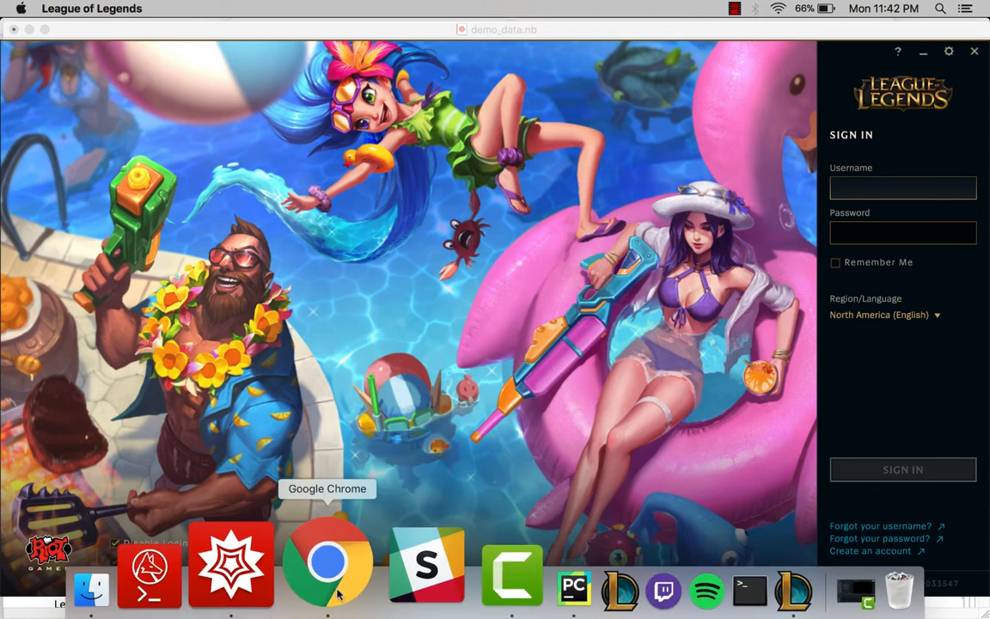
Review get_data.py and its placeholder API token, then switch to 811_812_networks.py.
{"action": "left_click", "coordinate": [461, 567]}
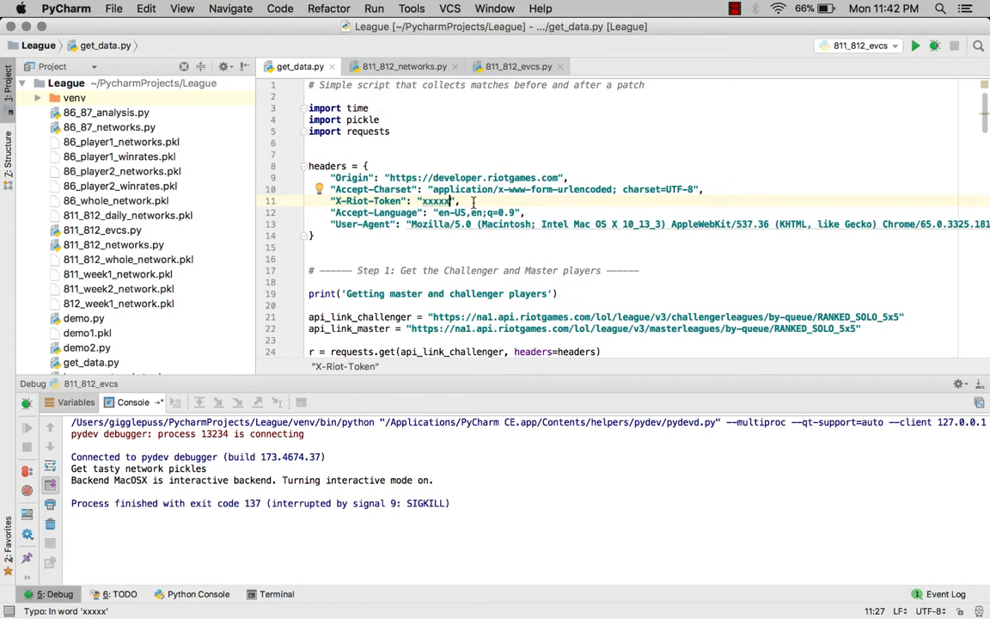
{"action": "mouse_move", "coordinate": [507, 212]}
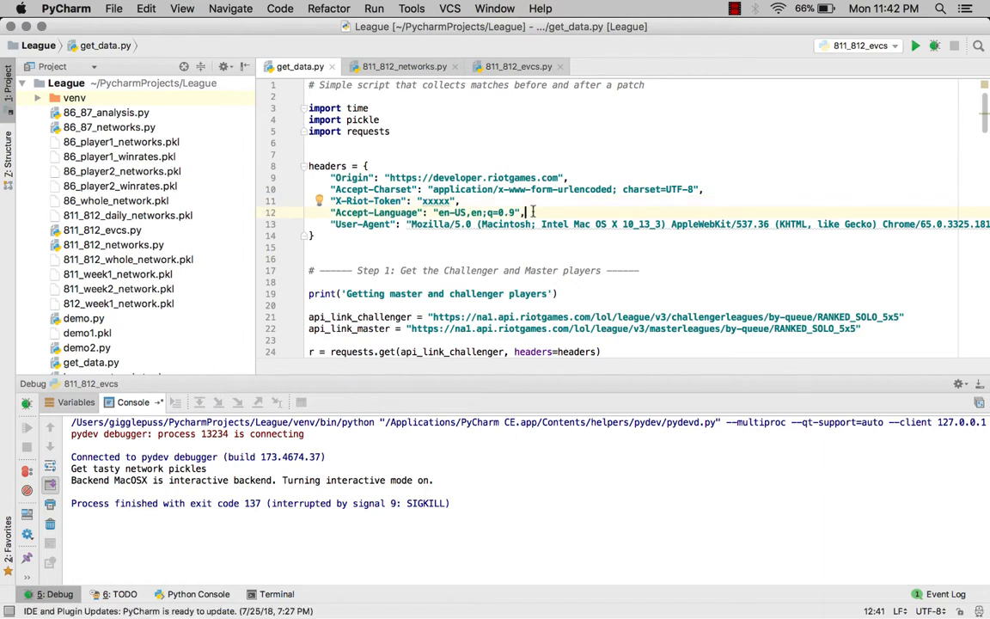
{"action": "double_click", "coordinate": [434, 201]}
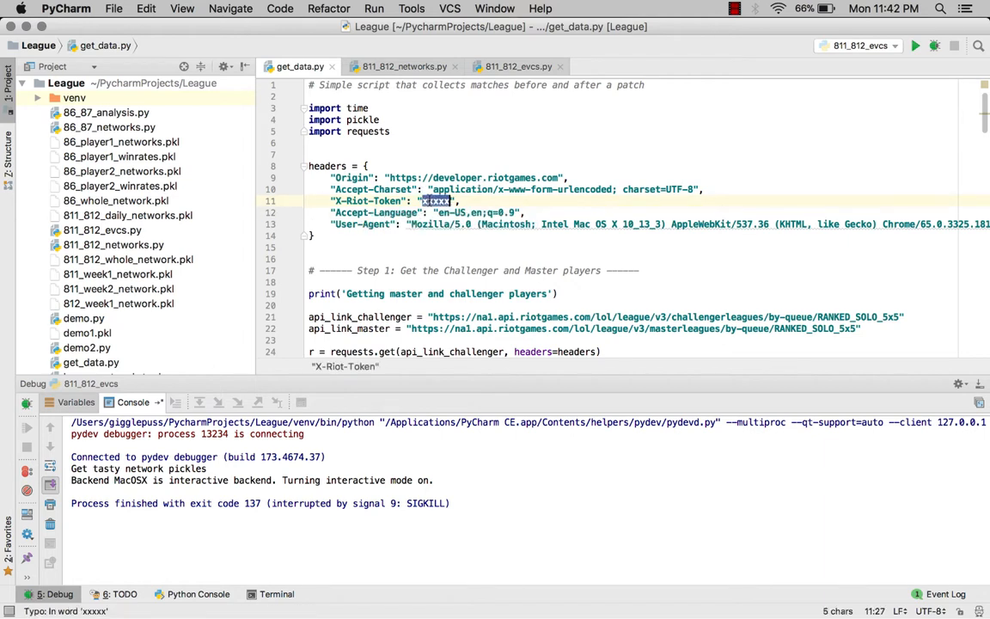
{"action": "scroll", "scroll_direction": "down", "scroll_amount": 3}
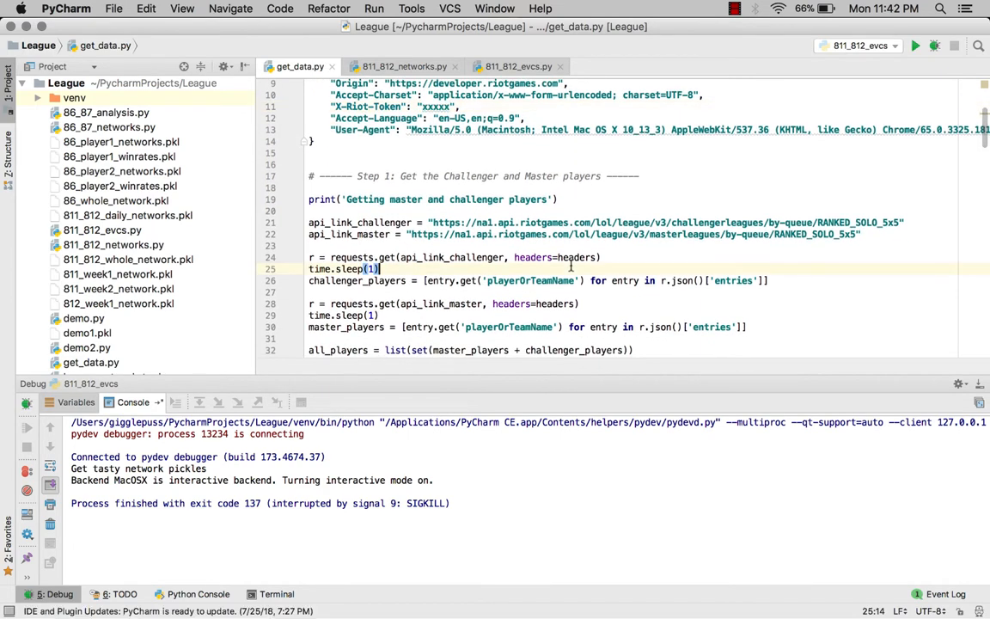
{"action": "scroll", "scroll_direction": "down", "scroll_amount": 3}
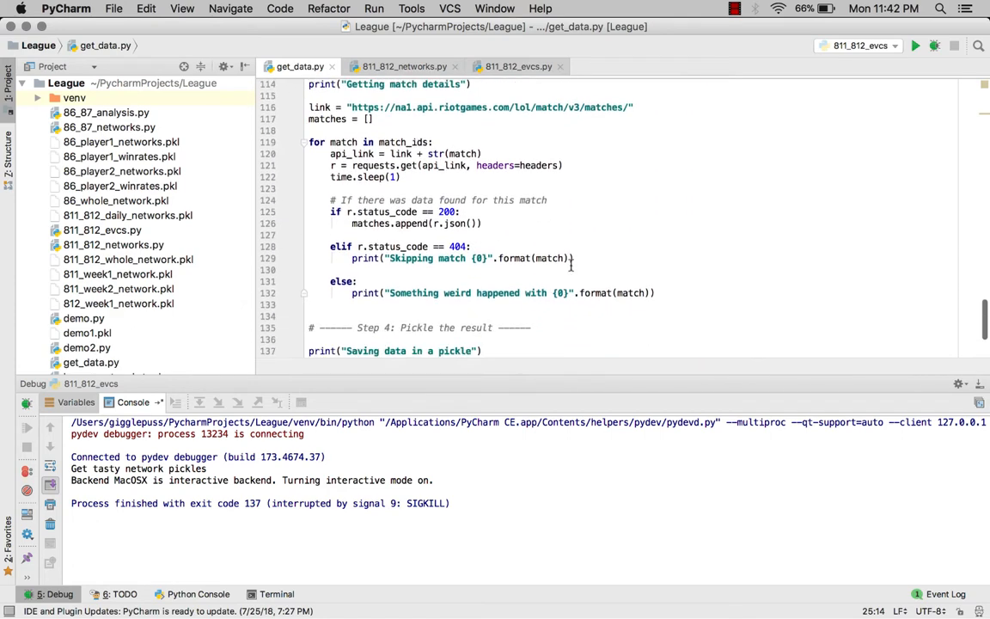
{"action": "scroll", "scroll_direction": "up", "scroll_amount": 3}
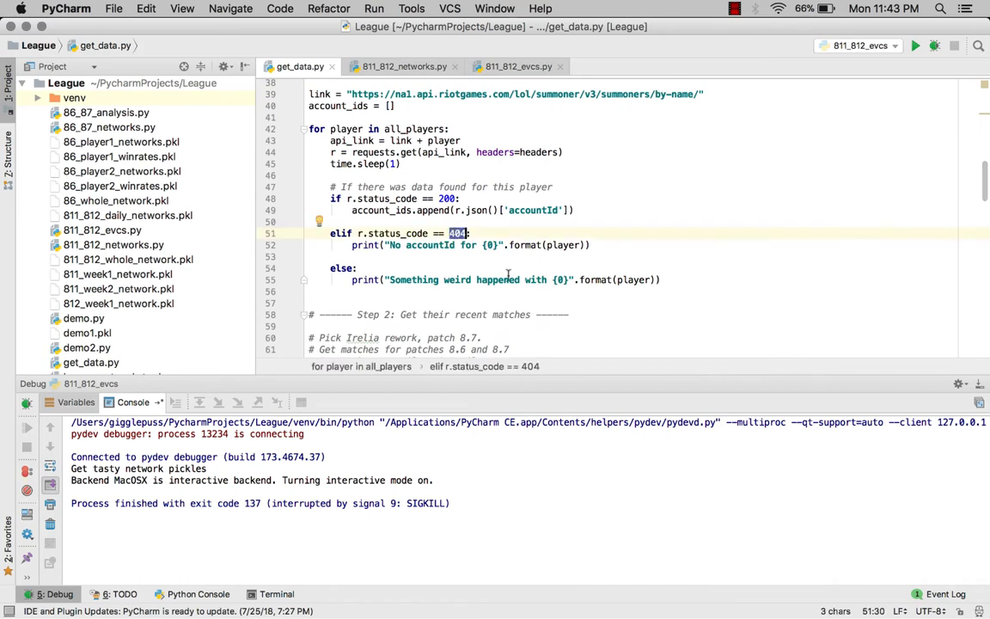
{"action": "scroll", "scroll_direction": "down", "scroll_amount": 3}
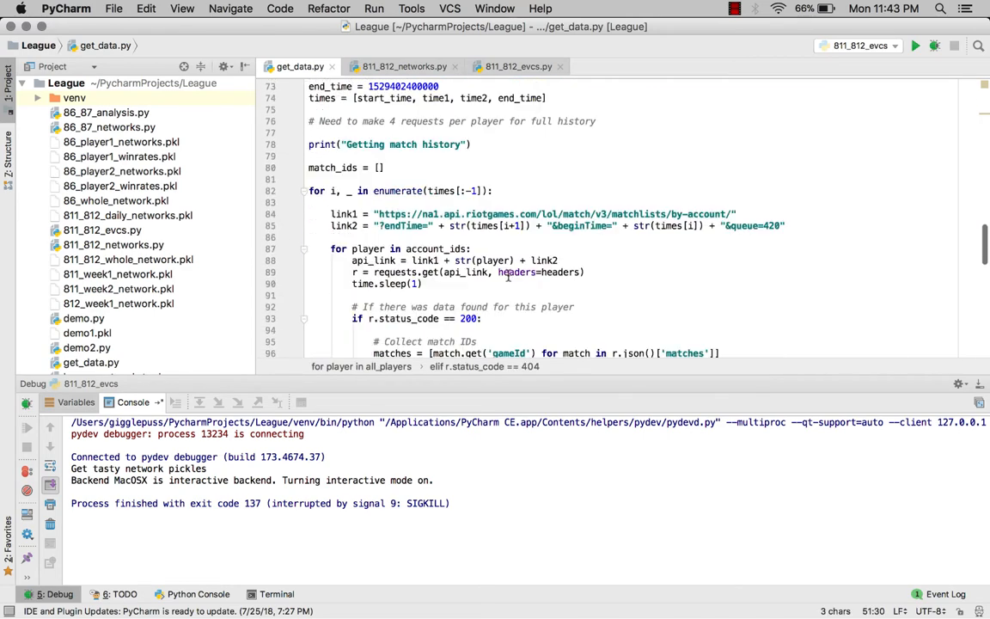
{"action": "scroll", "scroll_direction": "down", "scroll_amount": 3}
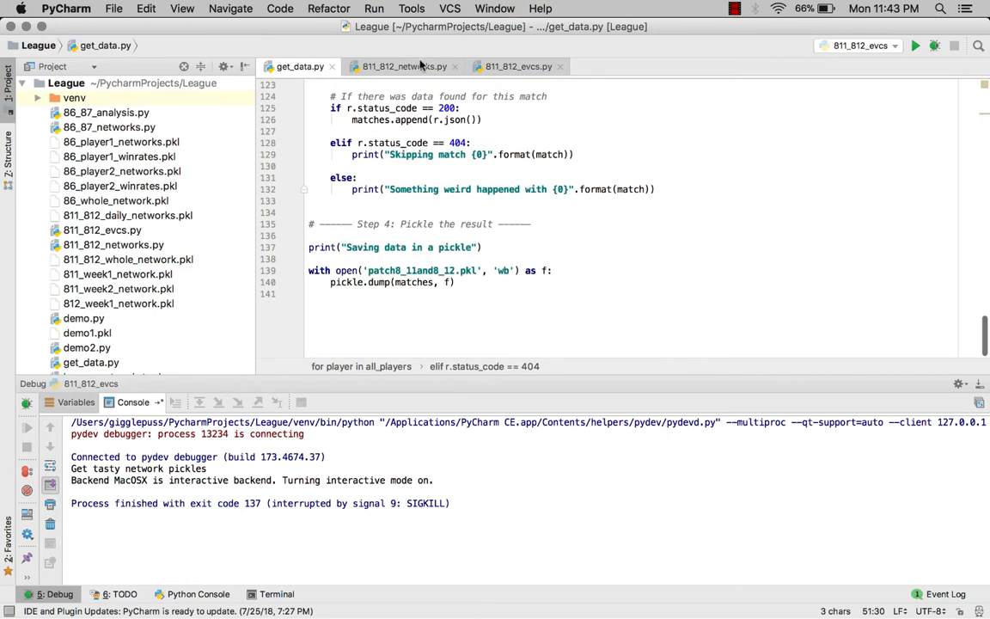
{"action": "left_click", "coordinate": [404, 67]}
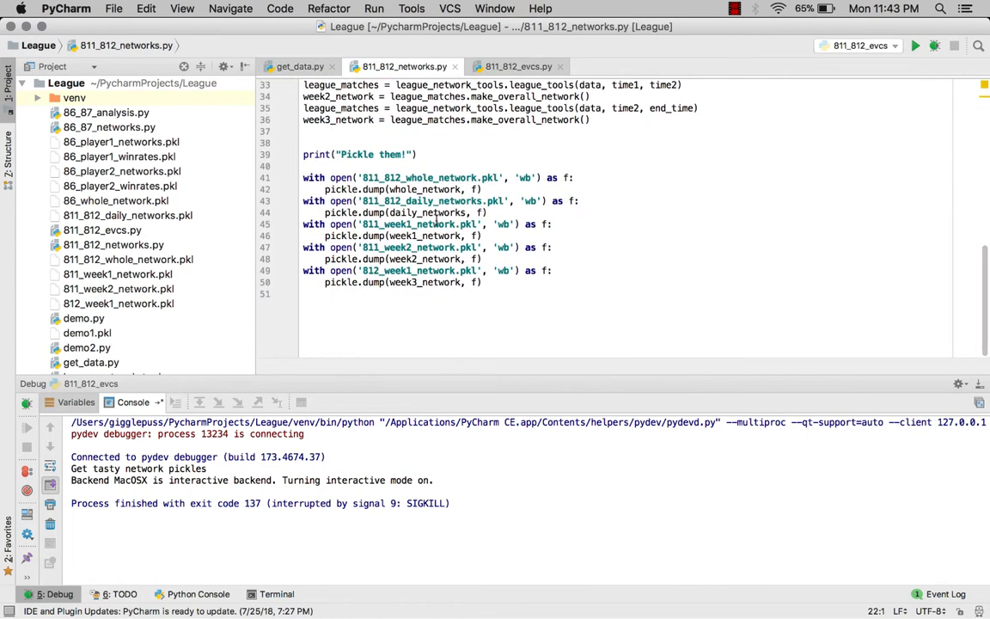
{"action": "left_click", "coordinate": [518, 67]}
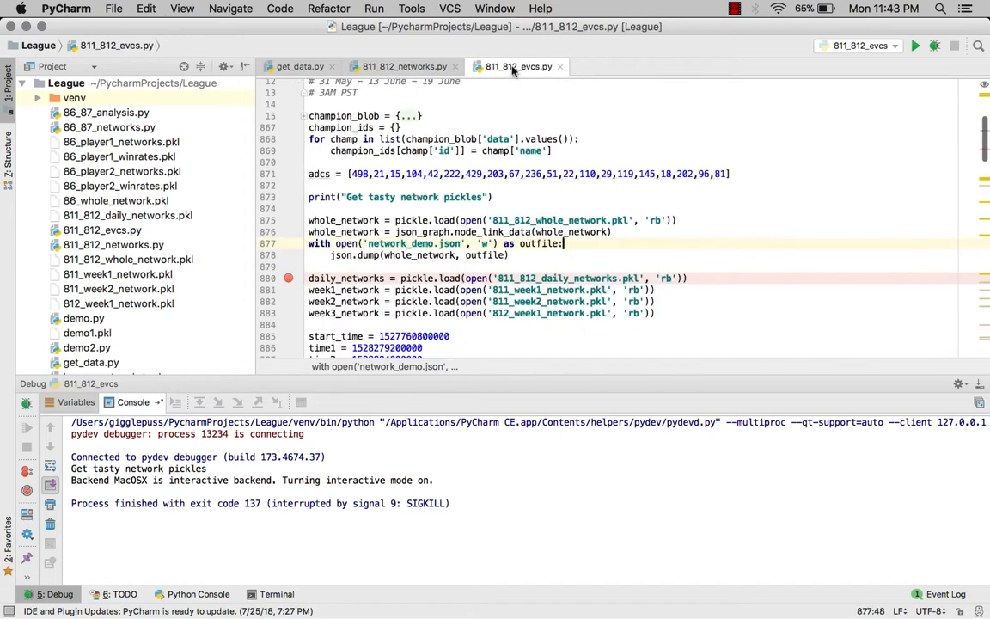
{"action": "scroll", "scroll_direction": "down", "scroll_amount": 3}
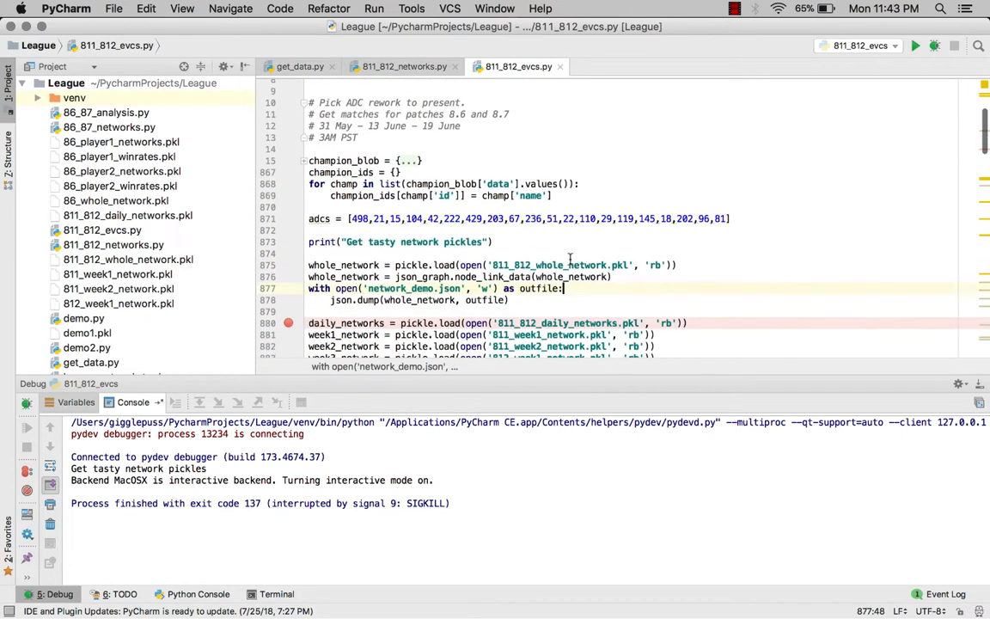
{"action": "left_click", "coordinate": [403, 66]}
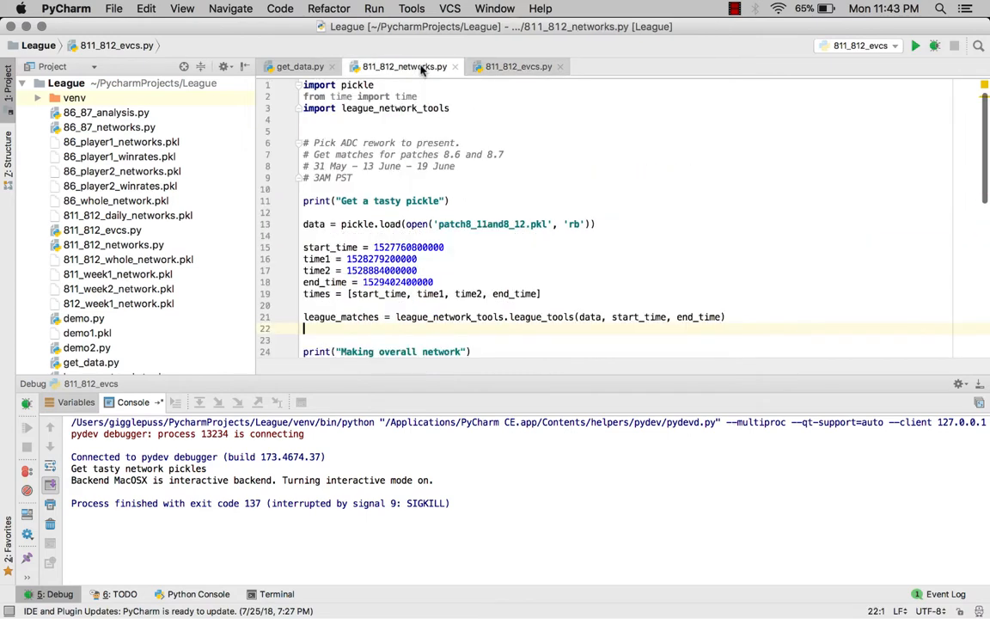
{"action": "scroll", "scroll_direction": "down", "scroll_amount": 3}
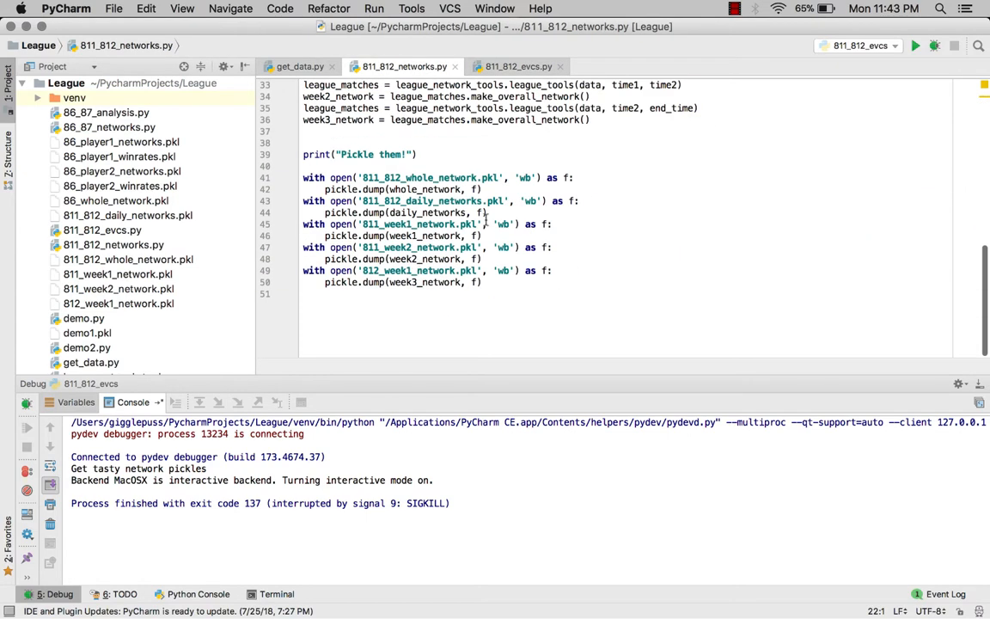
{"action": "mouse_move", "coordinate": [397, 178]}
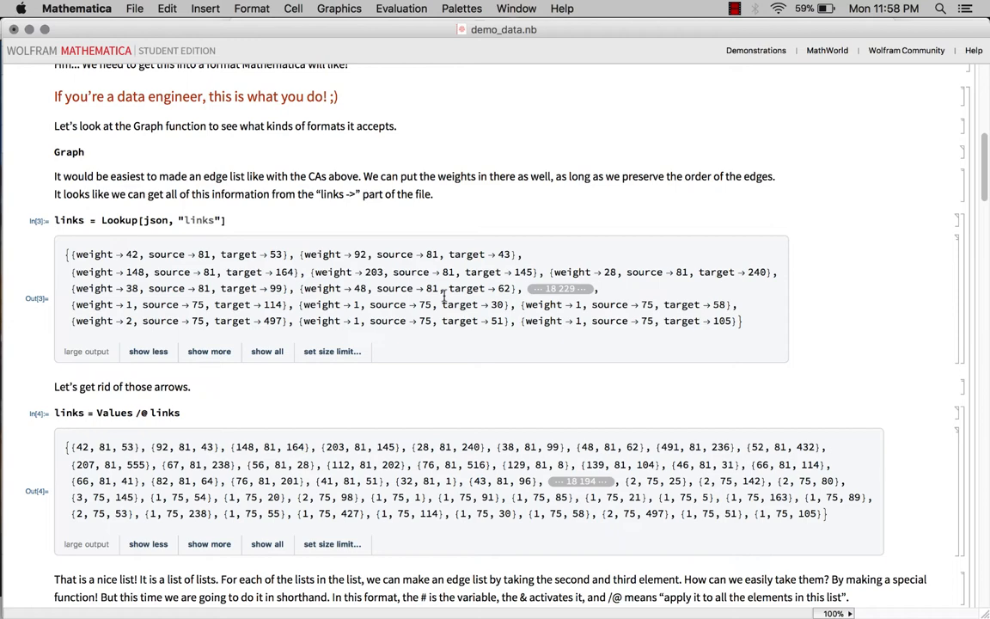
{"action": "scroll", "scroll_direction": "down", "scroll_amount": 3}
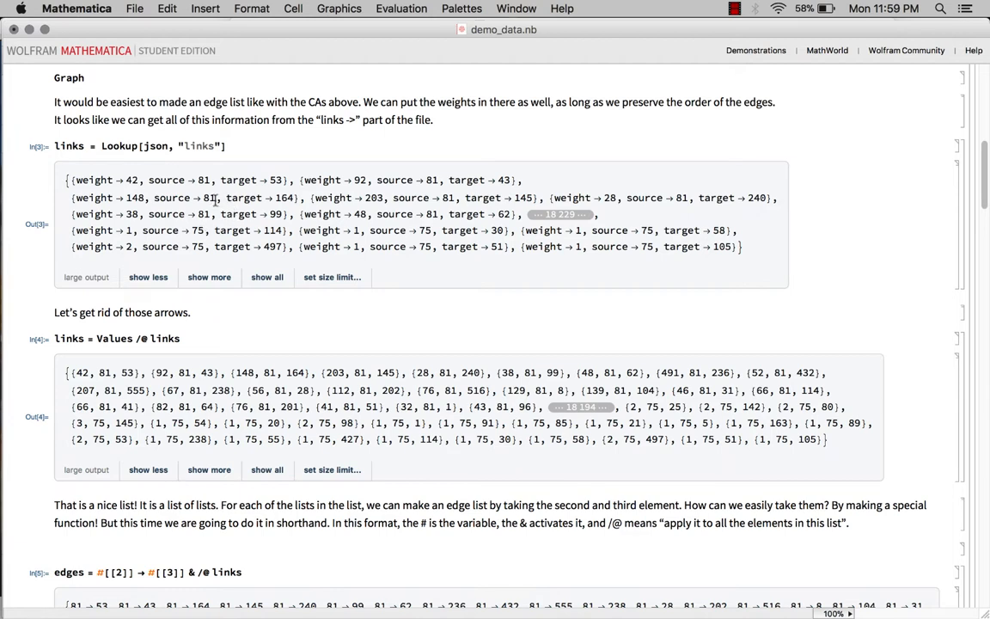
{"action": "double_click", "coordinate": [211, 197]}
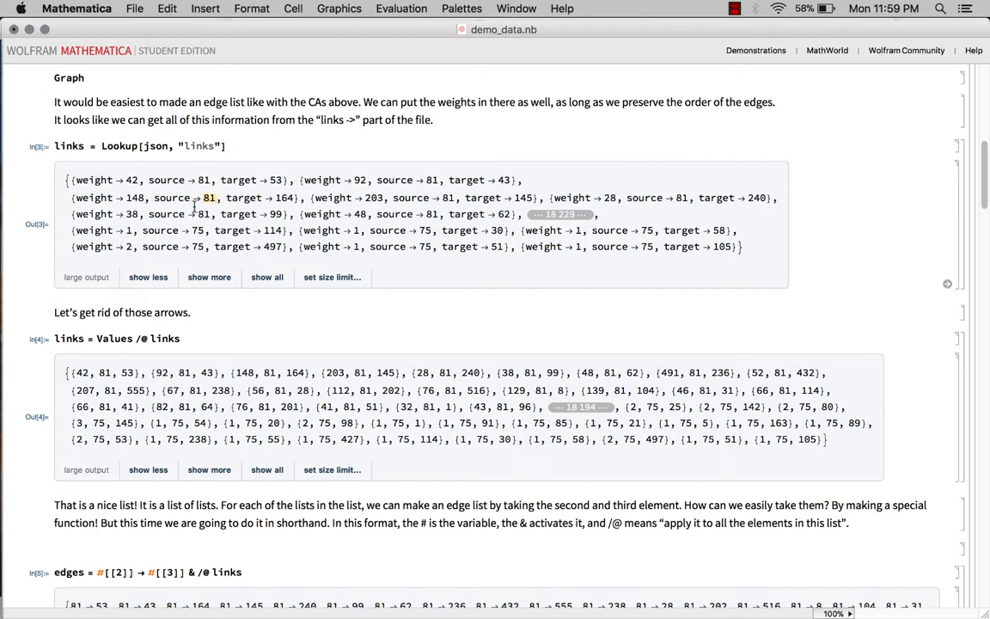
{"action": "double_click", "coordinate": [93, 198]}
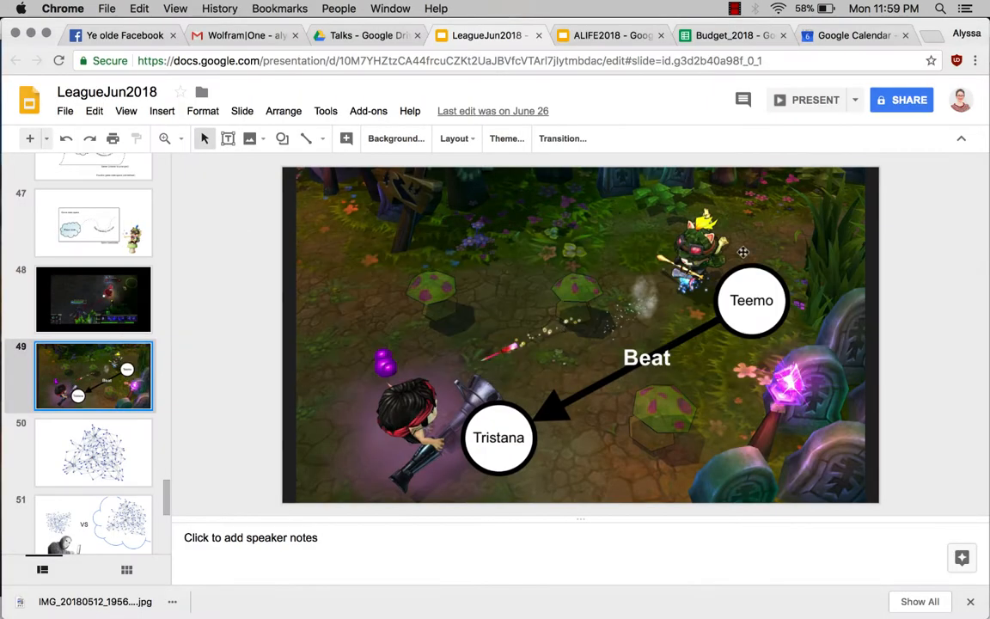
{"action": "mouse_move", "coordinate": [663, 295]}
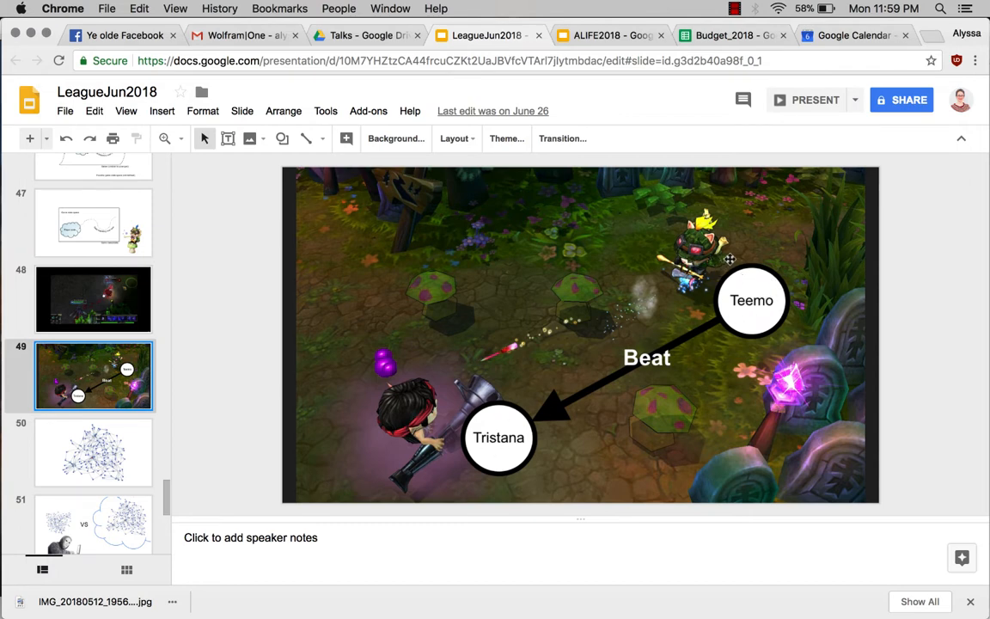
{"action": "mouse_move", "coordinate": [396, 376]}
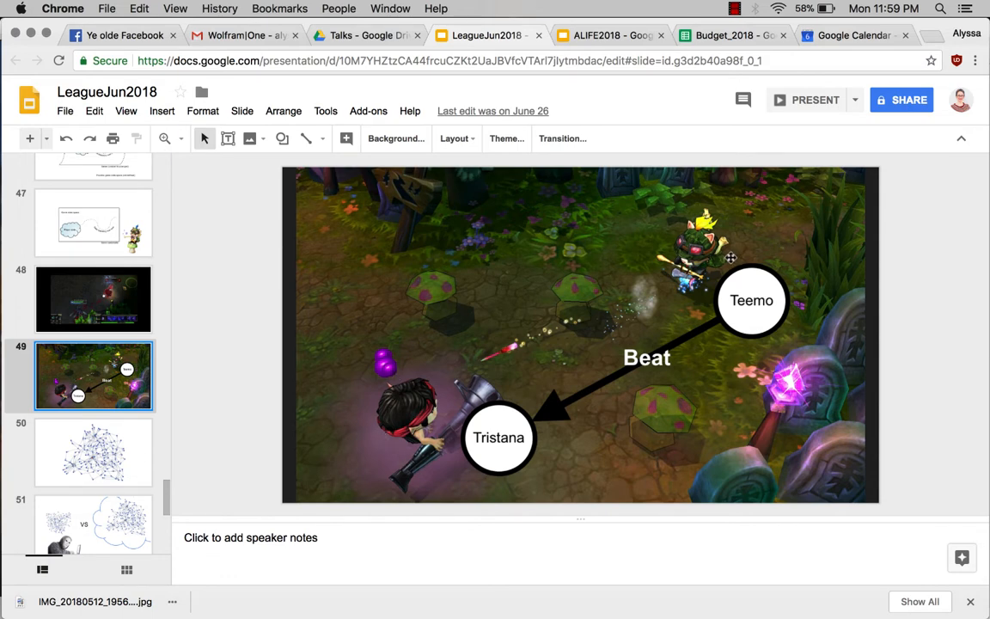
{"action": "mouse_move", "coordinate": [438, 404]}
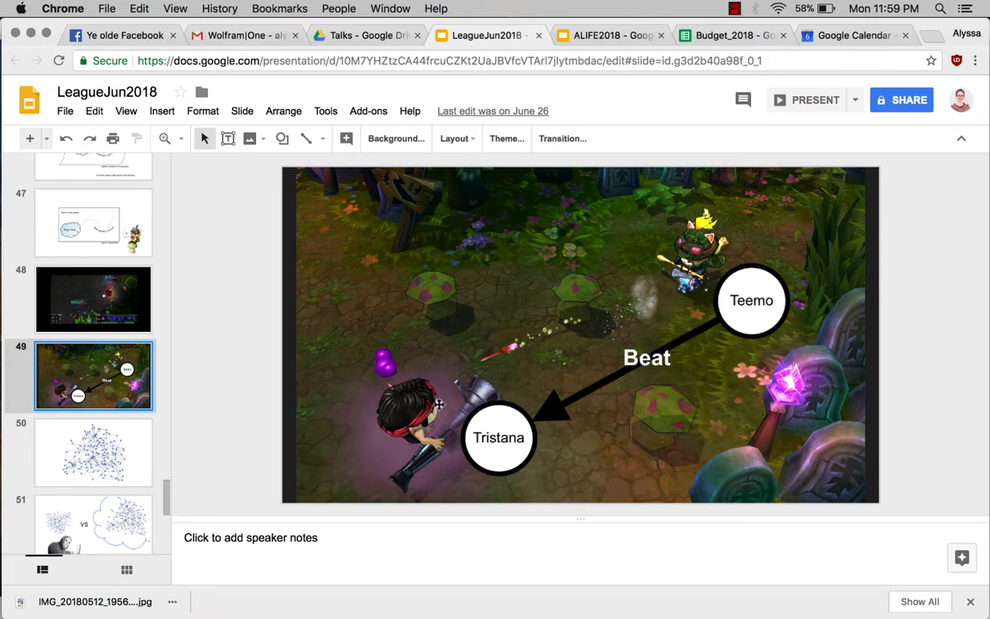
{"action": "mouse_move", "coordinate": [609, 395]}
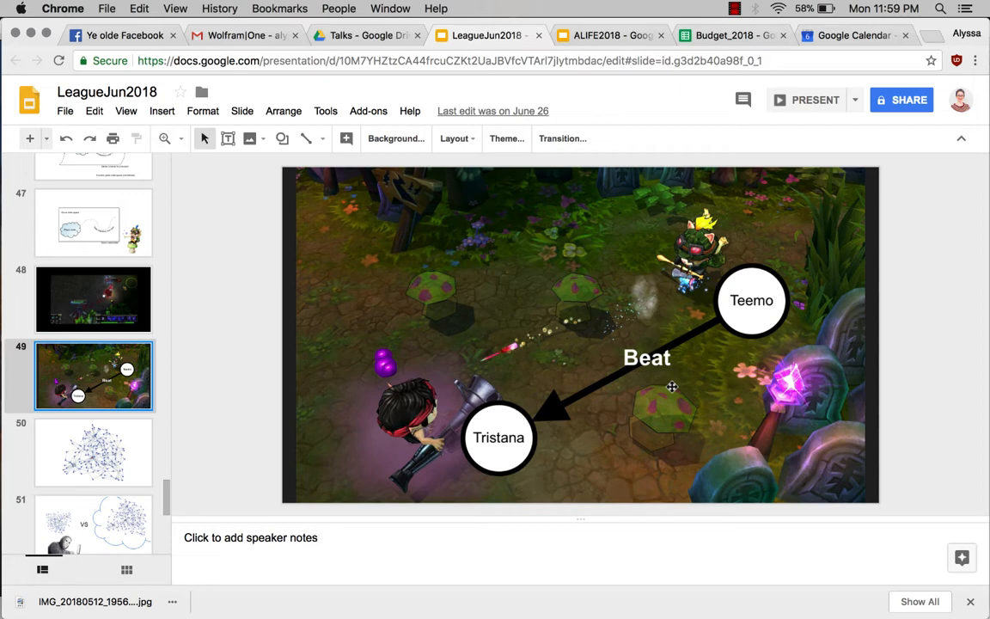
{"action": "mouse_move", "coordinate": [745, 303]}
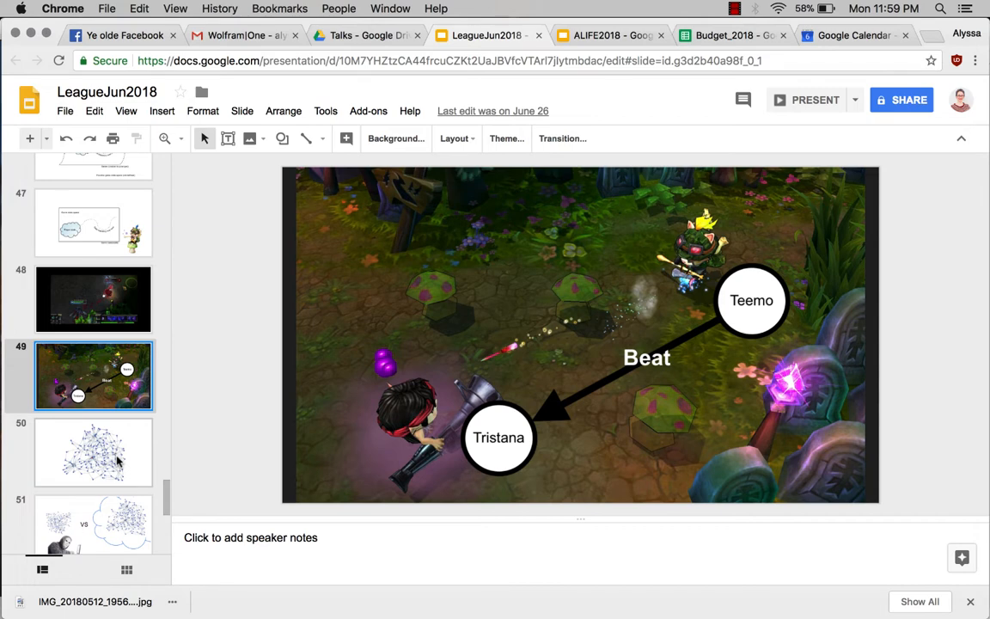
View slide 50's network diagram, revisit slide 49 (Teemo beats Tristana), then return.
{"action": "left_click", "coordinate": [92, 452]}
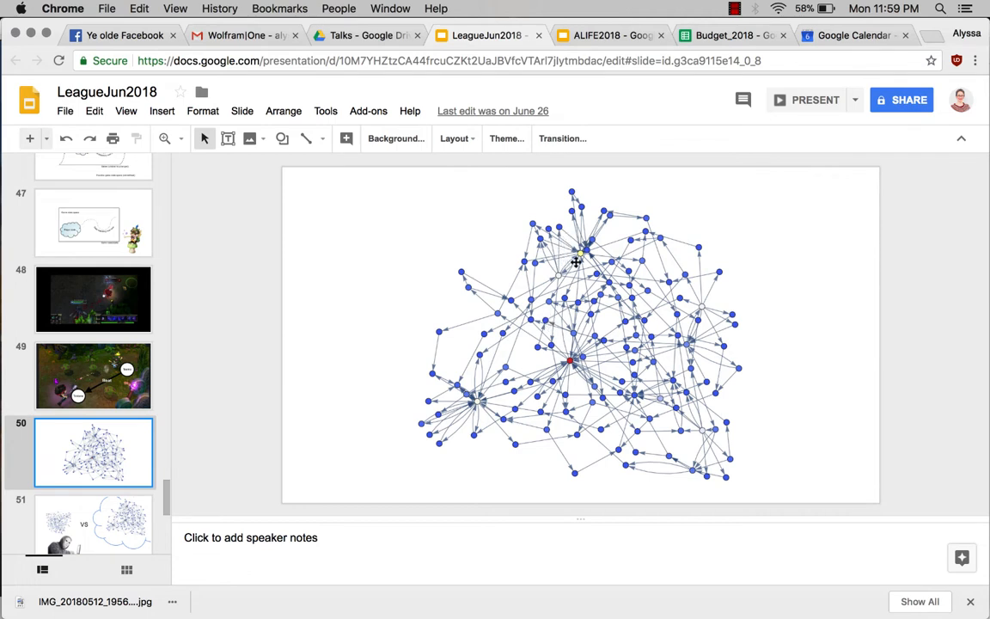
{"action": "mouse_move", "coordinate": [678, 347]}
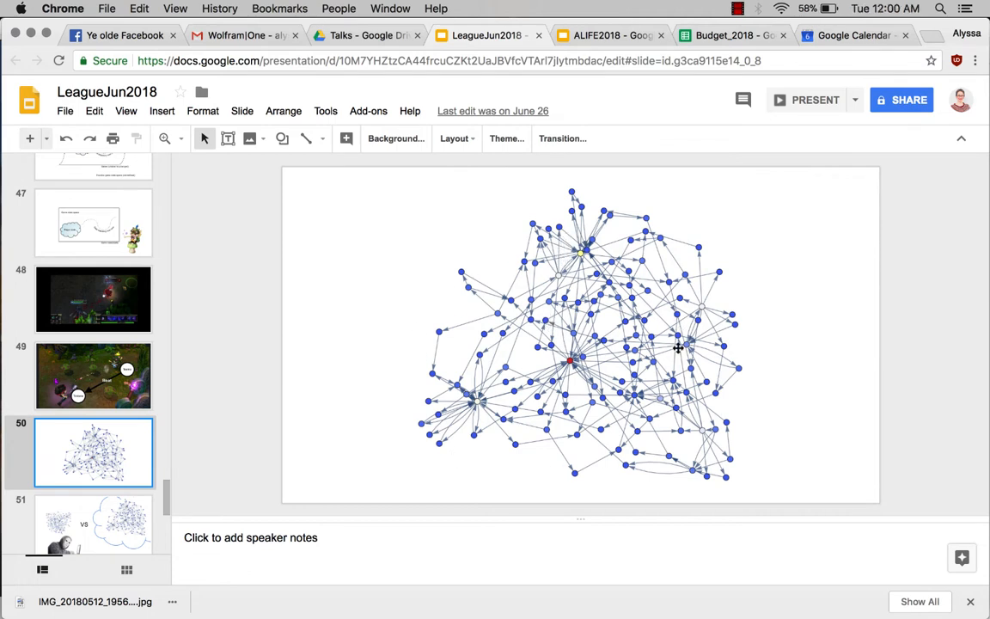
{"action": "mouse_move", "coordinate": [750, 341]}
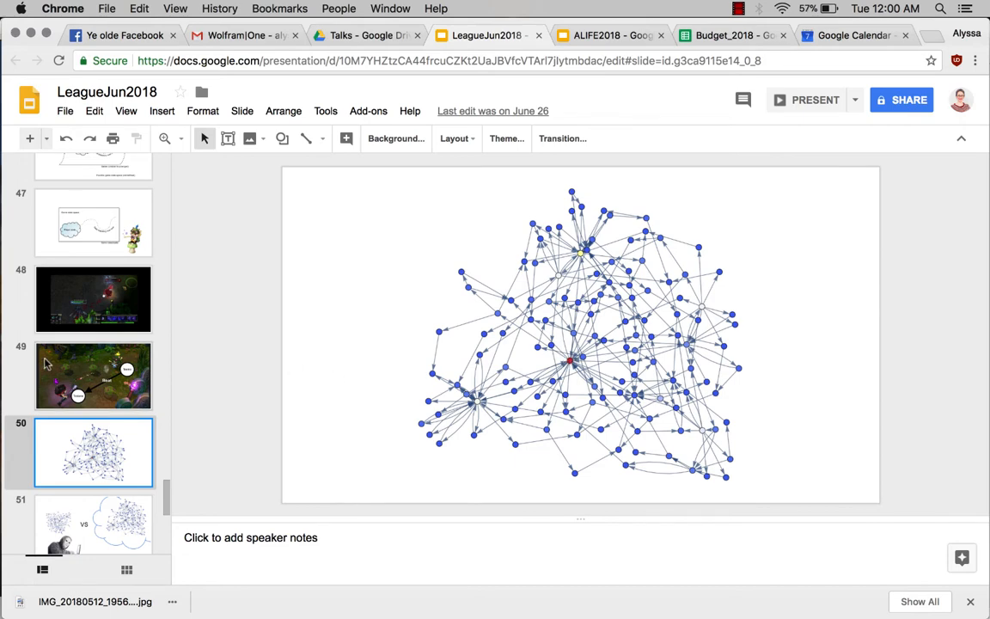
{"action": "left_click", "coordinate": [92, 376]}
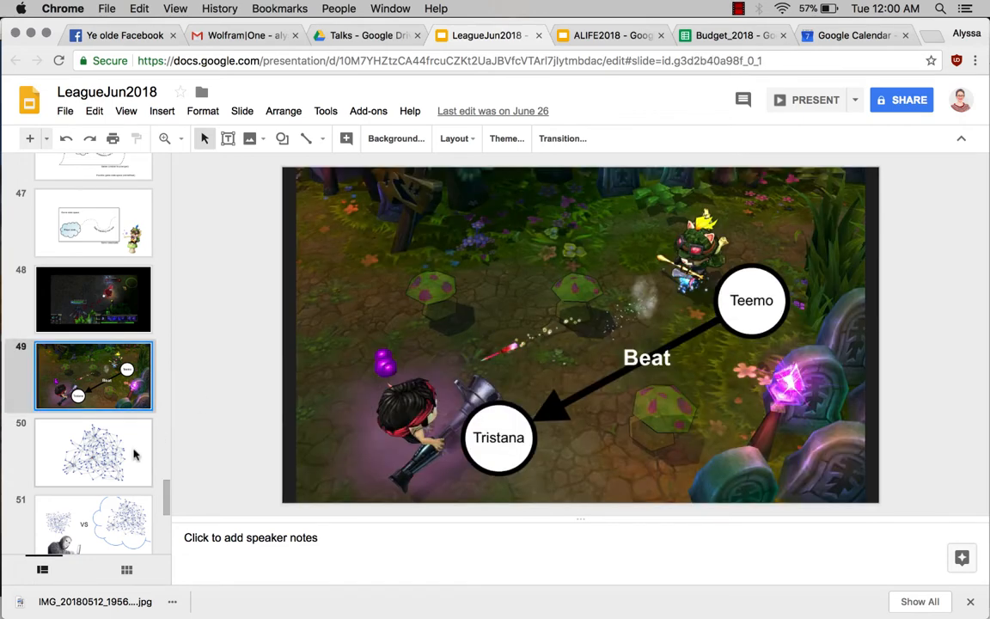
{"action": "left_click", "coordinate": [93, 453]}
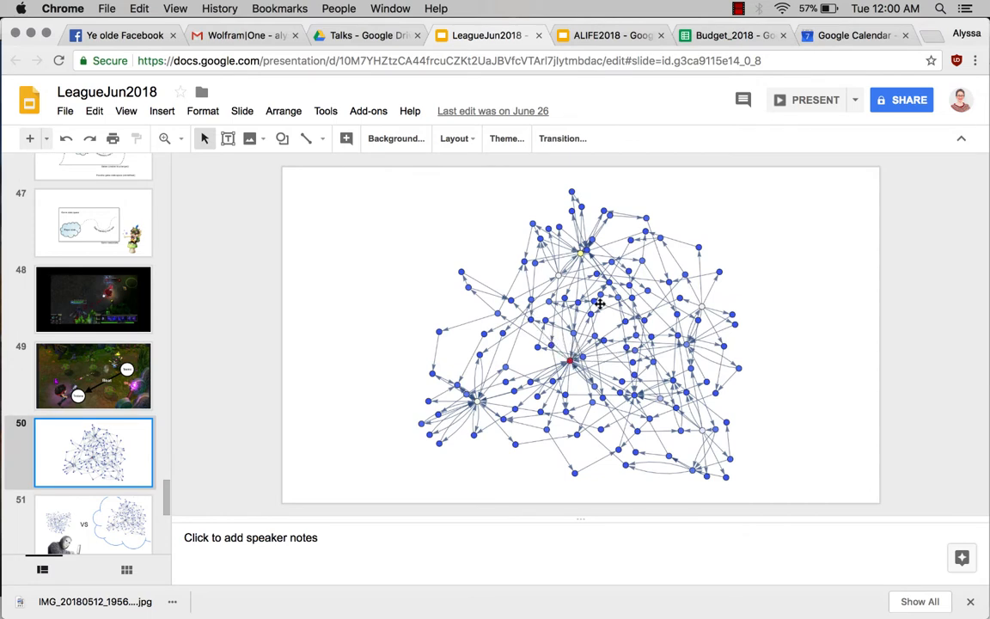
{"action": "mouse_move", "coordinate": [700, 312]}
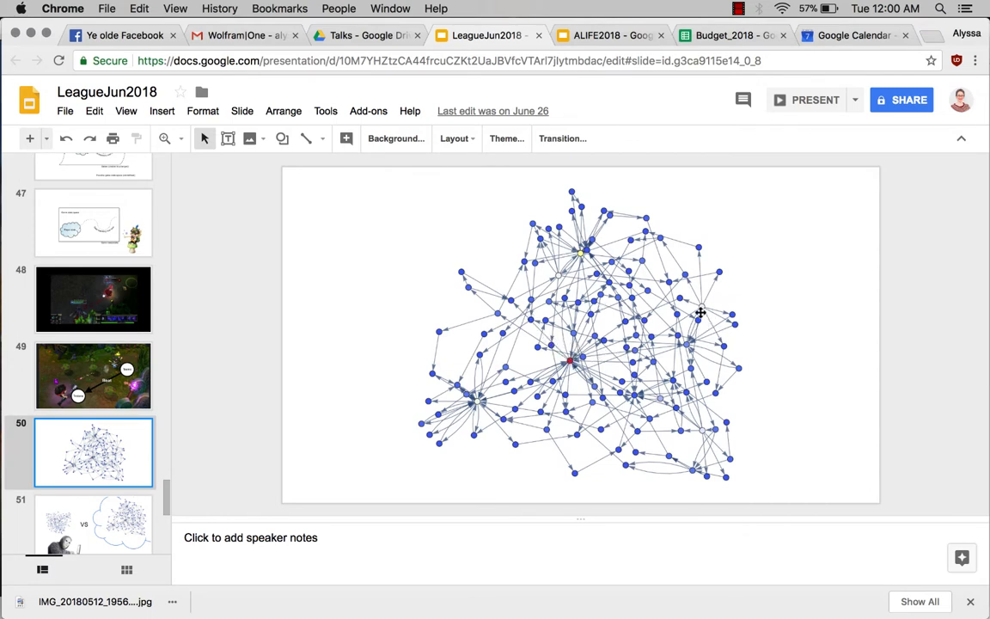
{"action": "mouse_move", "coordinate": [721, 276]}
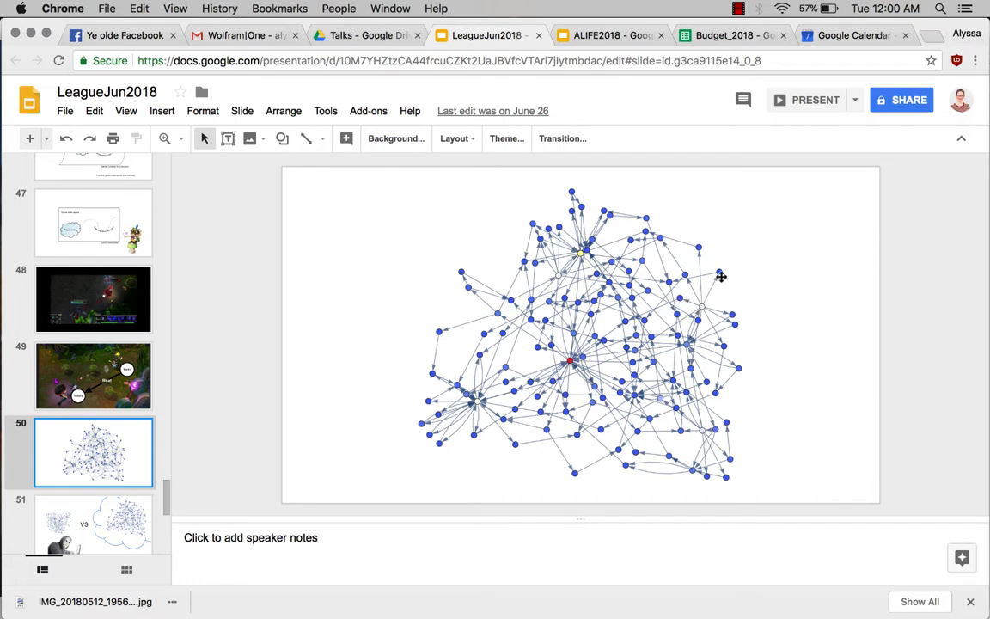
{"action": "mouse_move", "coordinate": [652, 234]}
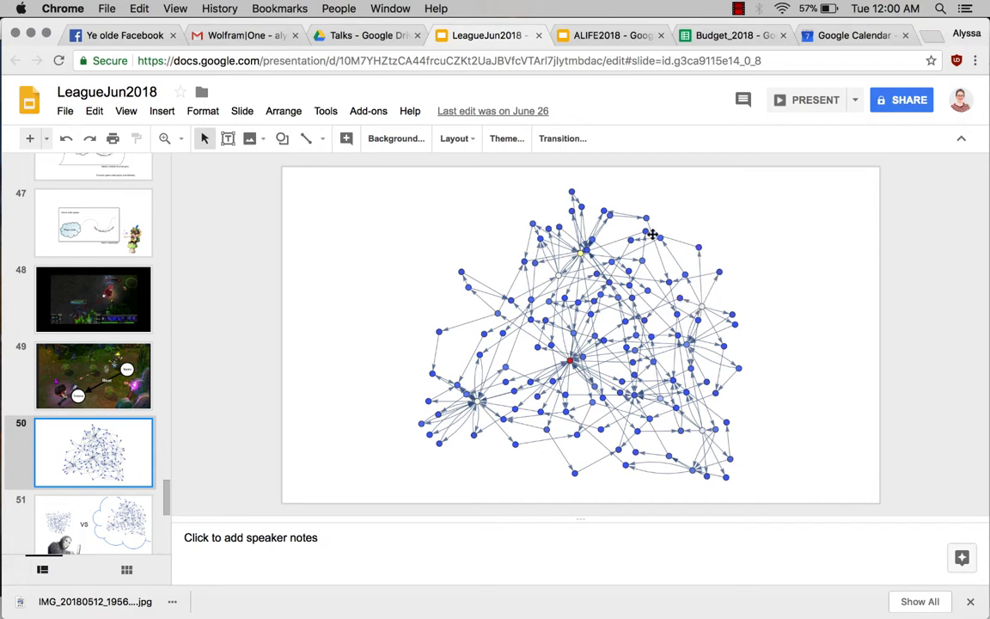
{"action": "mouse_move", "coordinate": [501, 411]}
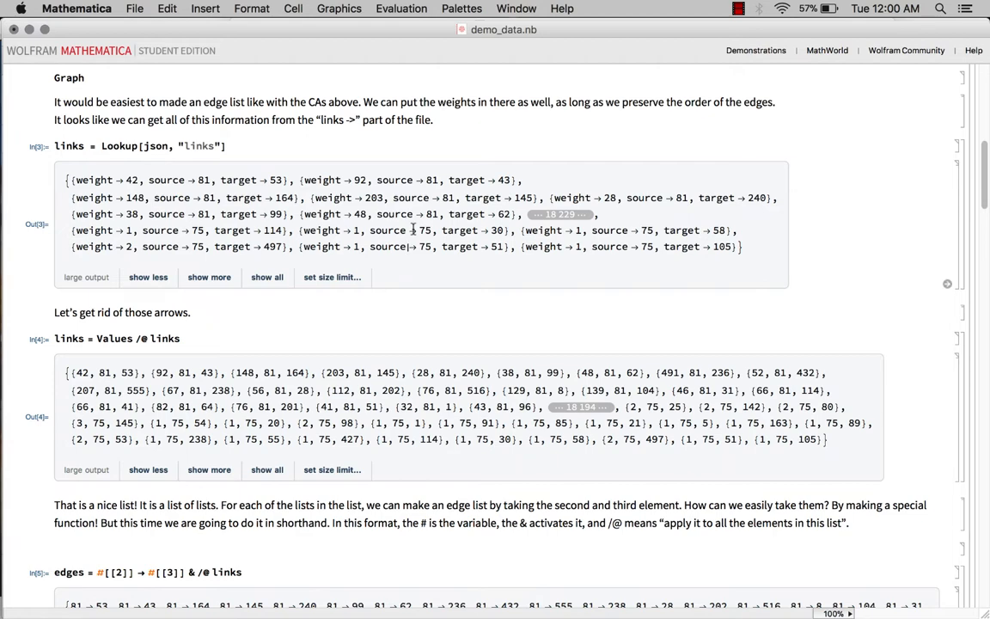
{"action": "mouse_move", "coordinate": [550, 318]}
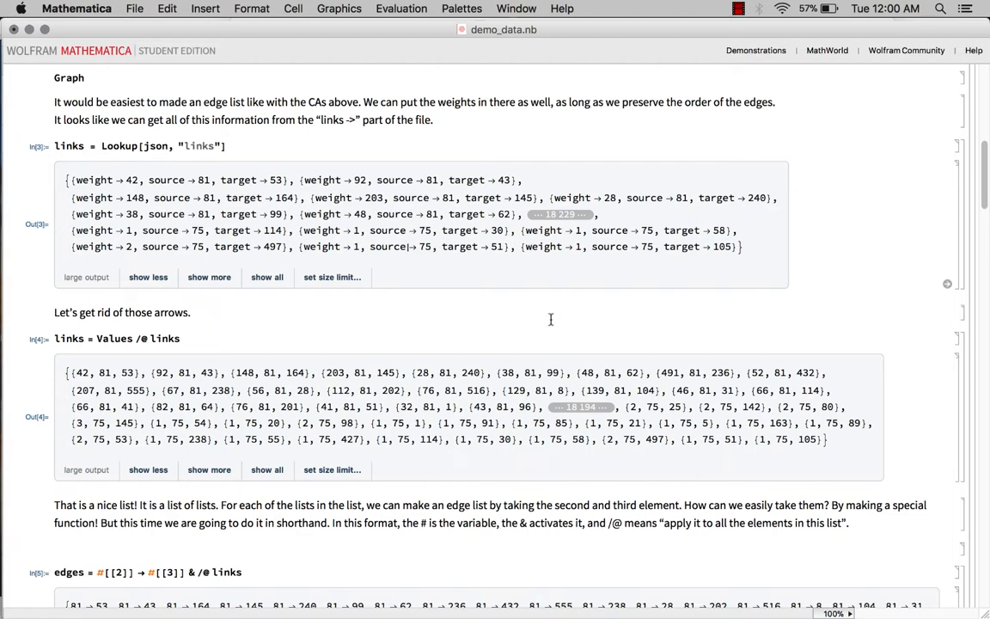
Scroll demo_data.nb to the imported JSON output listing directed, nodes and links.
{"action": "scroll", "scroll_direction": "down", "scroll_amount": 3}
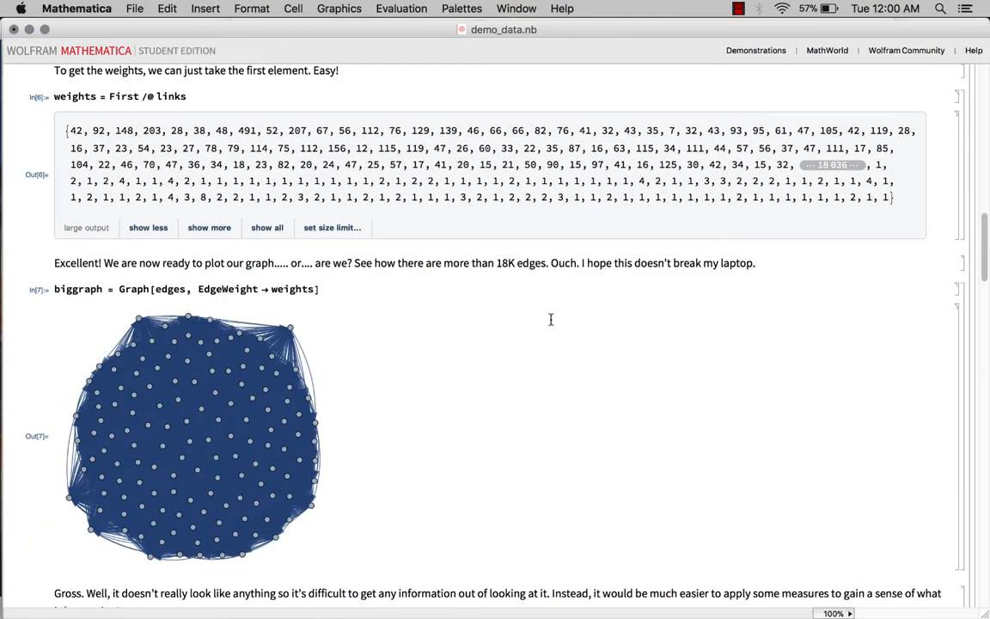
{"action": "scroll", "scroll_direction": "down", "scroll_amount": 3}
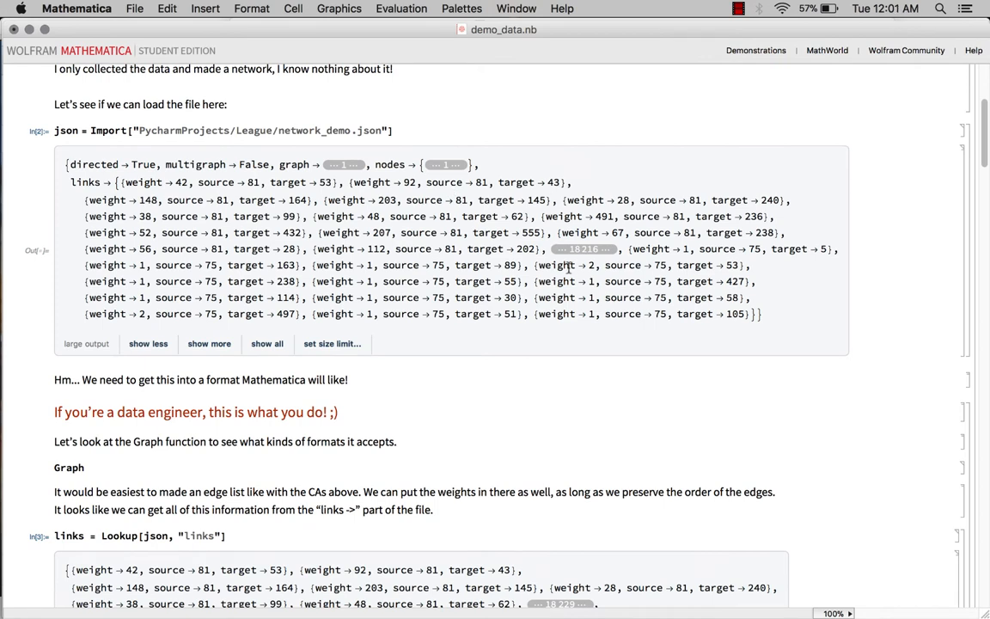
{"action": "mouse_move", "coordinate": [557, 342]}
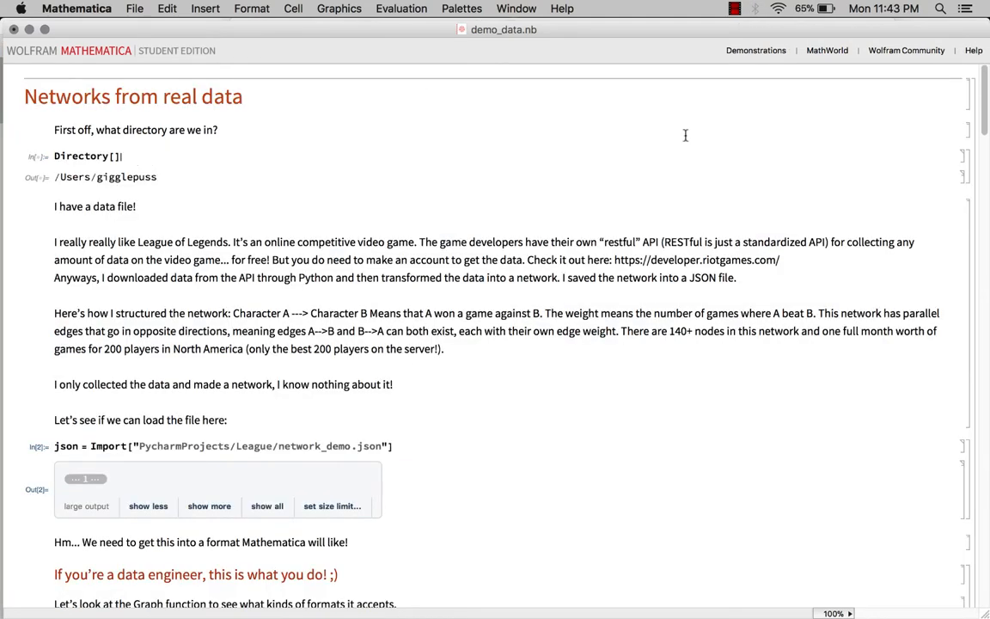
{"action": "mouse_move", "coordinate": [651, 121]}
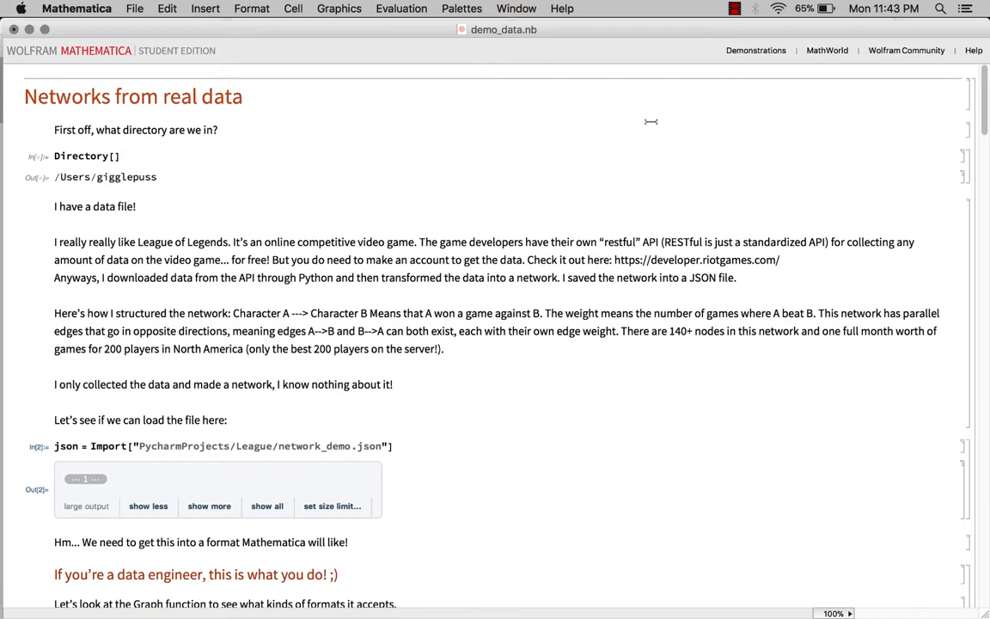
Go to the top of demo_data.nb with its title, Directory[] and Import cells.
{"action": "left_click", "coordinate": [120, 156]}
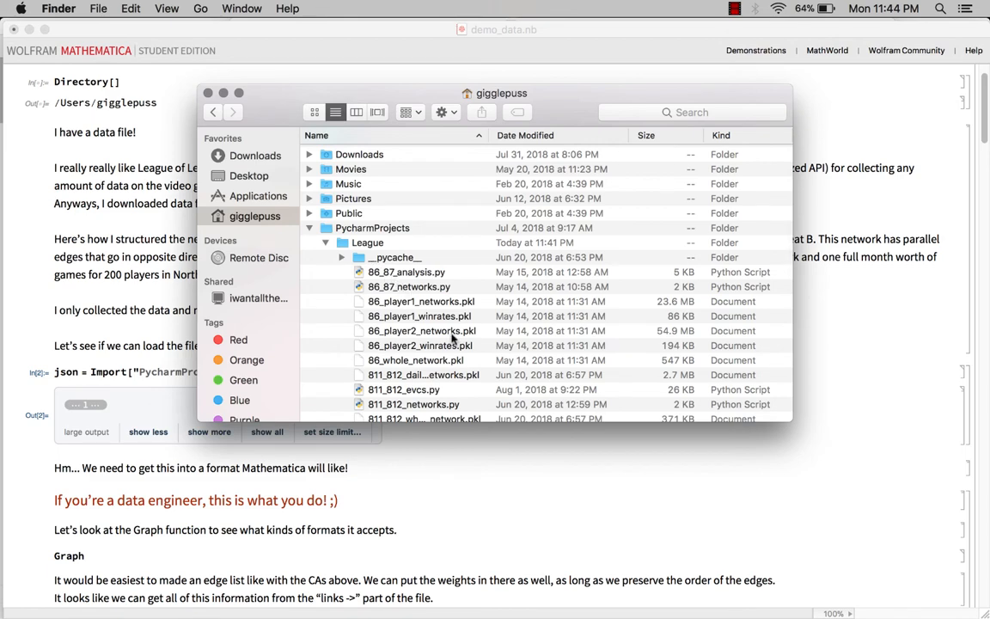
Highlight network_demo.json in Finder's PycharmProjects > League folder.
{"action": "scroll", "scroll_direction": "down", "scroll_amount": 3}
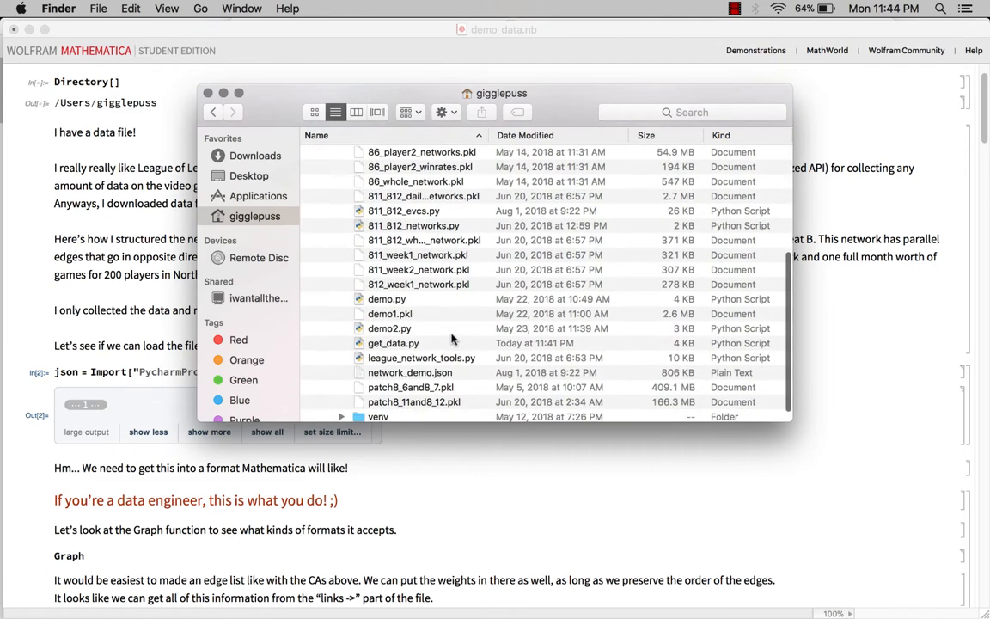
{"action": "left_click", "coordinate": [410, 372]}
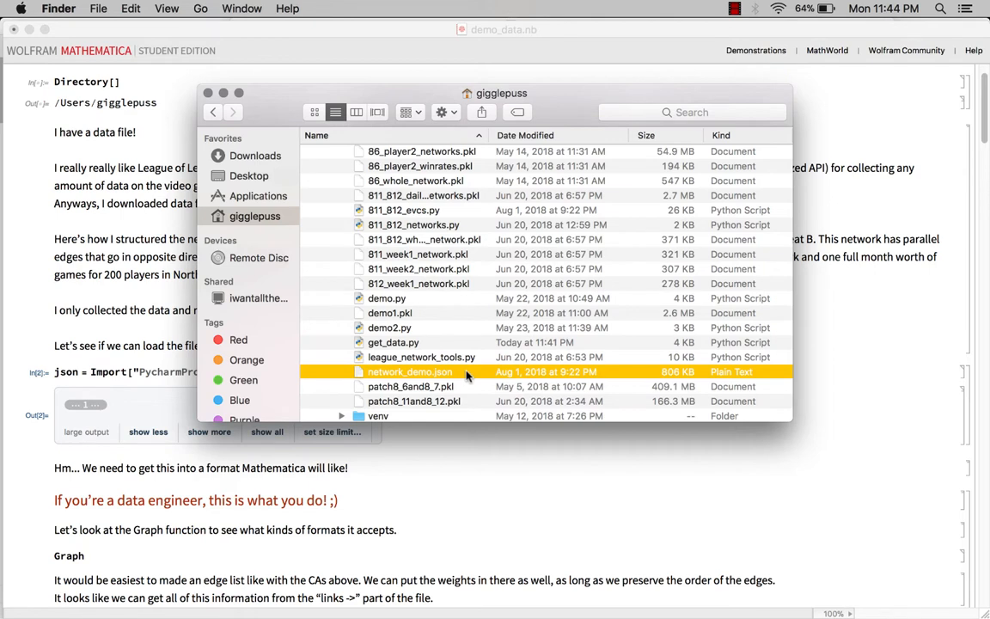
{"action": "mouse_move", "coordinate": [490, 376]}
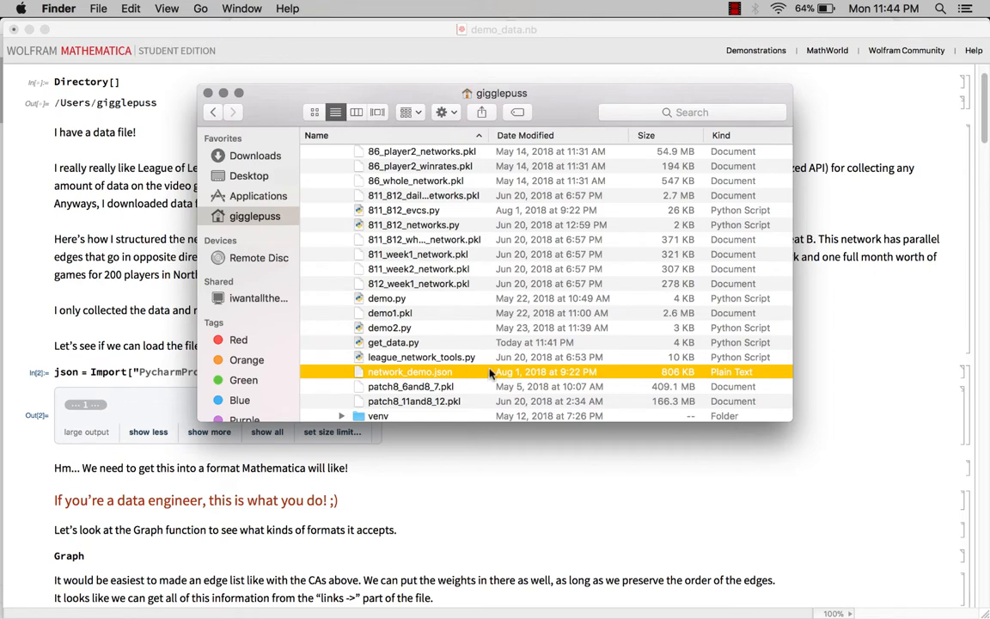
{"action": "mouse_move", "coordinate": [524, 378]}
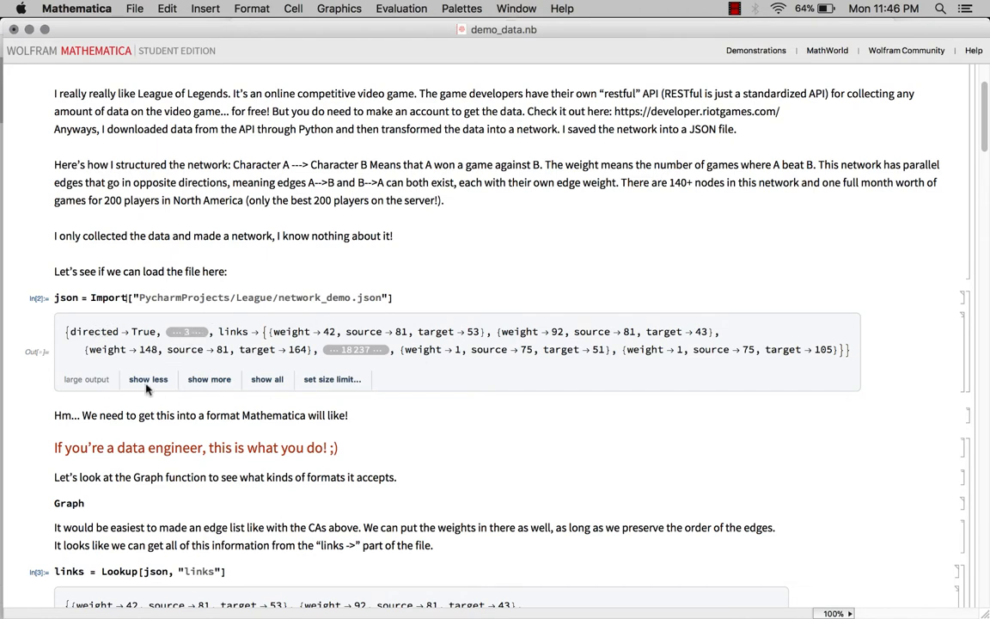
{"action": "left_click", "coordinate": [148, 379]}
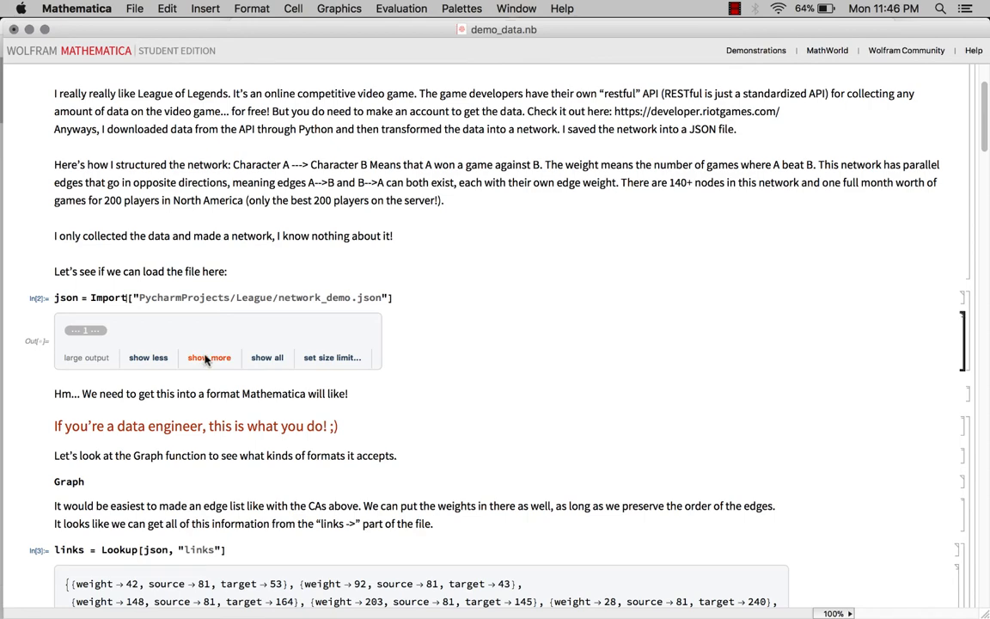
{"action": "left_click", "coordinate": [209, 357]}
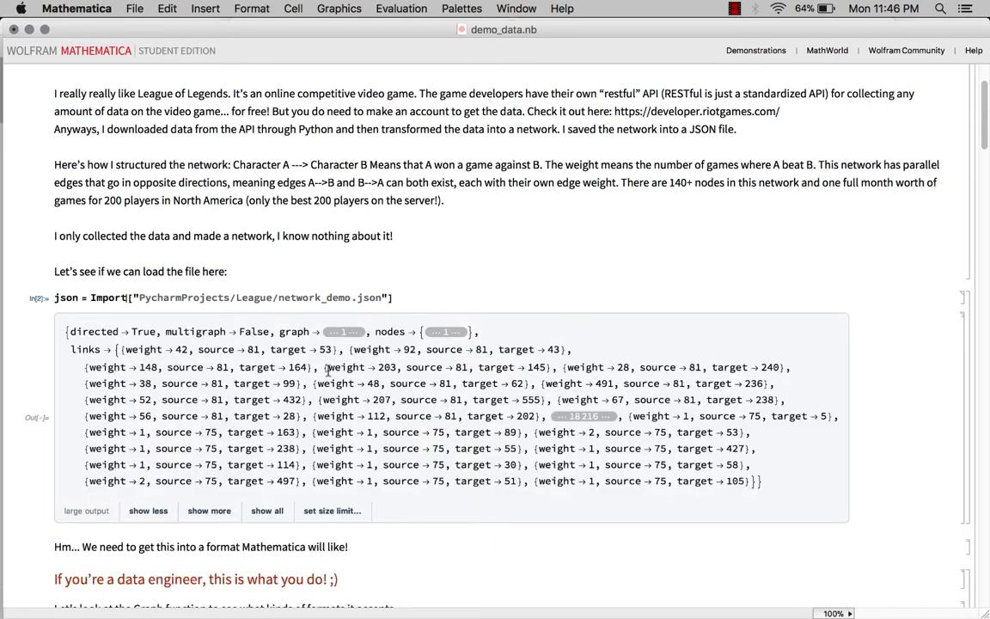
{"action": "scroll", "scroll_direction": "down", "scroll_amount": 3}
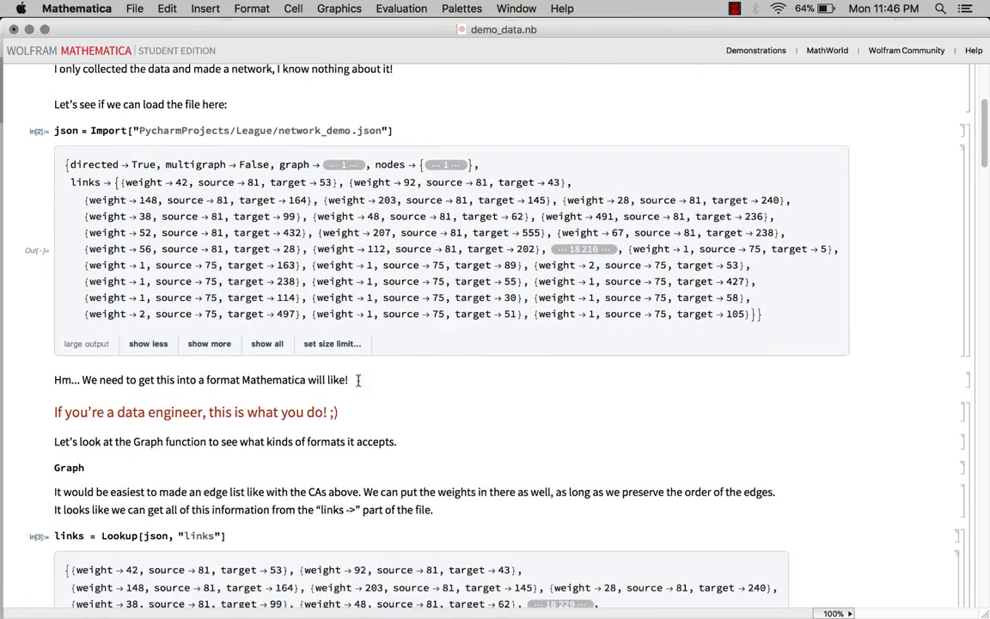
{"action": "scroll", "scroll_direction": "down", "scroll_amount": 3}
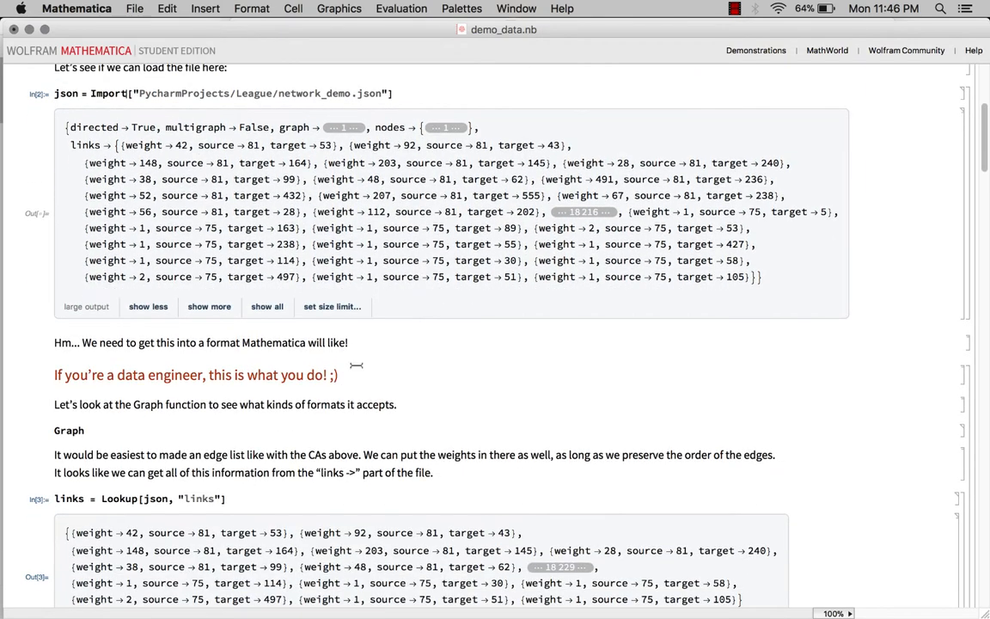
{"action": "scroll", "scroll_direction": "down", "scroll_amount": 3}
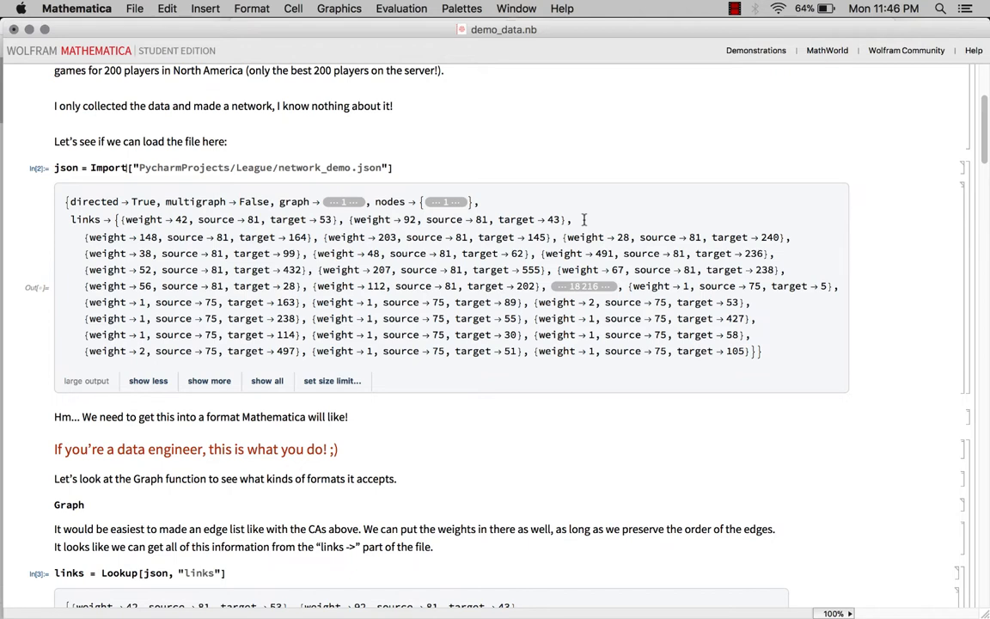
{"action": "mouse_move", "coordinate": [538, 298]}
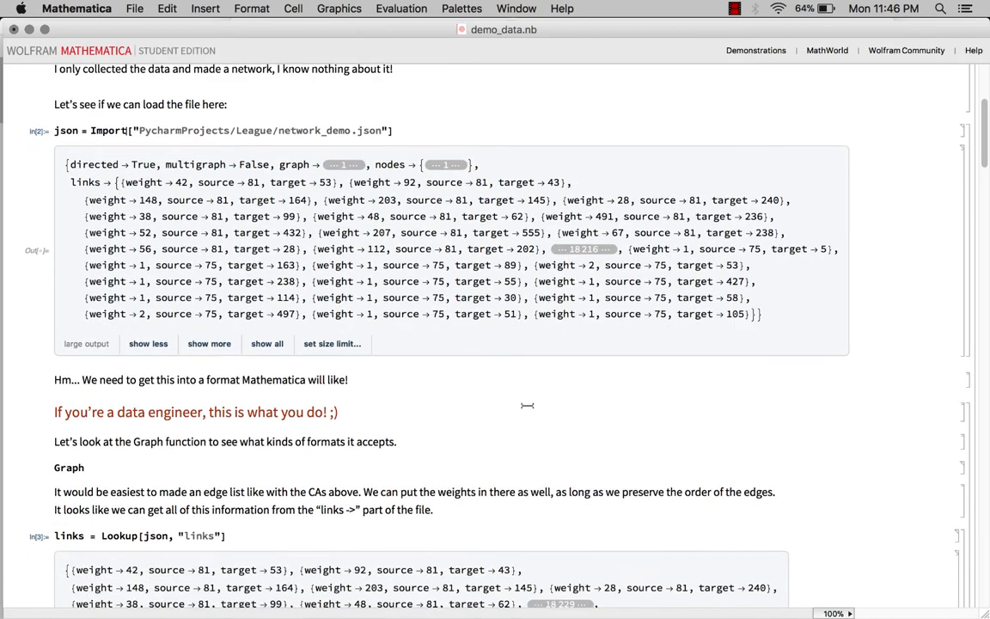
{"action": "scroll", "scroll_direction": "down", "scroll_amount": 3}
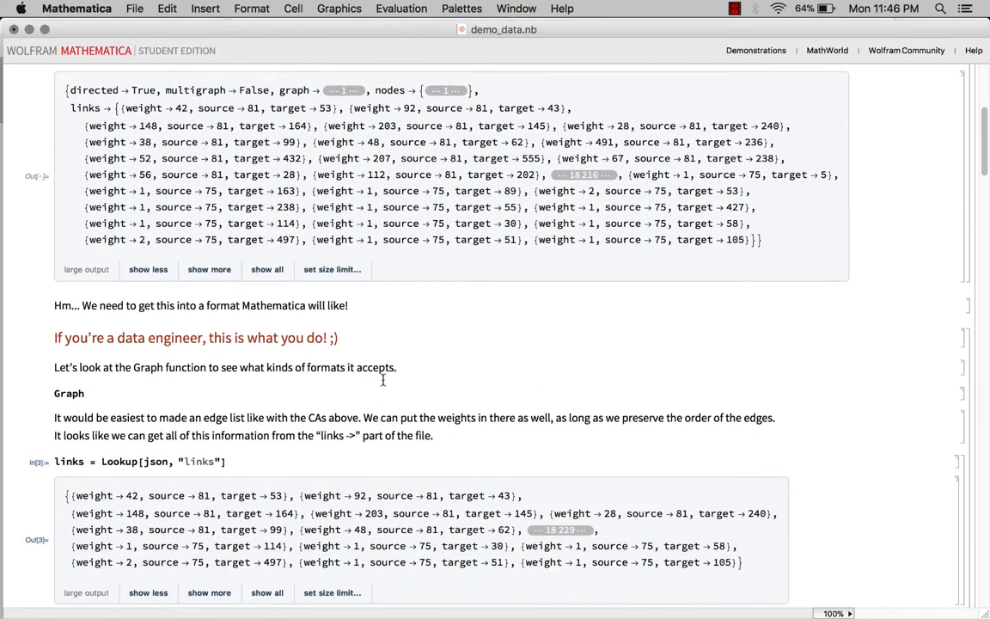
{"action": "scroll", "scroll_direction": "down", "scroll_amount": 3}
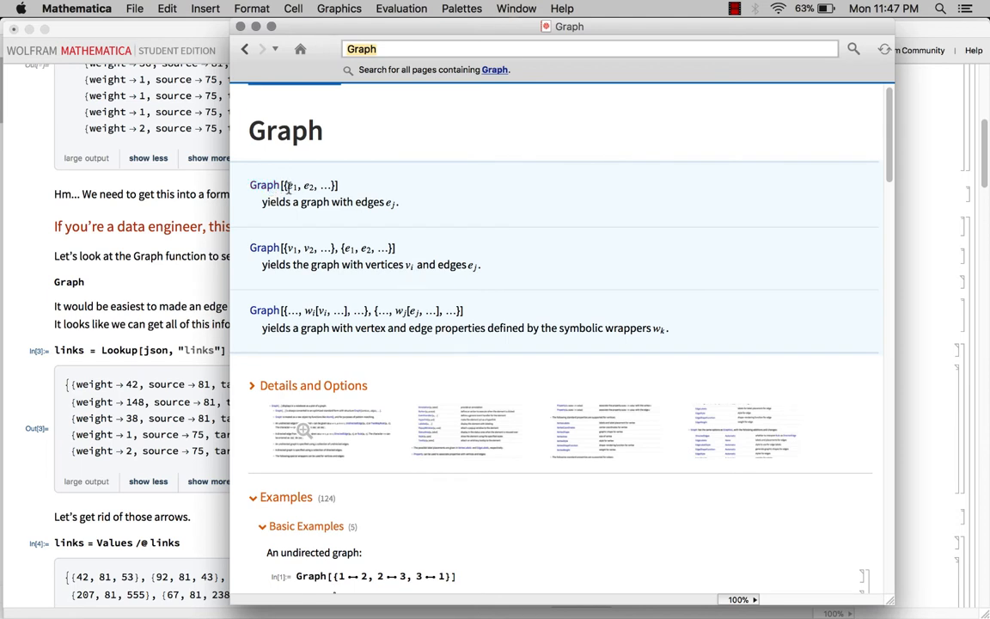
{"action": "mouse_move", "coordinate": [290, 248]}
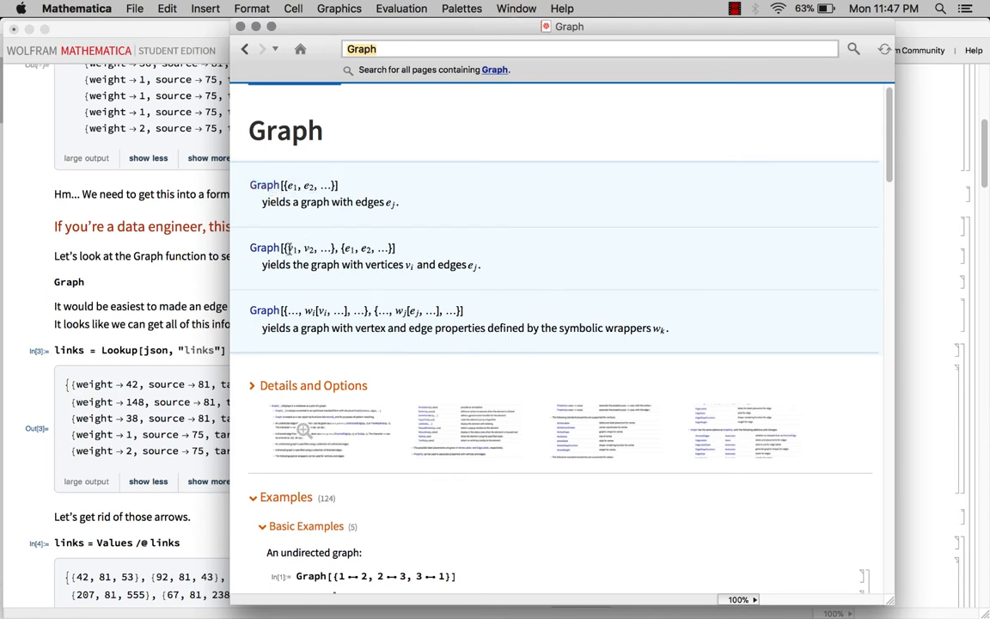
{"action": "mouse_move", "coordinate": [340, 297]}
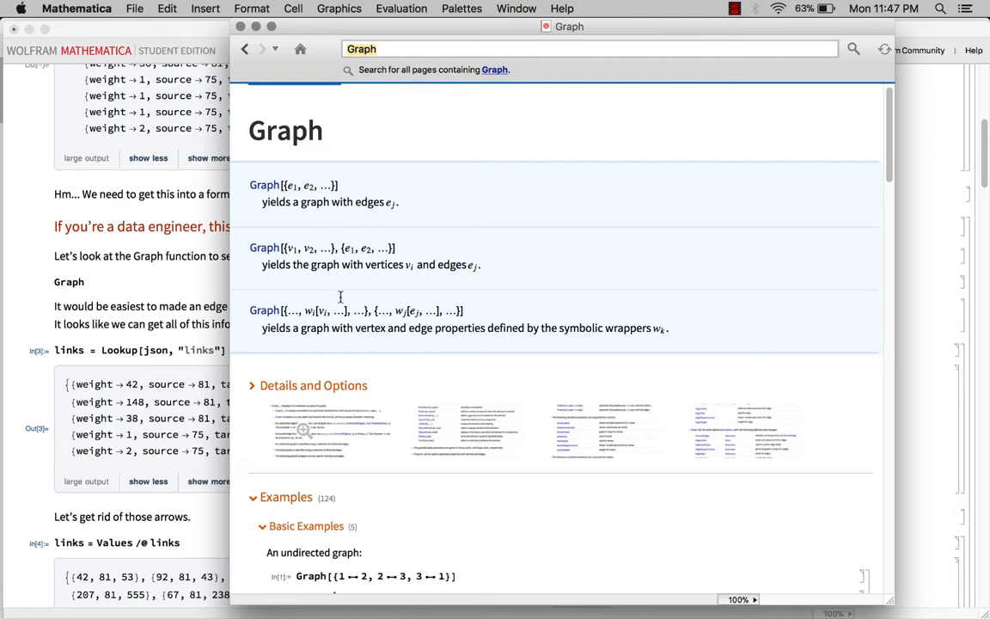
Select link weight 148, then expand the Graph docs' Options to EdgeWeight examples.
{"action": "scroll", "scroll_direction": "down", "scroll_amount": 3}
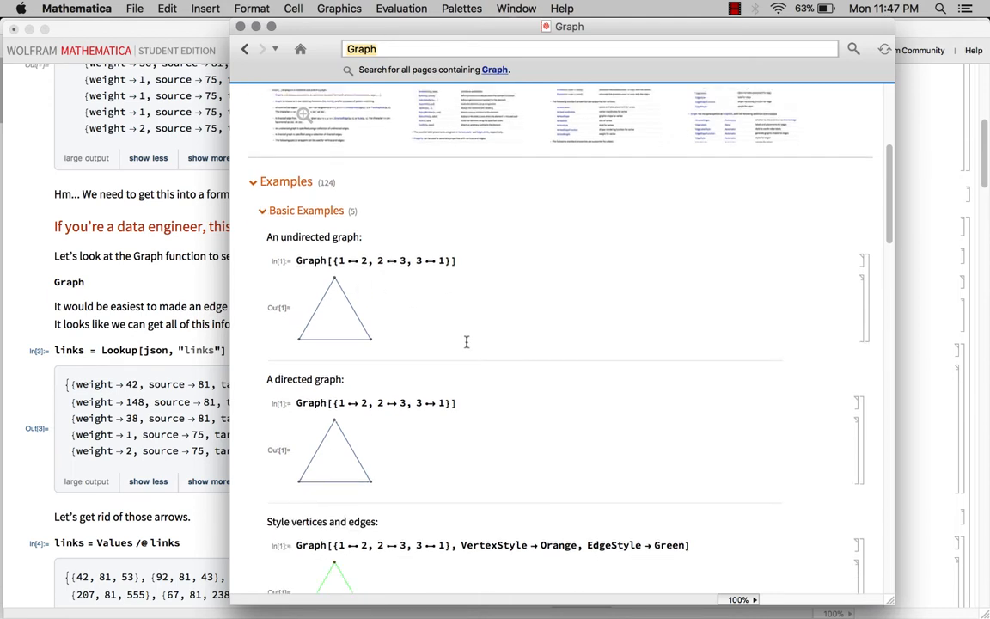
{"action": "mouse_move", "coordinate": [448, 482]}
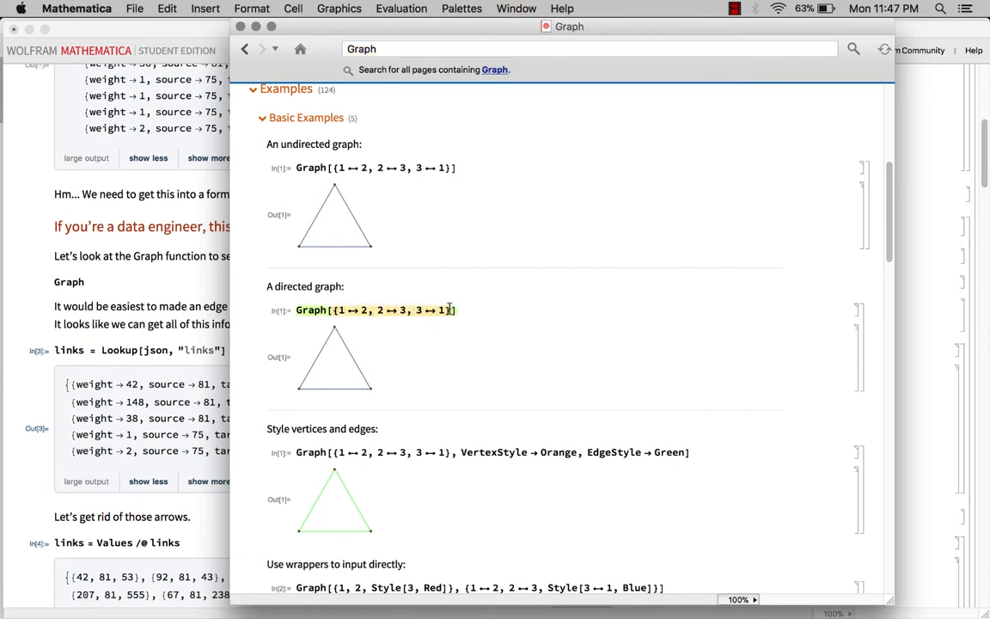
{"action": "mouse_move", "coordinate": [253, 278]}
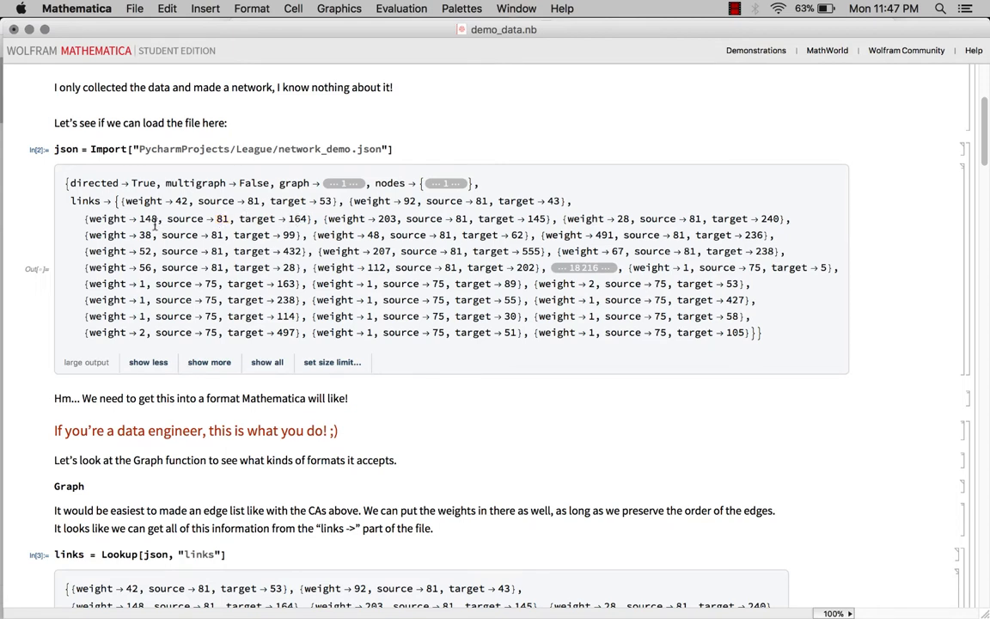
{"action": "double_click", "coordinate": [146, 218]}
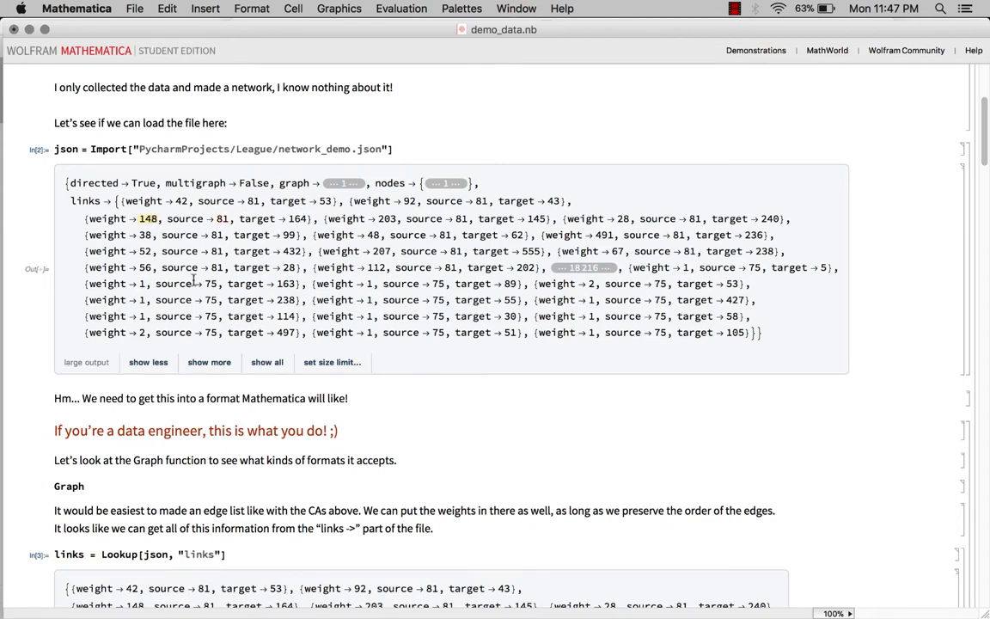
{"action": "mouse_move", "coordinate": [111, 217]}
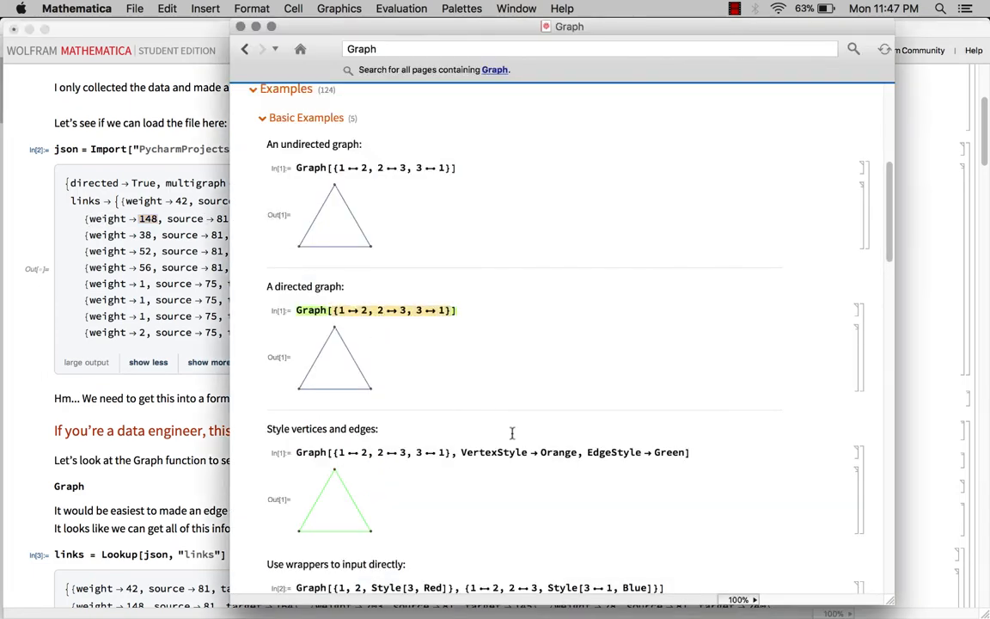
{"action": "scroll", "scroll_direction": "down", "scroll_amount": 3}
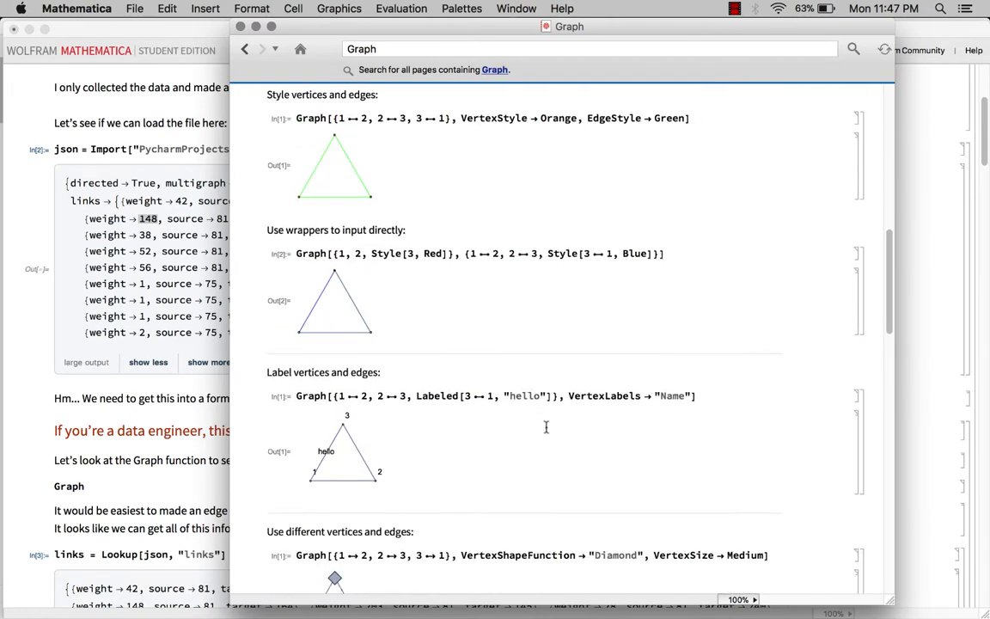
{"action": "scroll", "scroll_direction": "down", "scroll_amount": 3}
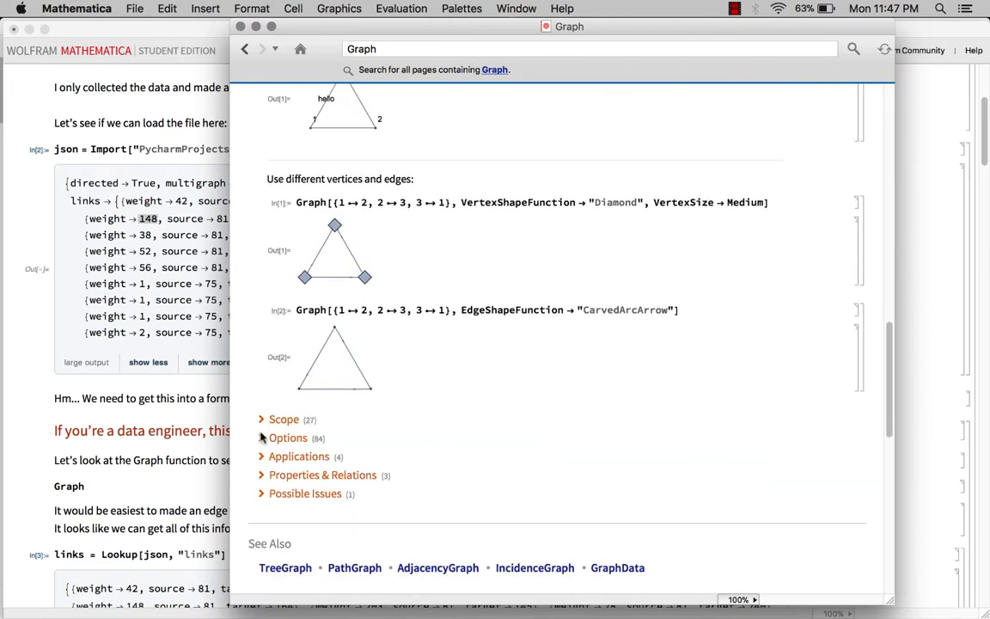
{"action": "left_click", "coordinate": [288, 438]}
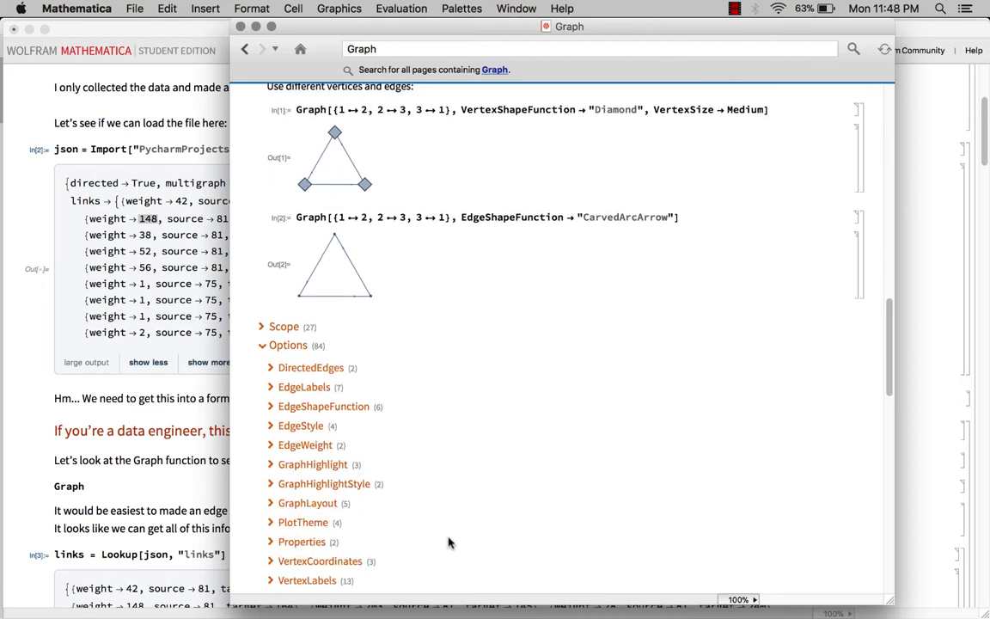
{"action": "left_click", "coordinate": [305, 444]}
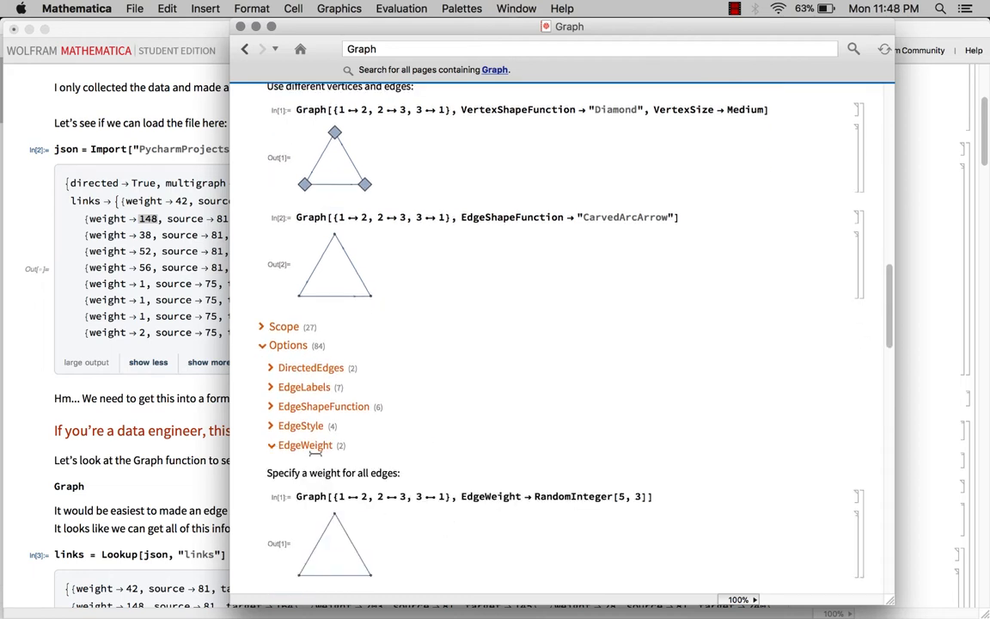
{"action": "scroll", "scroll_direction": "down", "scroll_amount": 3}
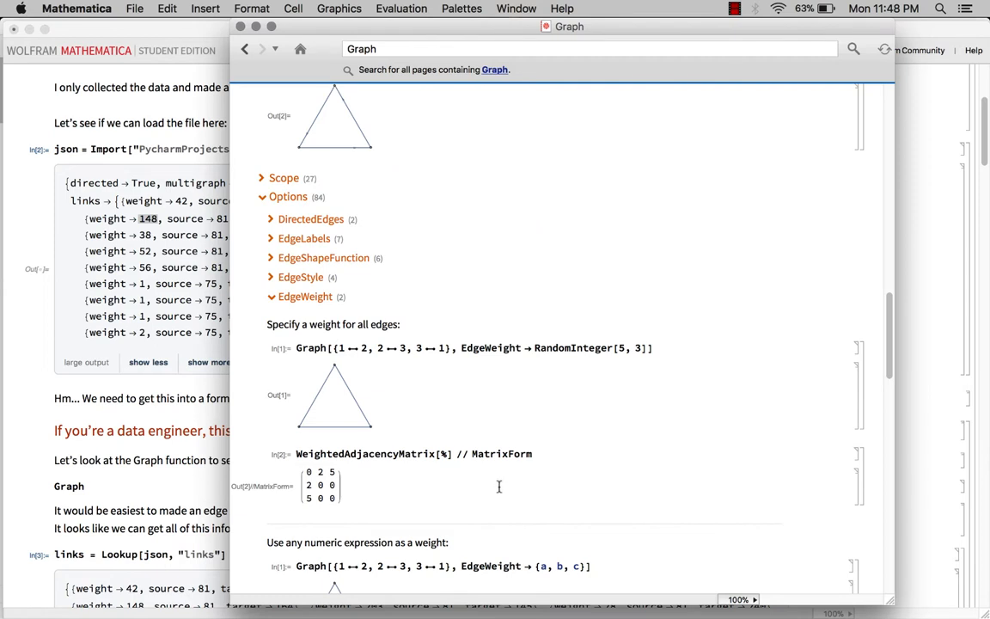
{"action": "scroll", "scroll_direction": "down", "scroll_amount": 3}
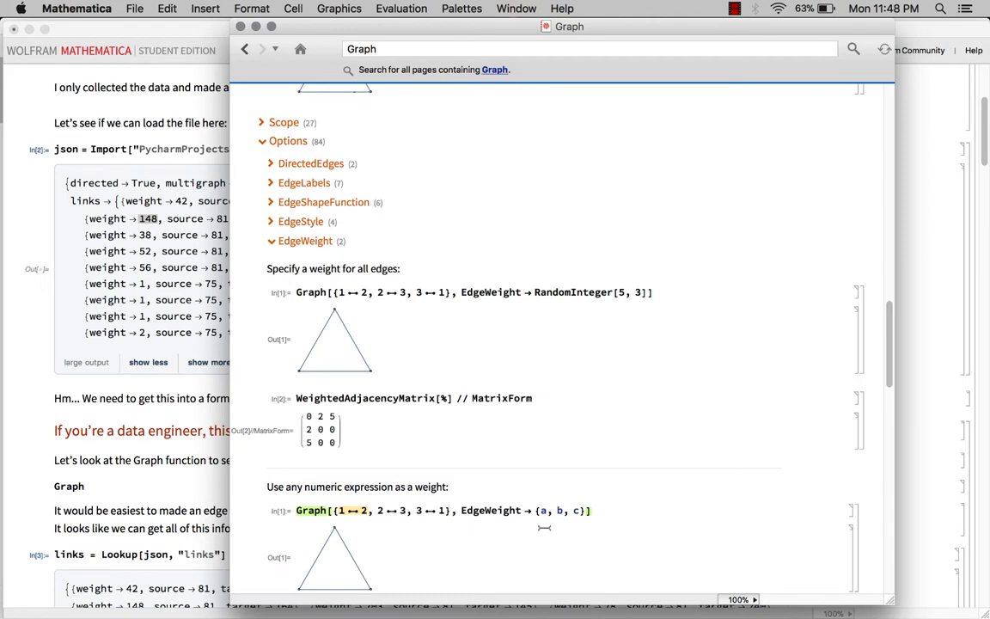
{"action": "scroll", "scroll_direction": "down", "scroll_amount": 3}
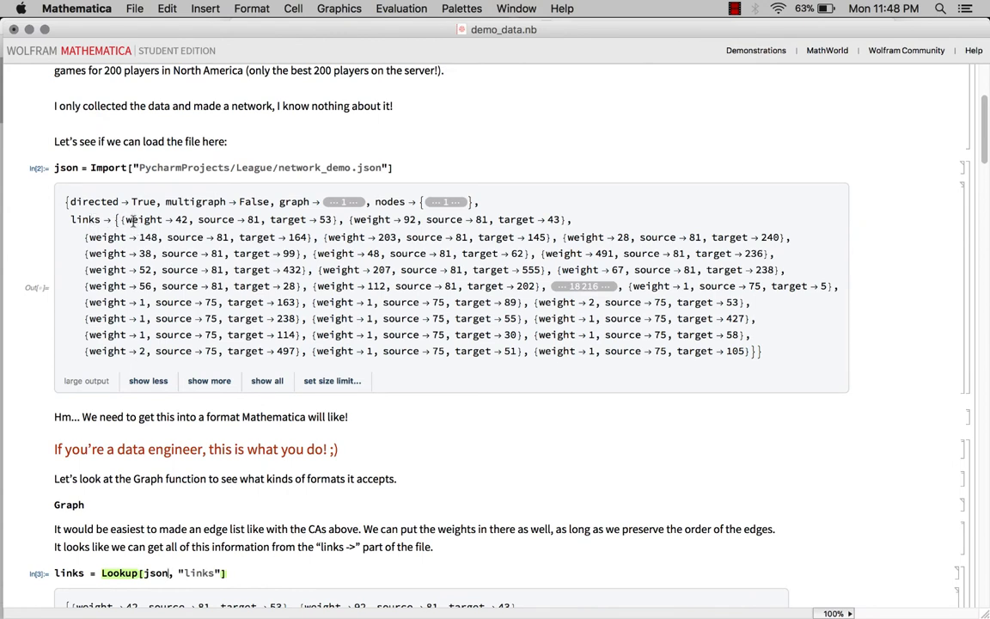
{"action": "mouse_move", "coordinate": [286, 219]}
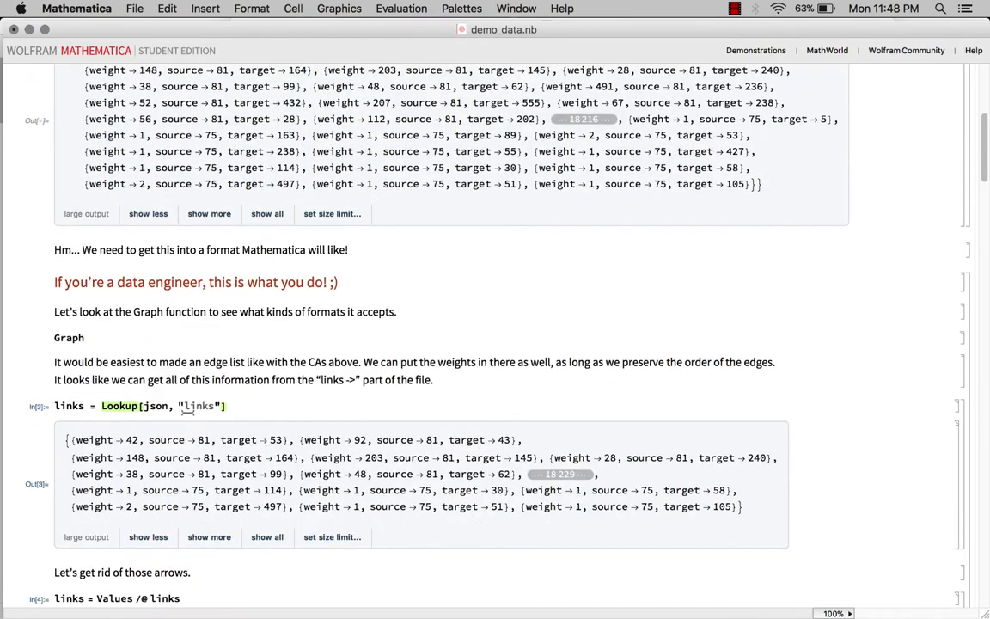
Scroll through the Lookup, Values /@ links and edges outputs, marking the first link's weight.
{"action": "scroll", "scroll_direction": "down", "scroll_amount": 3}
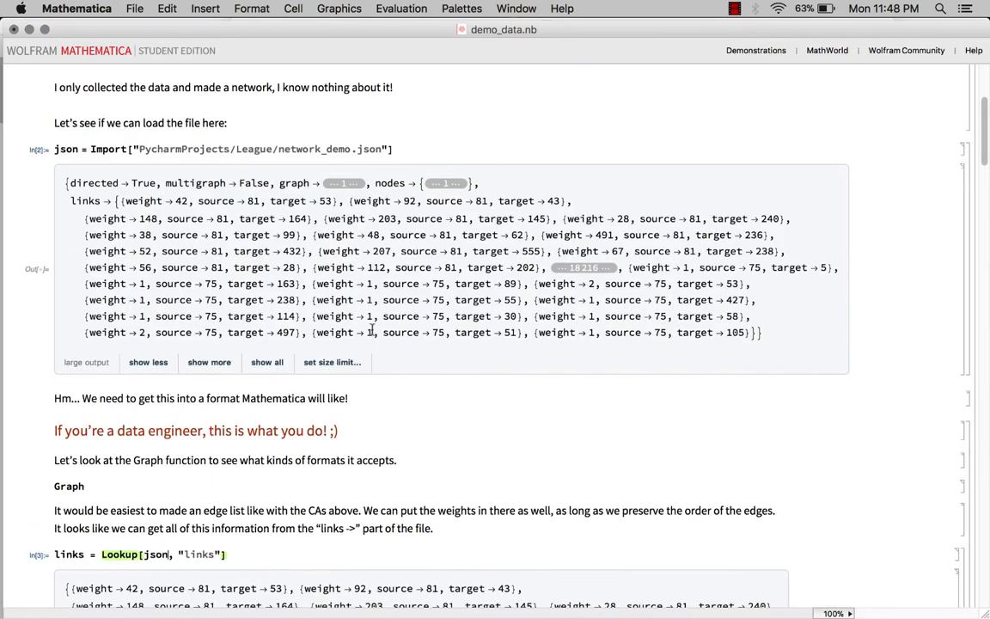
{"action": "scroll", "scroll_direction": "down", "scroll_amount": 3}
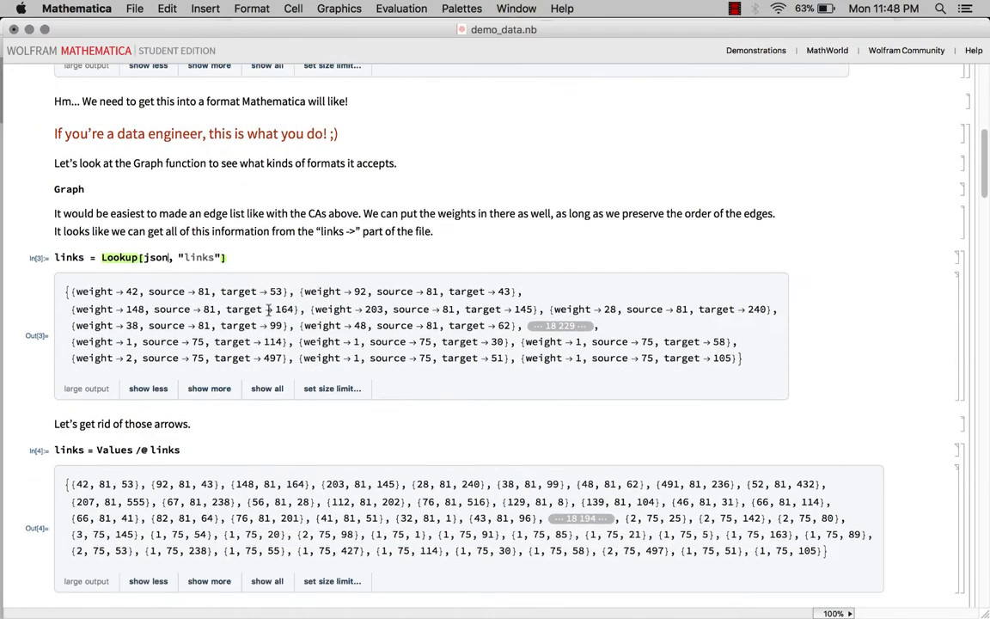
{"action": "scroll", "scroll_direction": "down", "scroll_amount": 3}
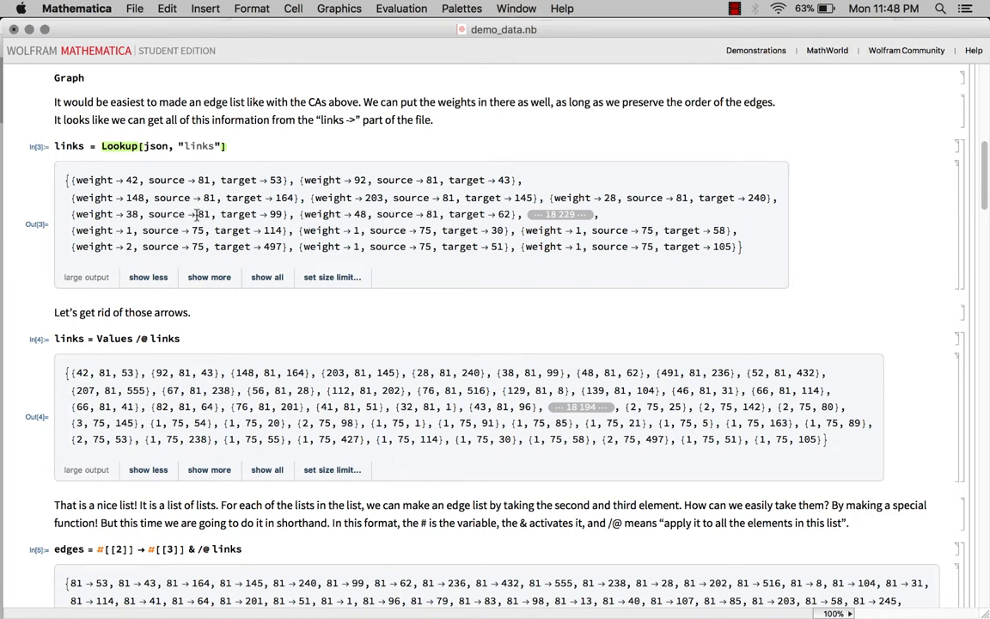
{"action": "mouse_move", "coordinate": [139, 176]}
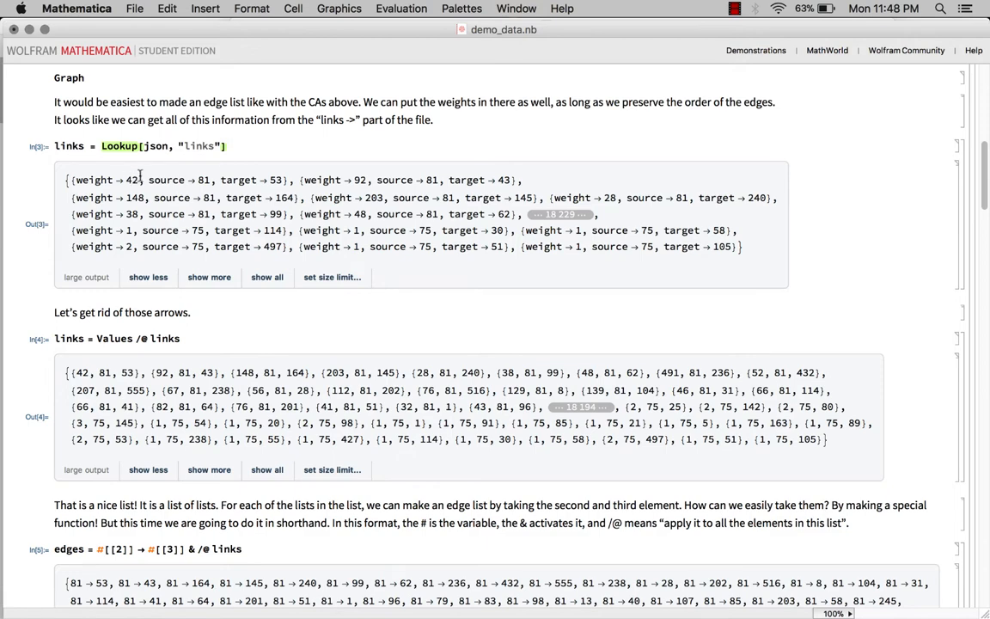
{"action": "scroll", "scroll_direction": "down", "scroll_amount": 3}
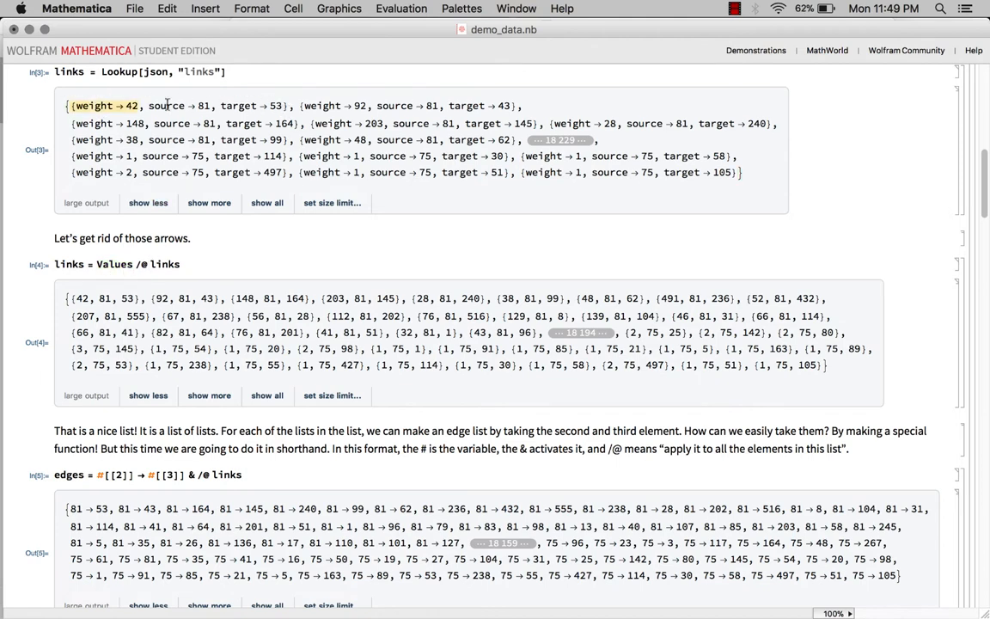
{"action": "left_click_drag", "start_coordinate": [69, 105], "coordinate": [266, 104]}
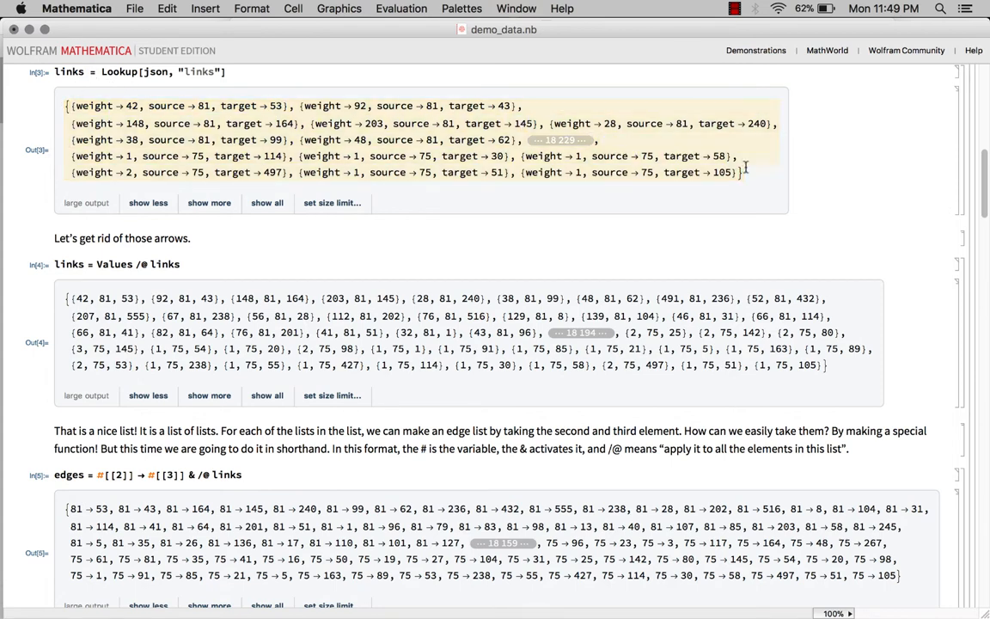
{"action": "scroll", "scroll_direction": "down", "scroll_amount": 3}
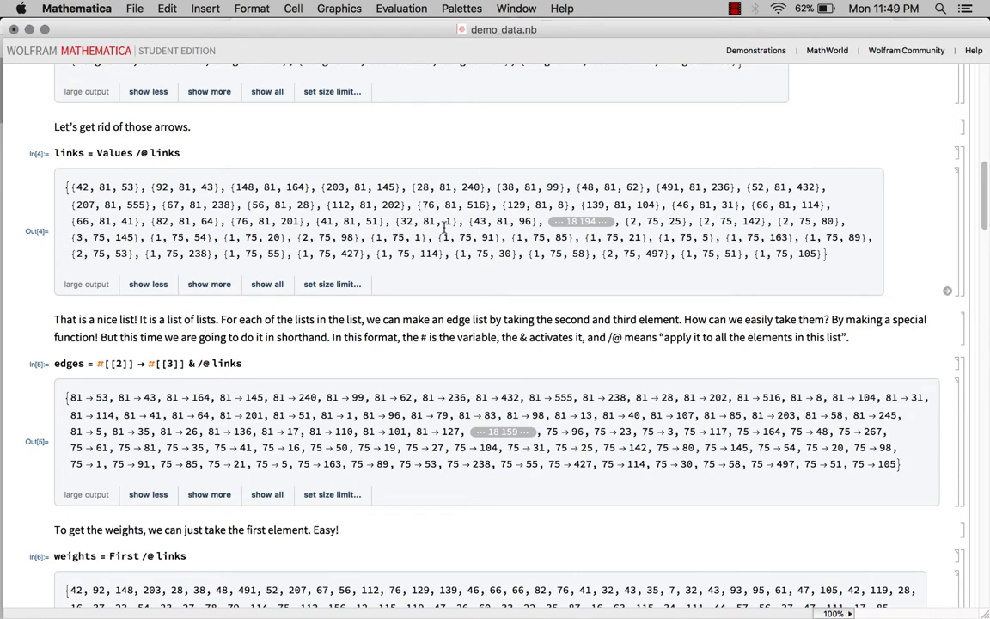
Scroll down to the explanatory text just above the edges = ... cell.
{"action": "scroll", "scroll_direction": "down", "scroll_amount": 3}
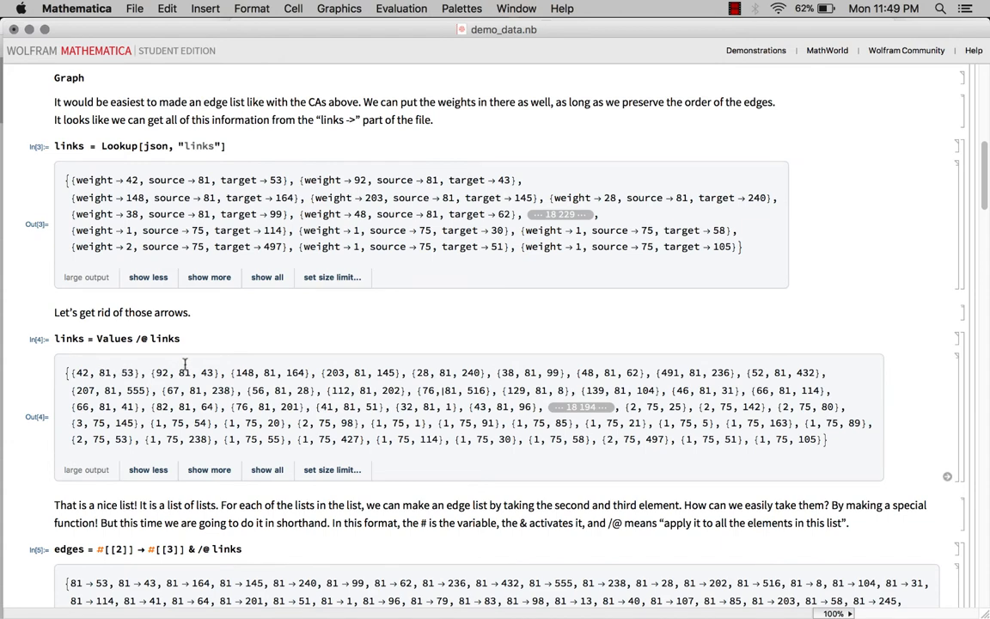
{"action": "mouse_move", "coordinate": [299, 370]}
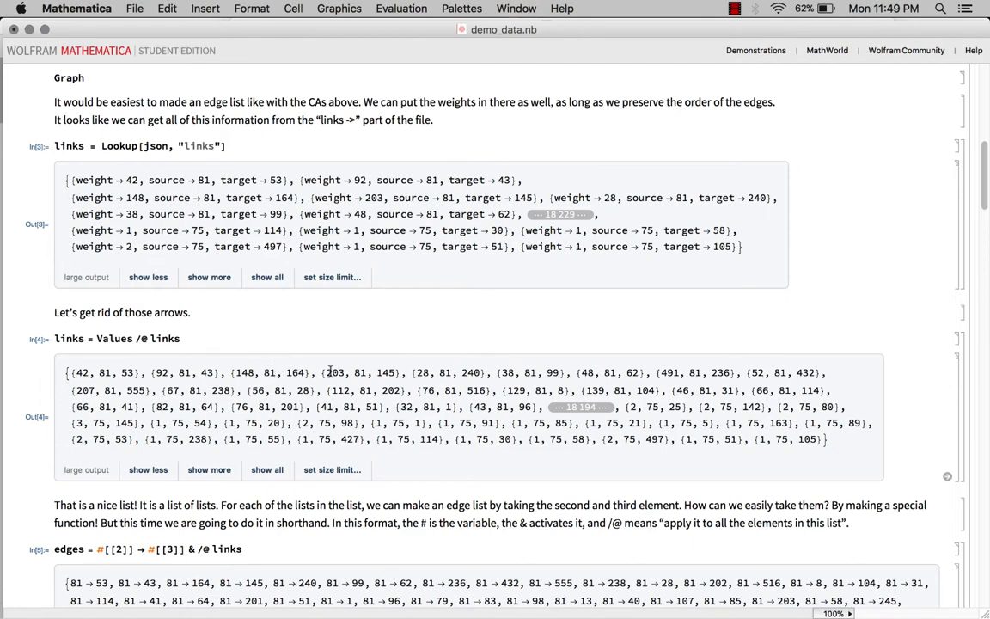
{"action": "scroll", "scroll_direction": "down", "scroll_amount": 3}
{"action": "type", "text": "f[x"}
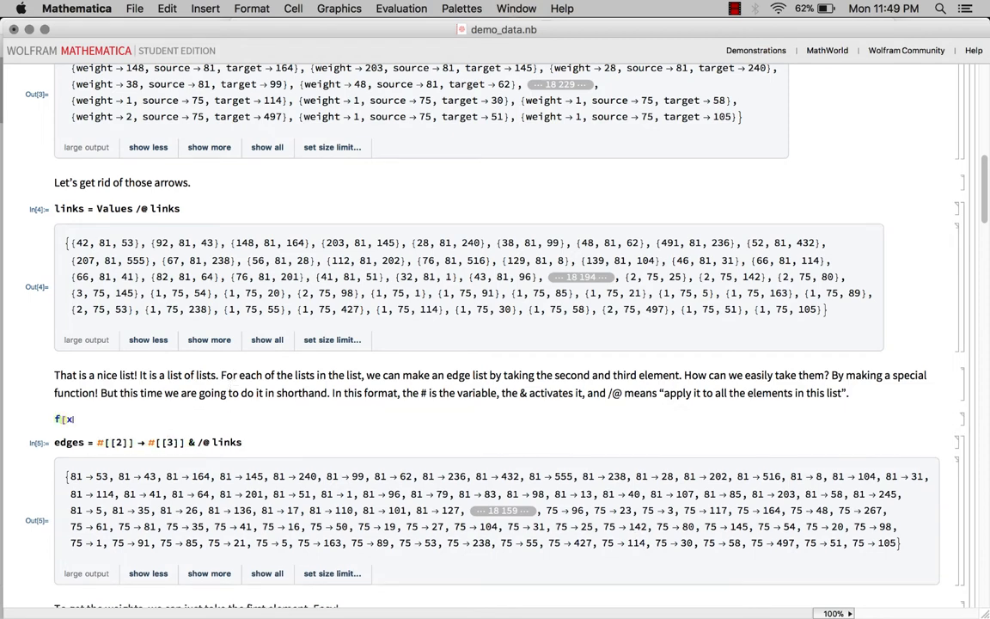
Delete the f[x] line, then highlight #[[2]] → #[[3]] and the first links sublist.
{"action": "type", "text": "_"}
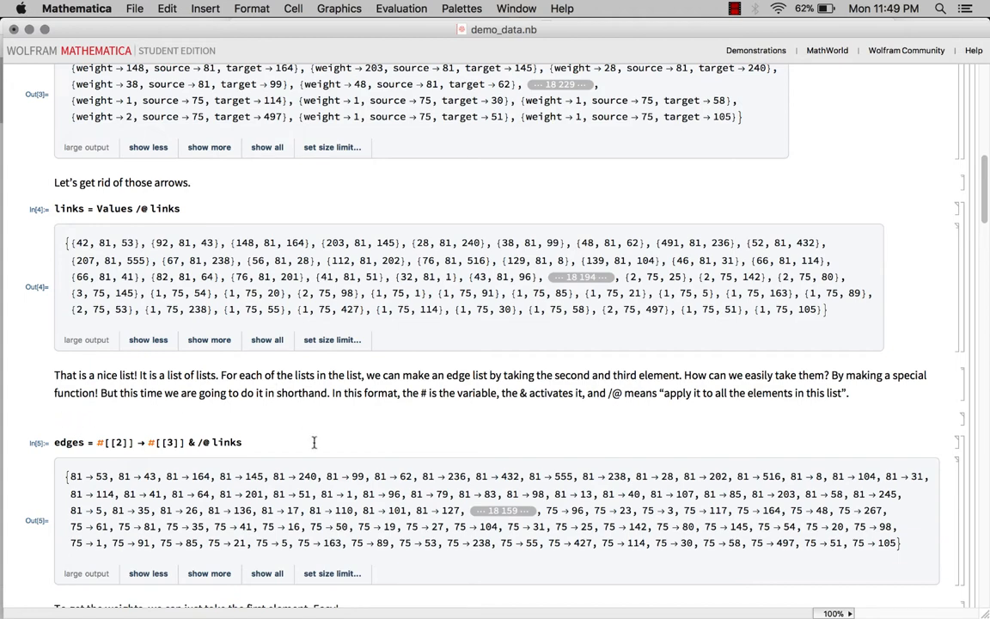
{"action": "scroll", "scroll_direction": "down", "scroll_amount": 3}
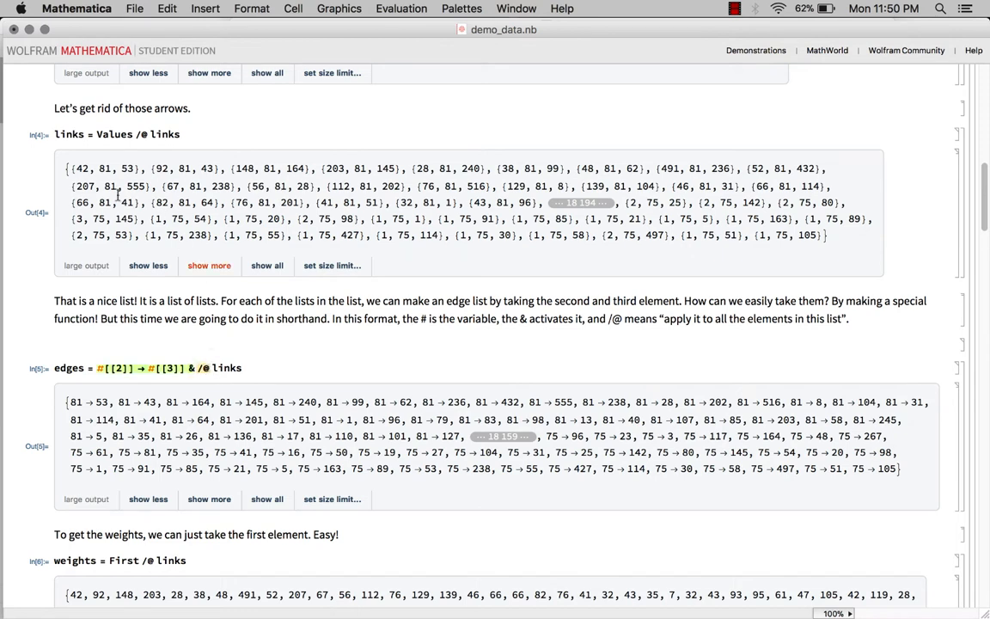
{"action": "double_click", "coordinate": [96, 168]}
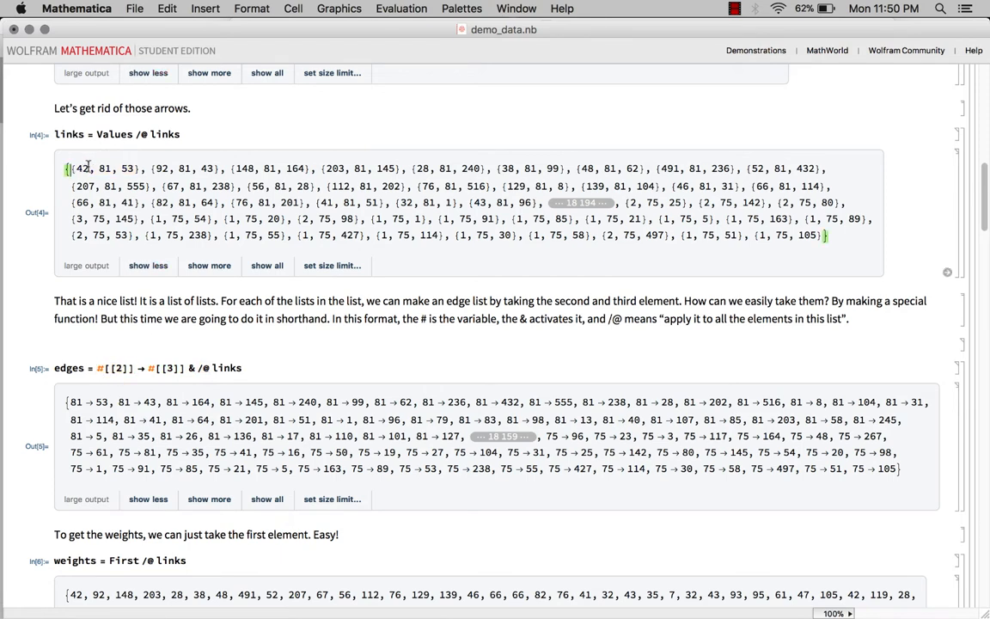
{"action": "double_click", "coordinate": [99, 168]}
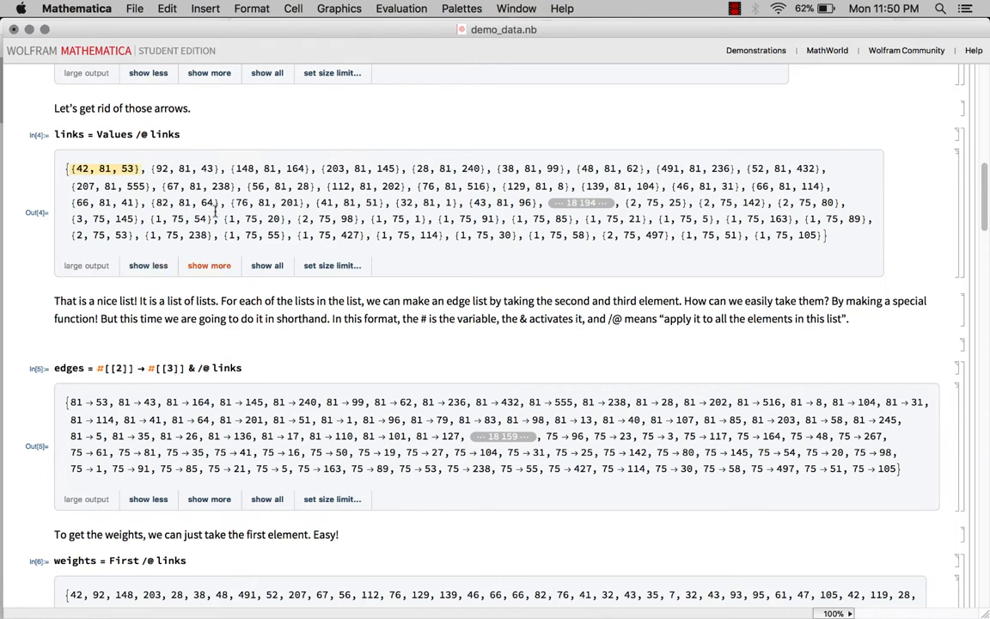
{"action": "scroll", "scroll_direction": "down", "scroll_amount": 3}
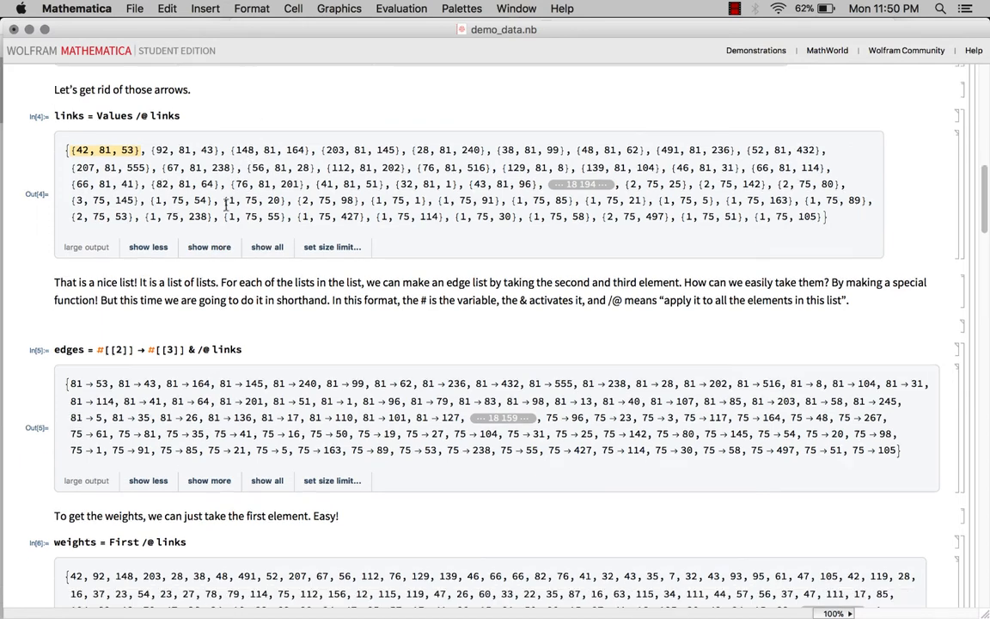
{"action": "scroll", "scroll_direction": "down", "scroll_amount": 3}
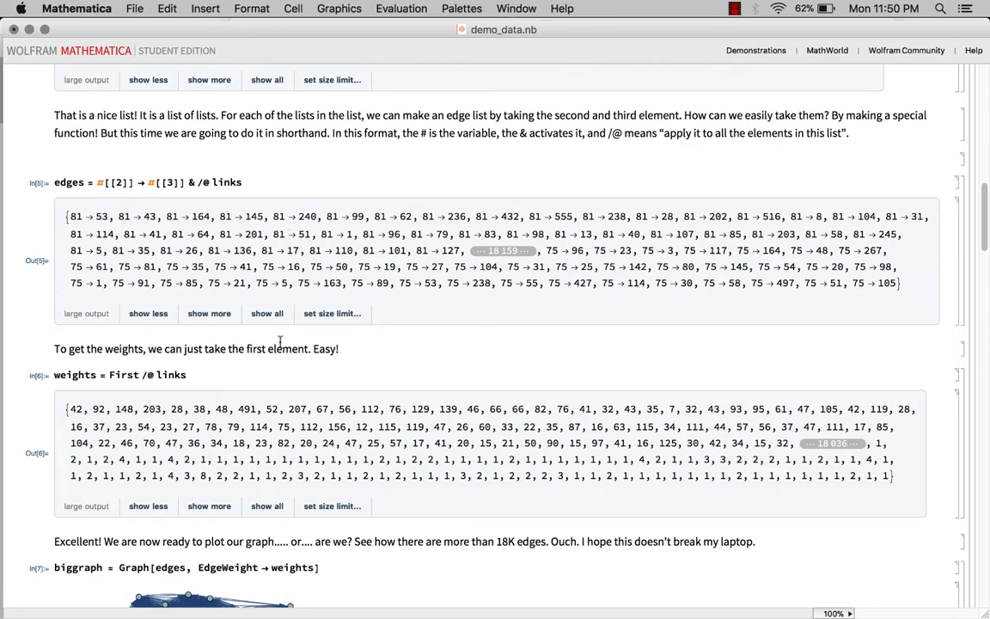
{"action": "scroll", "scroll_direction": "down", "scroll_amount": 3}
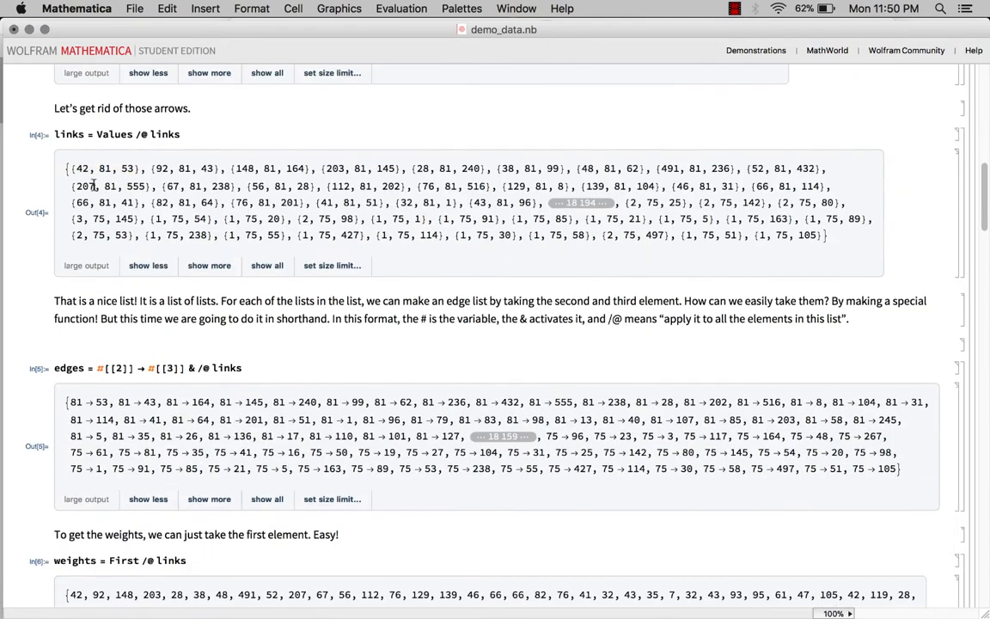
{"action": "double_click", "coordinate": [82, 168]}
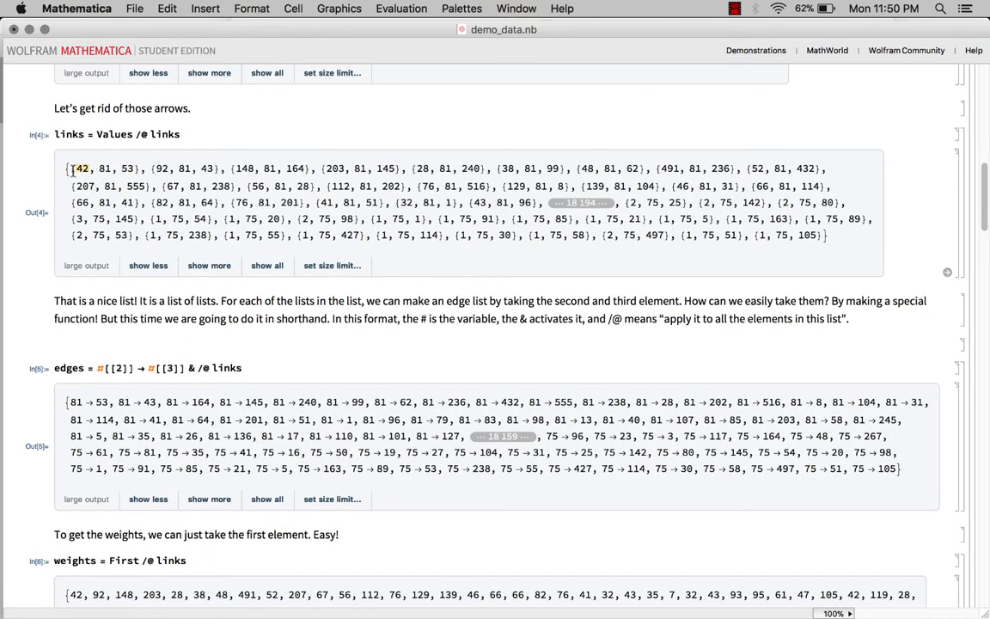
{"action": "scroll", "scroll_direction": "down", "scroll_amount": 3}
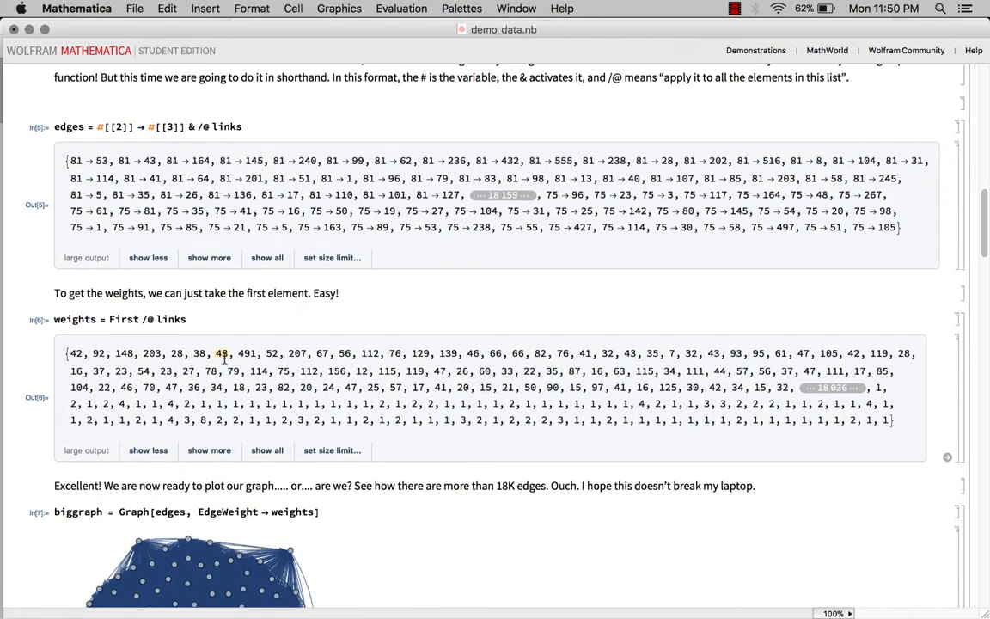
{"action": "scroll", "scroll_direction": "down", "scroll_amount": 3}
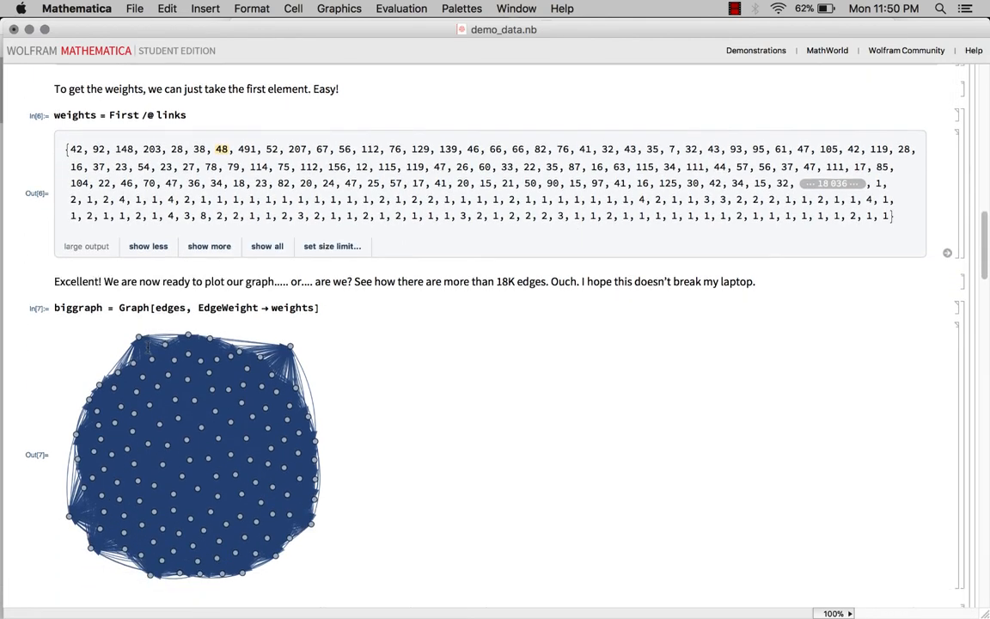
{"action": "scroll", "scroll_direction": "down", "scroll_amount": 3}
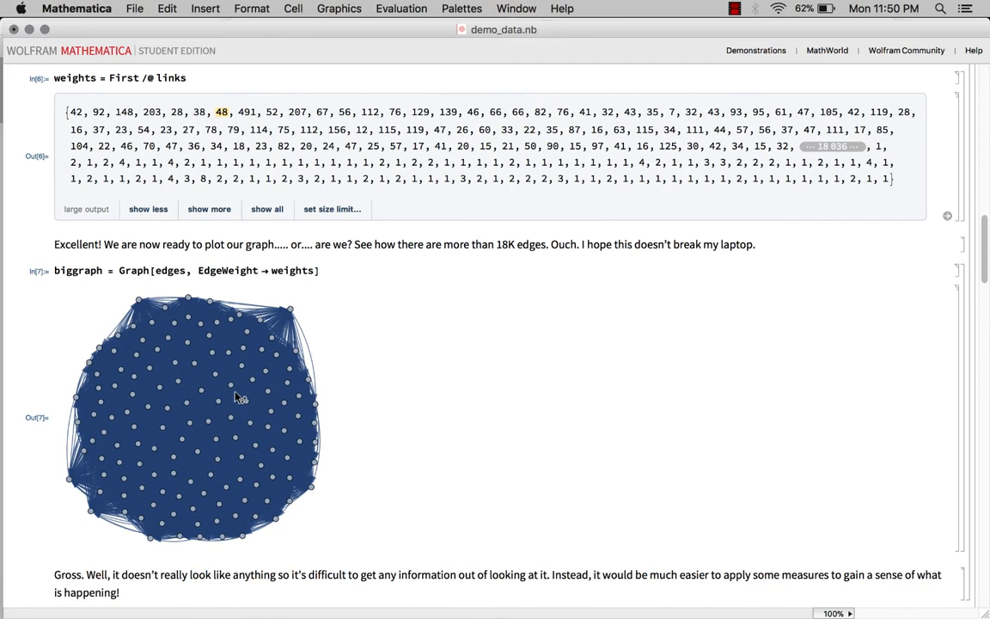
{"action": "mouse_move", "coordinate": [267, 350]}
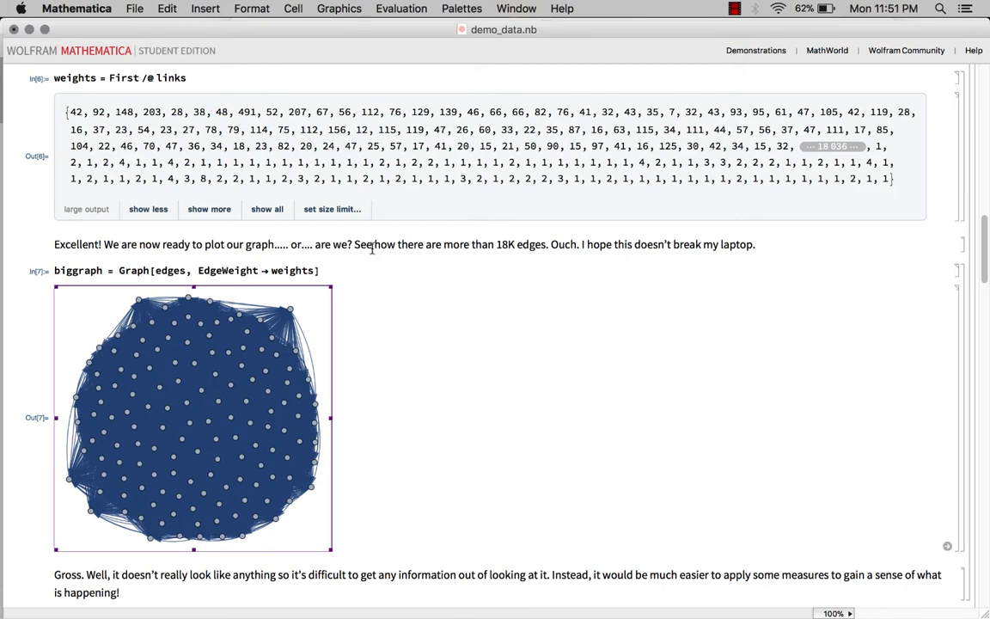
{"action": "scroll", "scroll_direction": "down", "scroll_amount": 3}
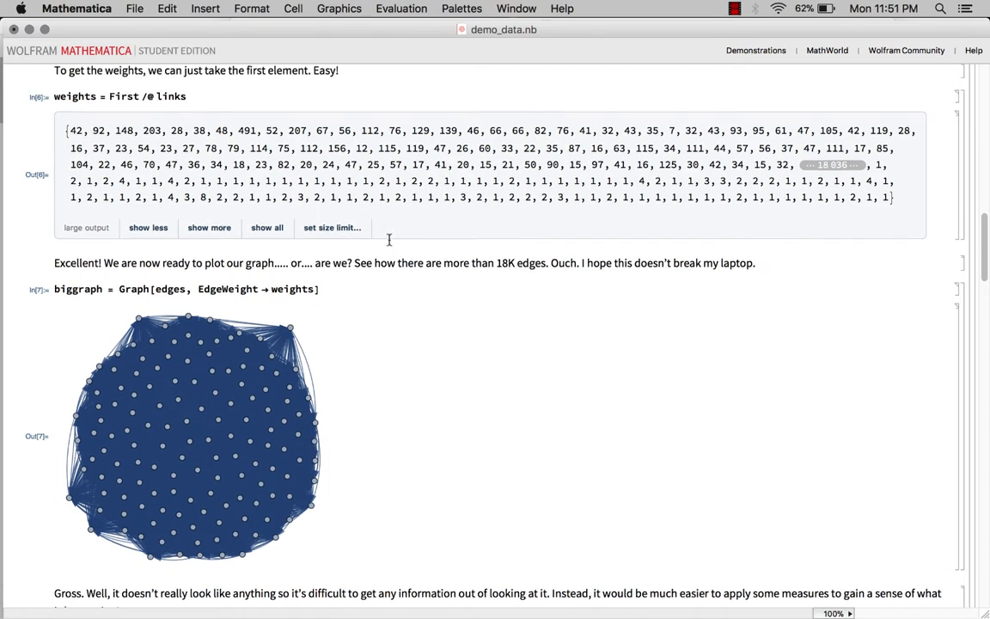
{"action": "scroll", "scroll_direction": "down", "scroll_amount": 3}
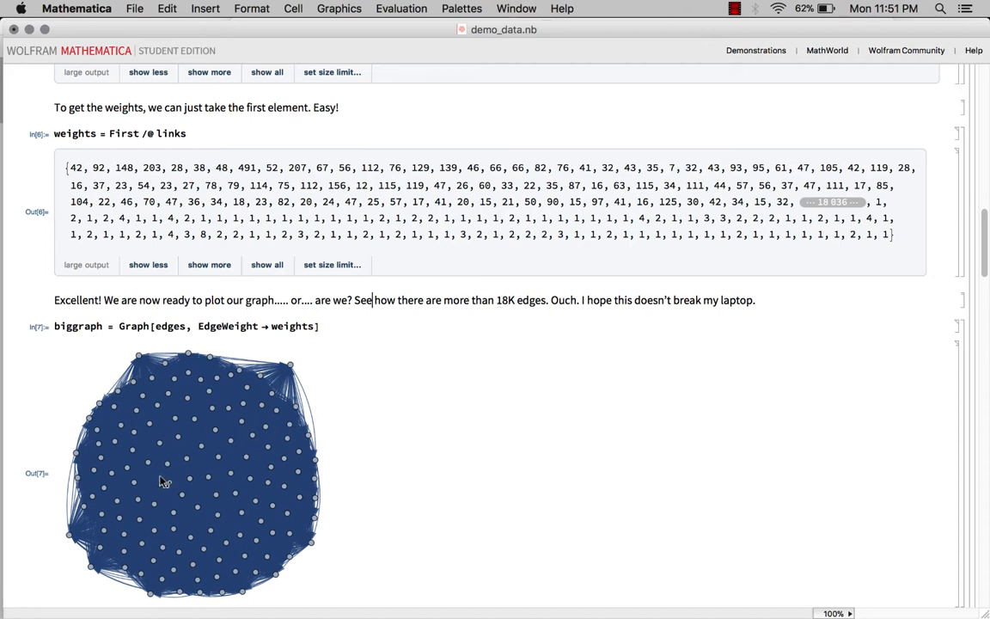
{"action": "mouse_move", "coordinate": [225, 500]}
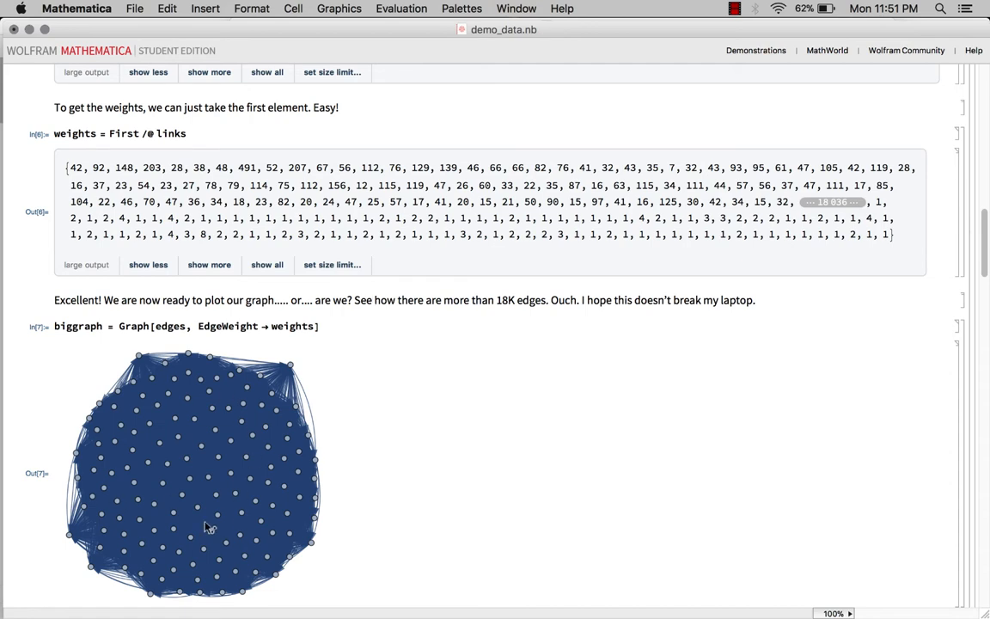
{"action": "mouse_move", "coordinate": [356, 482]}
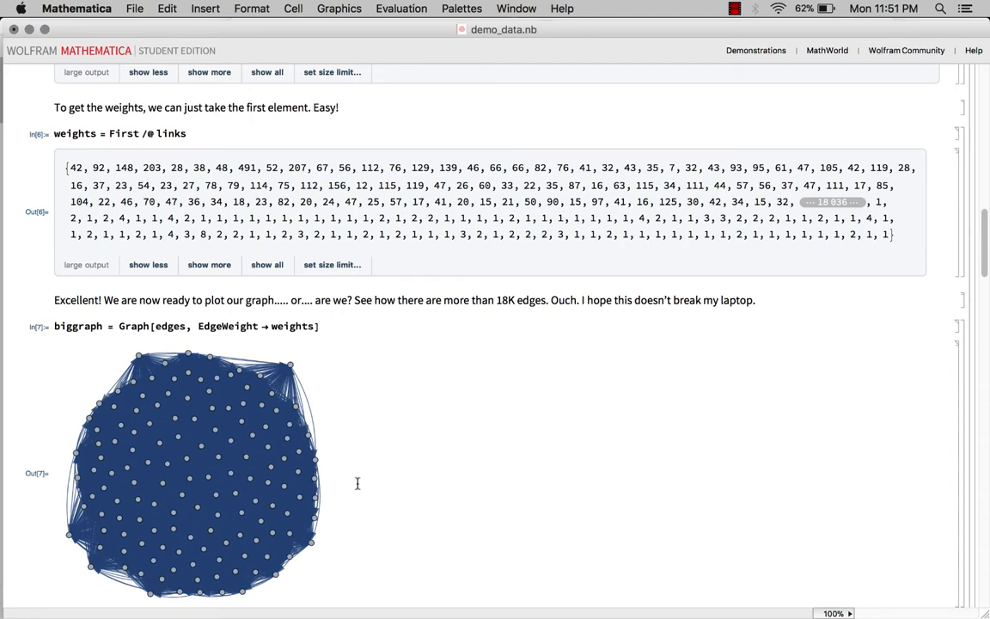
{"action": "left_click", "coordinate": [372, 300]}
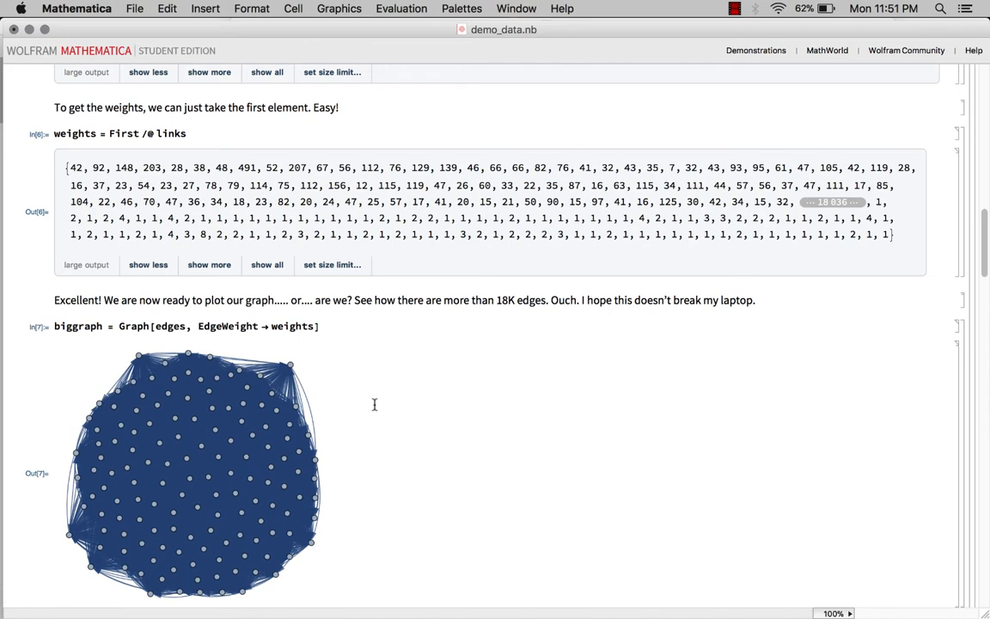
{"action": "scroll", "scroll_direction": "down", "scroll_amount": 3}
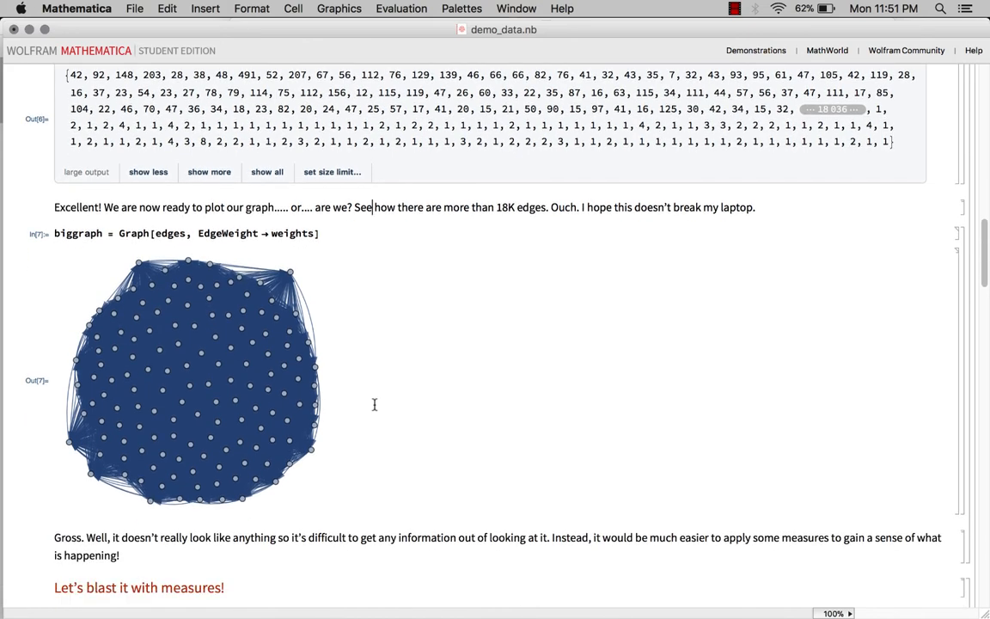
{"action": "mouse_move", "coordinate": [386, 513]}
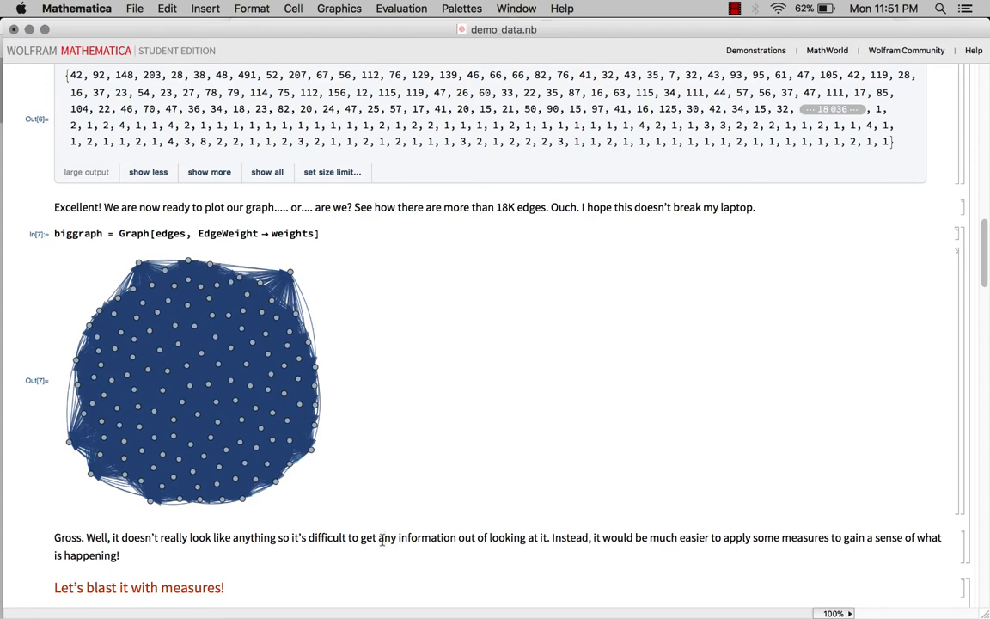
{"action": "scroll", "scroll_direction": "down", "scroll_amount": 3}
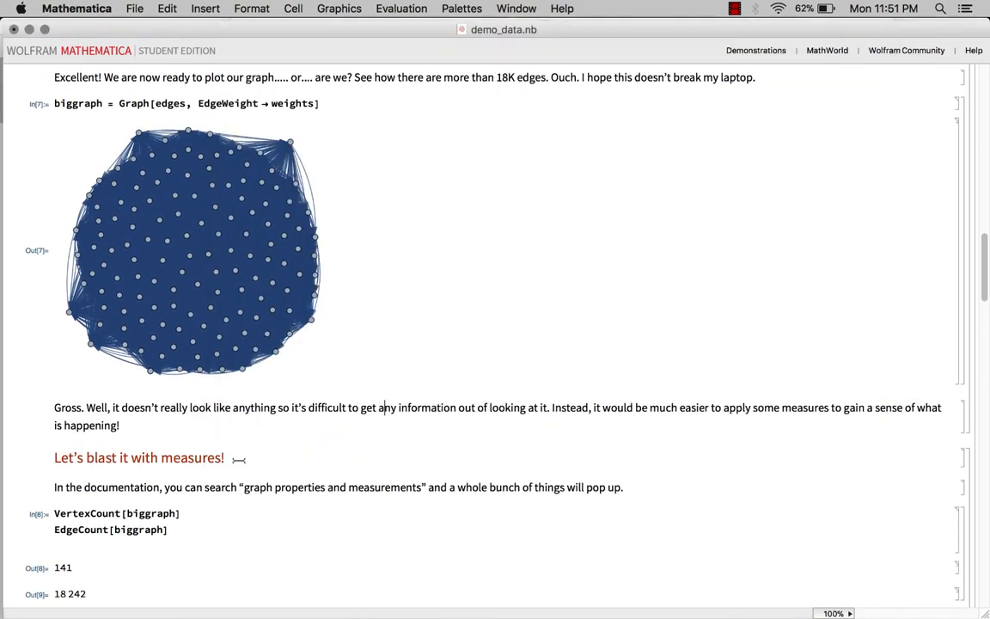
Search the documentation for 'graph properties and measurements'.
{"action": "left_click_drag", "start_coordinate": [244, 487], "coordinate": [423, 487]}
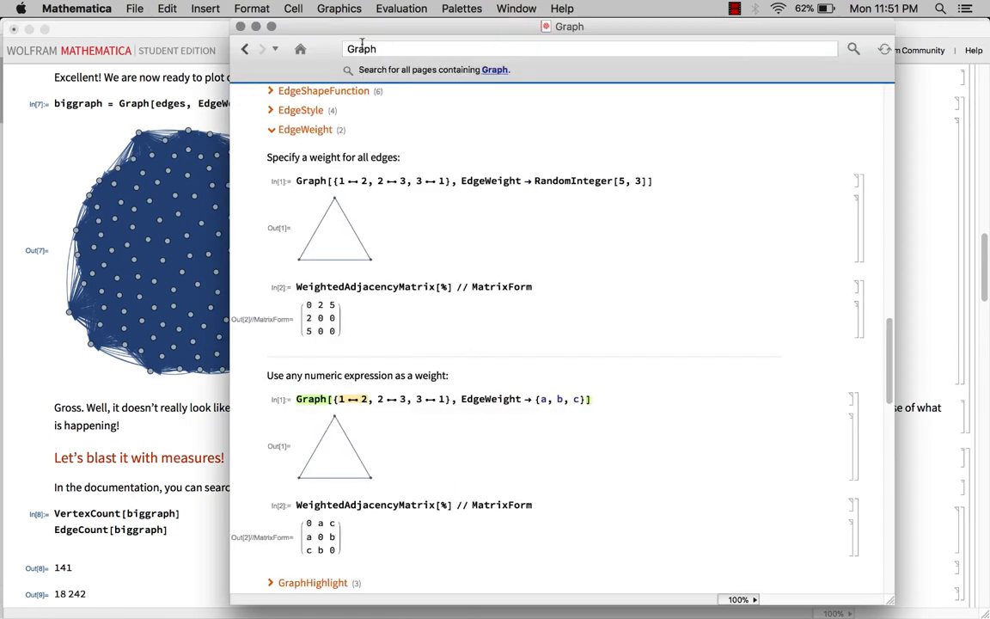
{"action": "triple_click", "coordinate": [361, 48]}
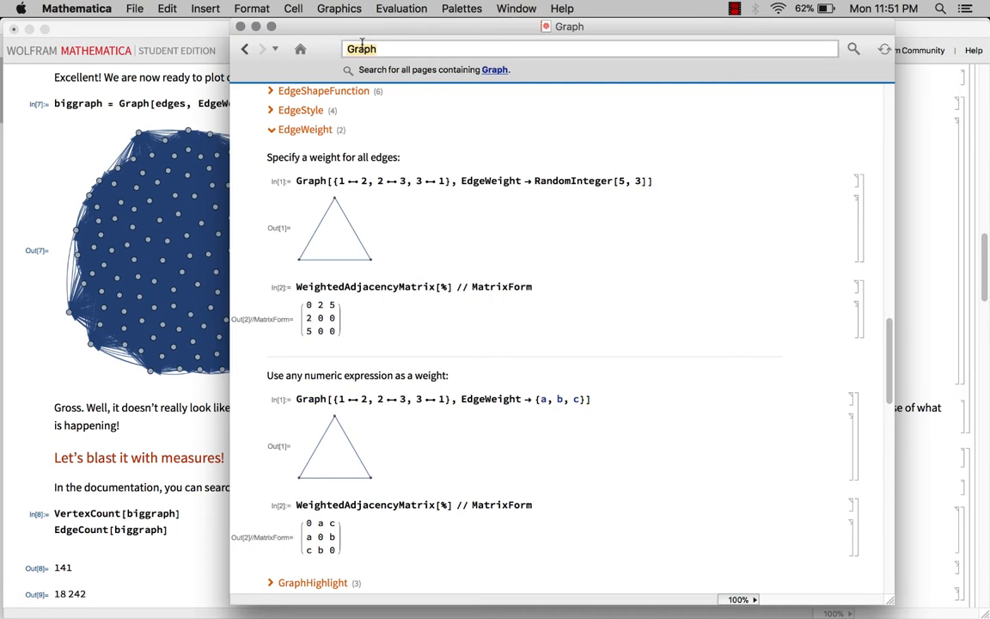
{"action": "type", "text": "graph properties and measurements"}
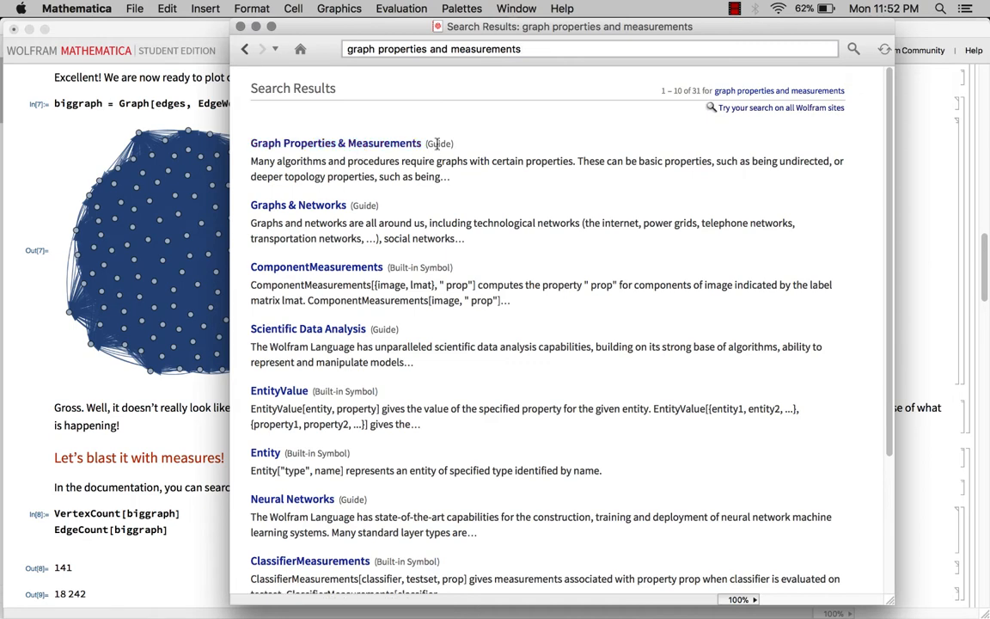
Open the Graph Properties & Measurements guide and read down to its Centrality Measures section.
{"action": "left_click", "coordinate": [335, 142]}
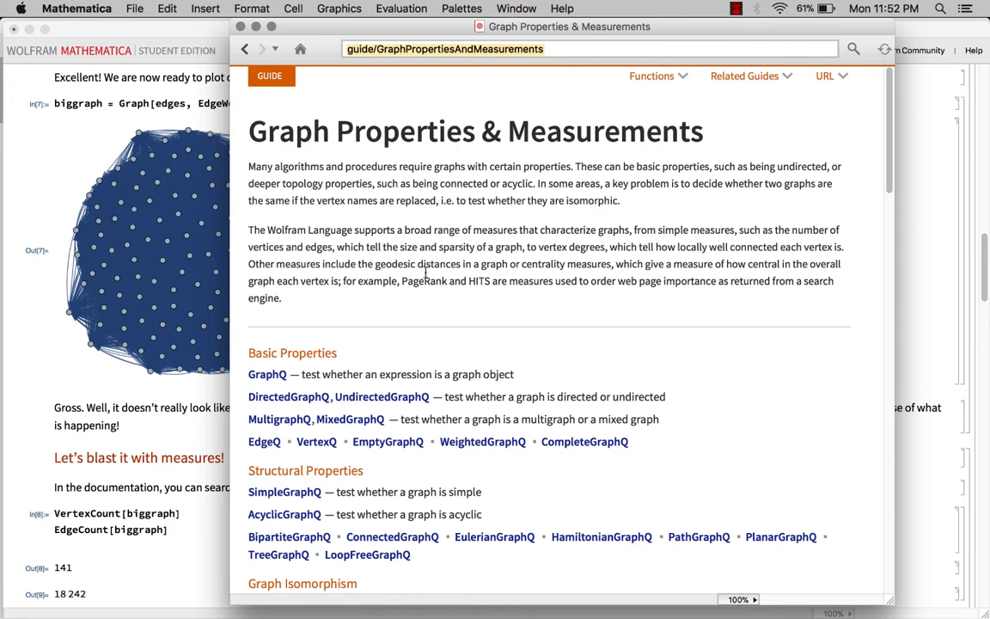
{"action": "scroll", "scroll_direction": "down", "scroll_amount": 3}
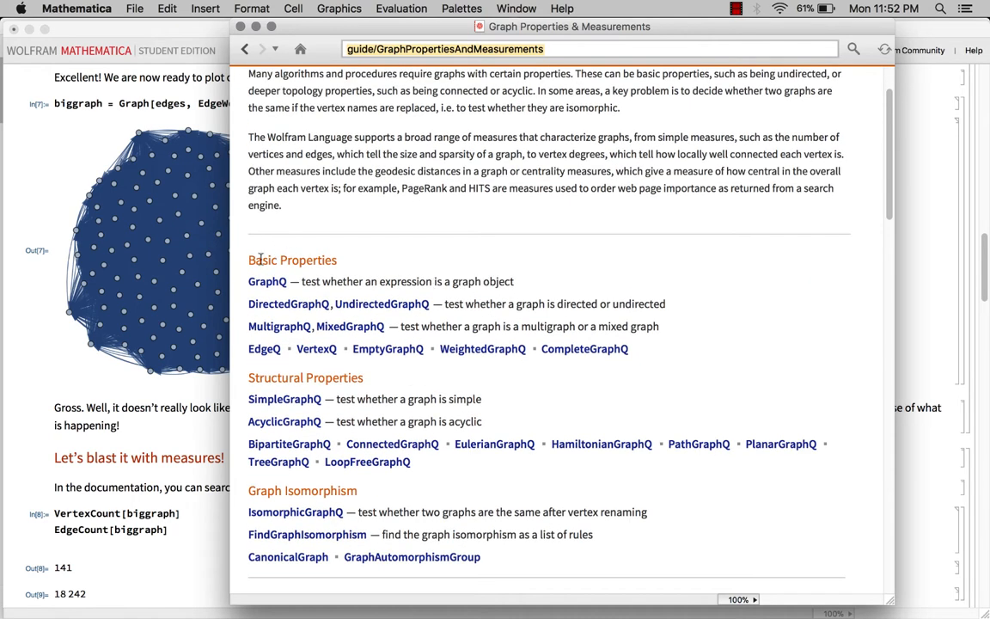
{"action": "mouse_move", "coordinate": [348, 281]}
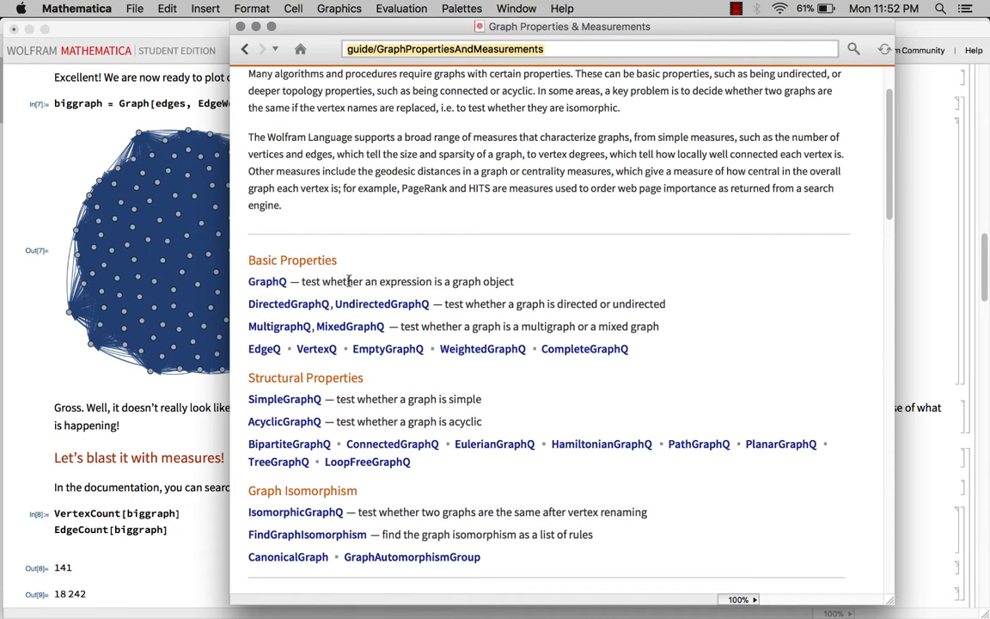
{"action": "scroll", "scroll_direction": "down", "scroll_amount": 3}
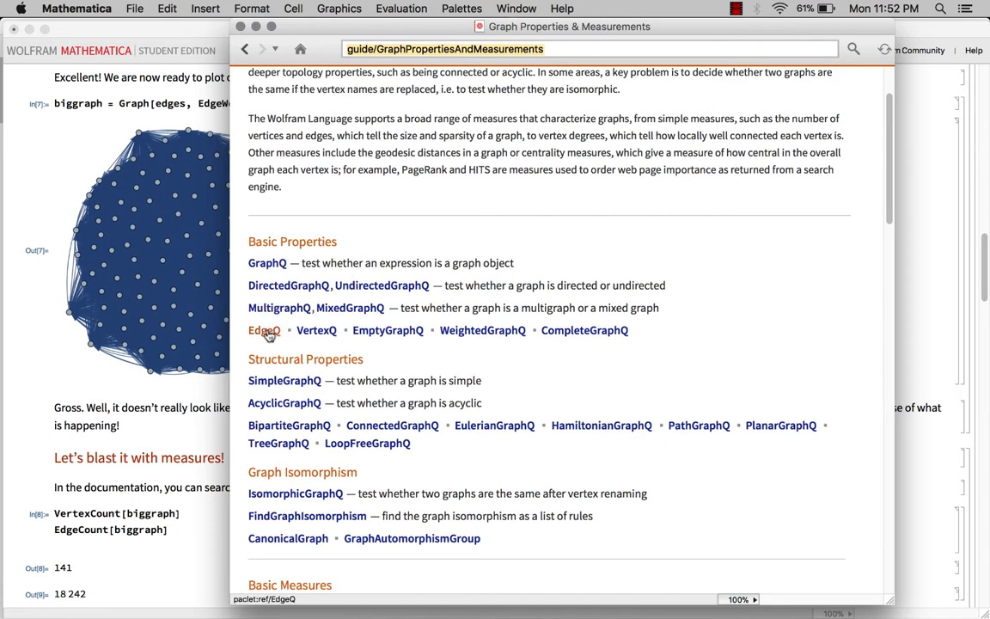
{"action": "mouse_move", "coordinate": [316, 335]}
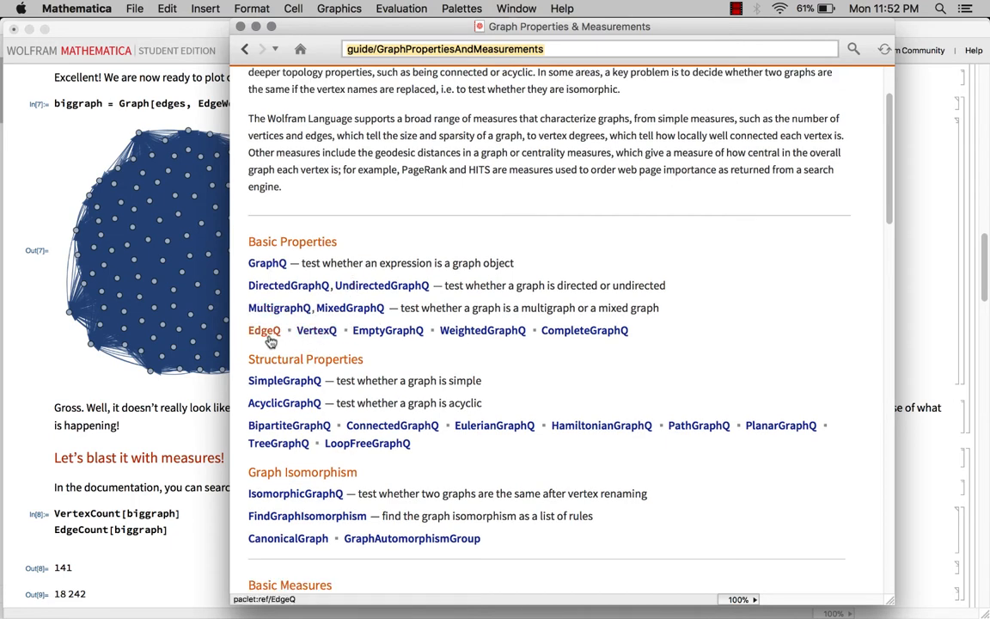
{"action": "scroll", "scroll_direction": "down", "scroll_amount": 3}
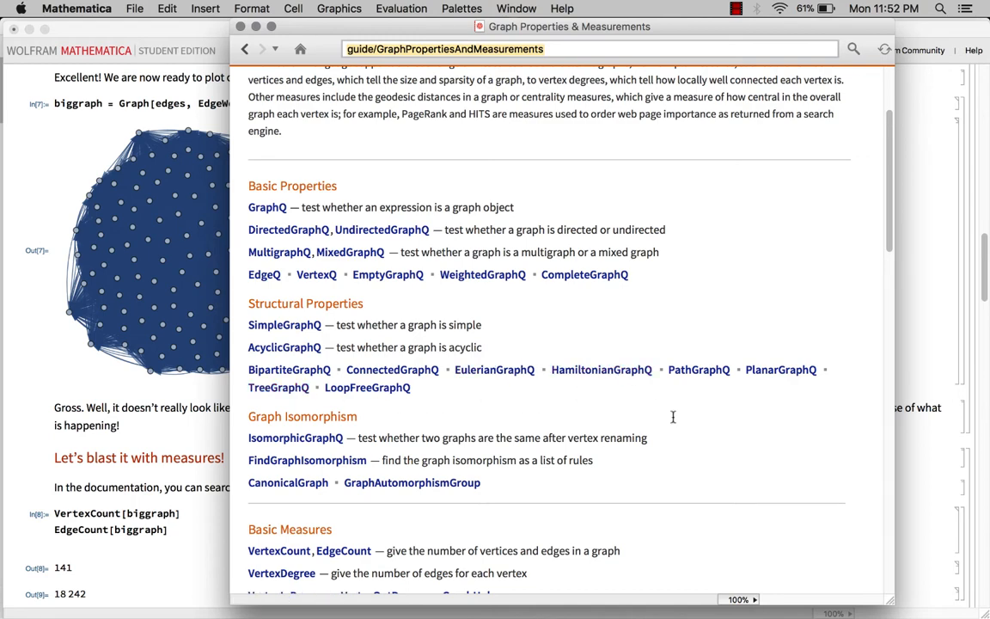
{"action": "scroll", "scroll_direction": "down", "scroll_amount": 3}
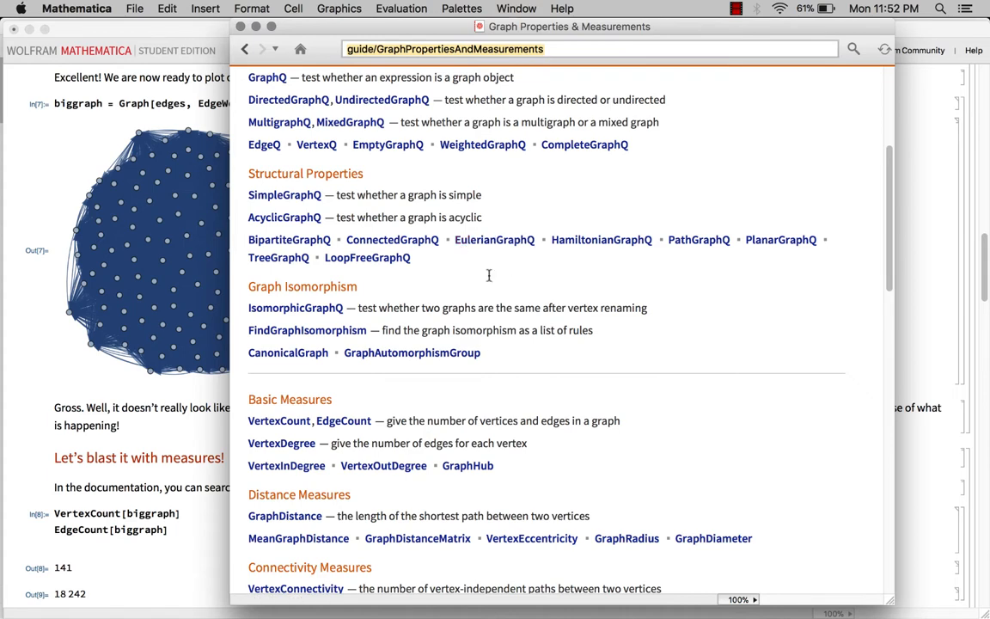
{"action": "mouse_move", "coordinate": [288, 314]}
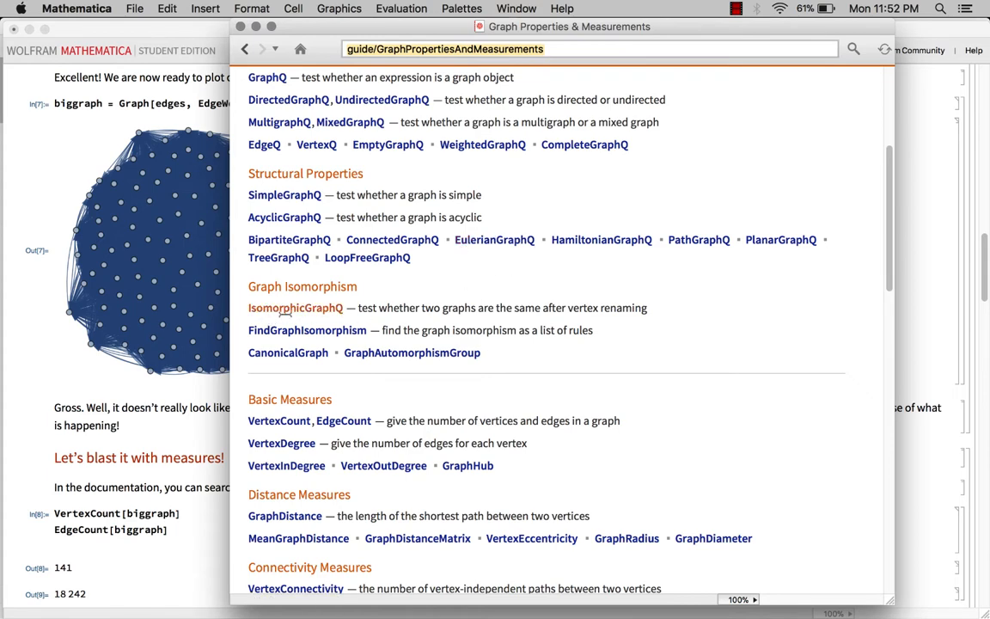
{"action": "scroll", "scroll_direction": "down", "scroll_amount": 3}
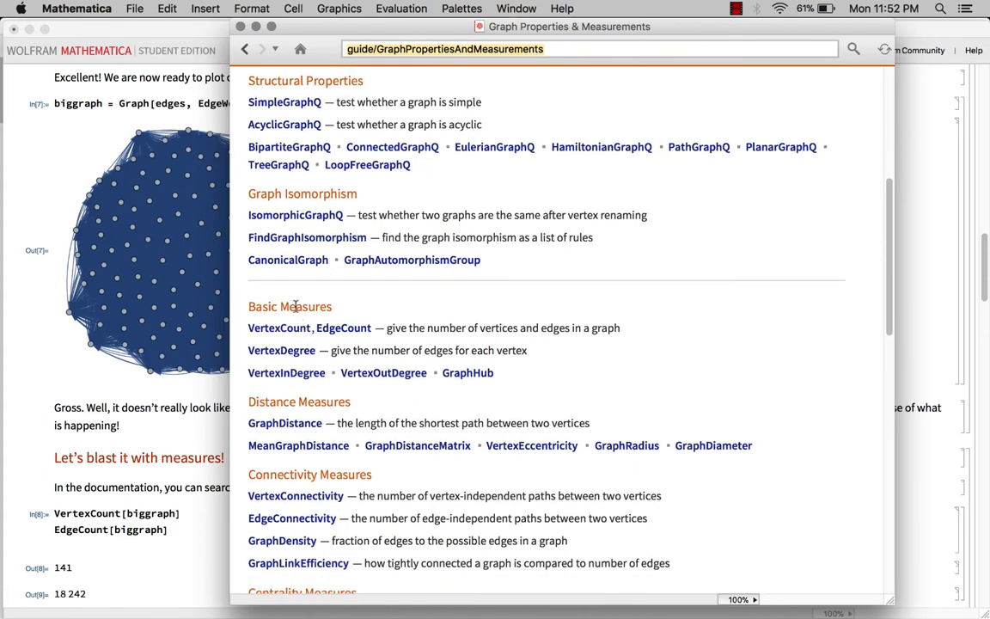
{"action": "scroll", "scroll_direction": "down", "scroll_amount": 3}
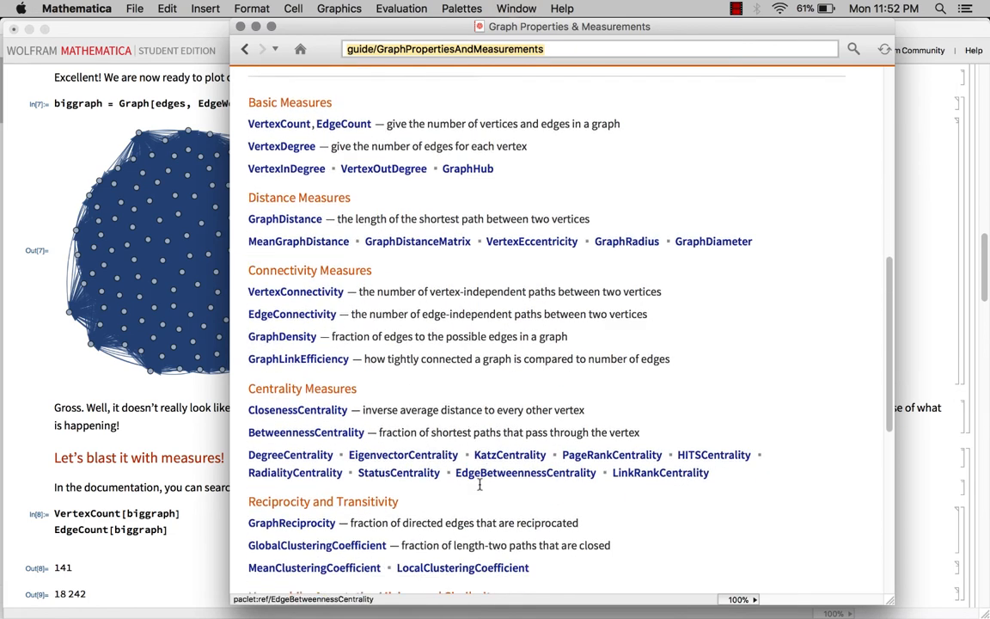
{"action": "scroll", "scroll_direction": "down", "scroll_amount": 3}
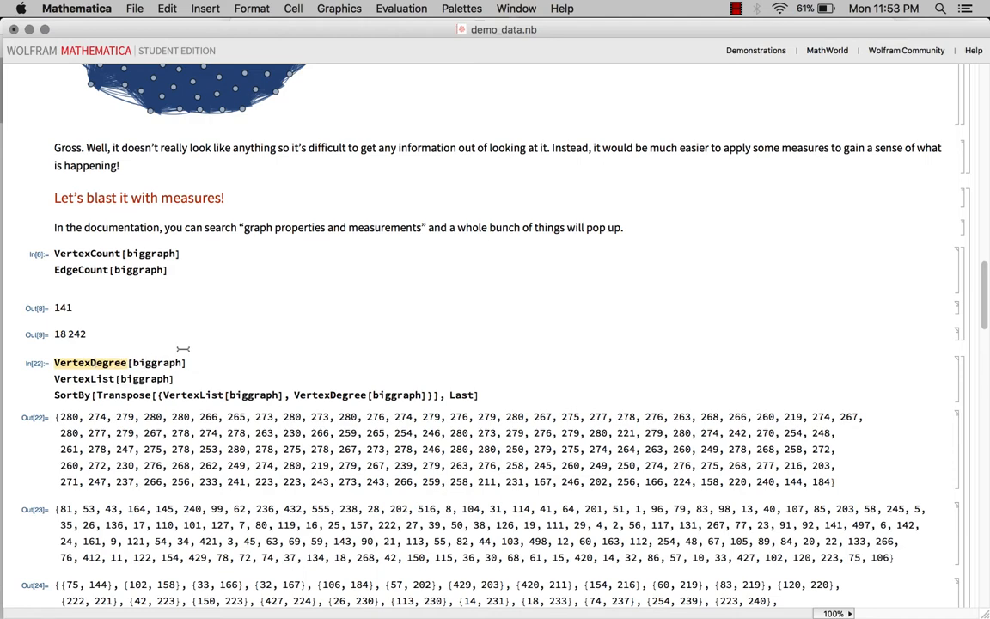
Scroll the notebook through the VertexDegree outputs and degree-sorted vertex pairs up to degree 280.
{"action": "scroll", "scroll_direction": "down", "scroll_amount": 3}
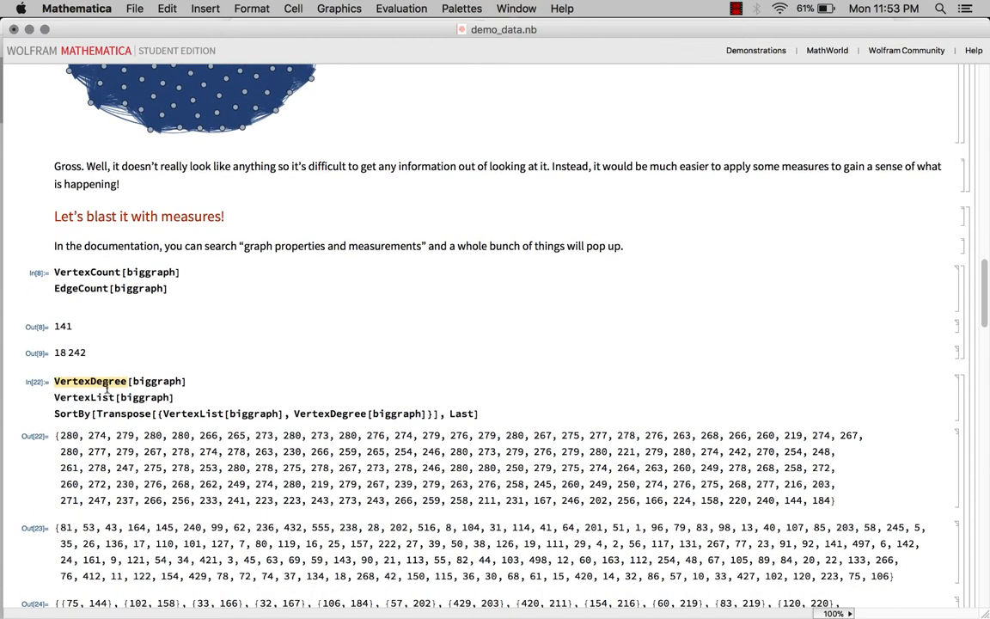
{"action": "scroll", "scroll_direction": "down", "scroll_amount": 3}
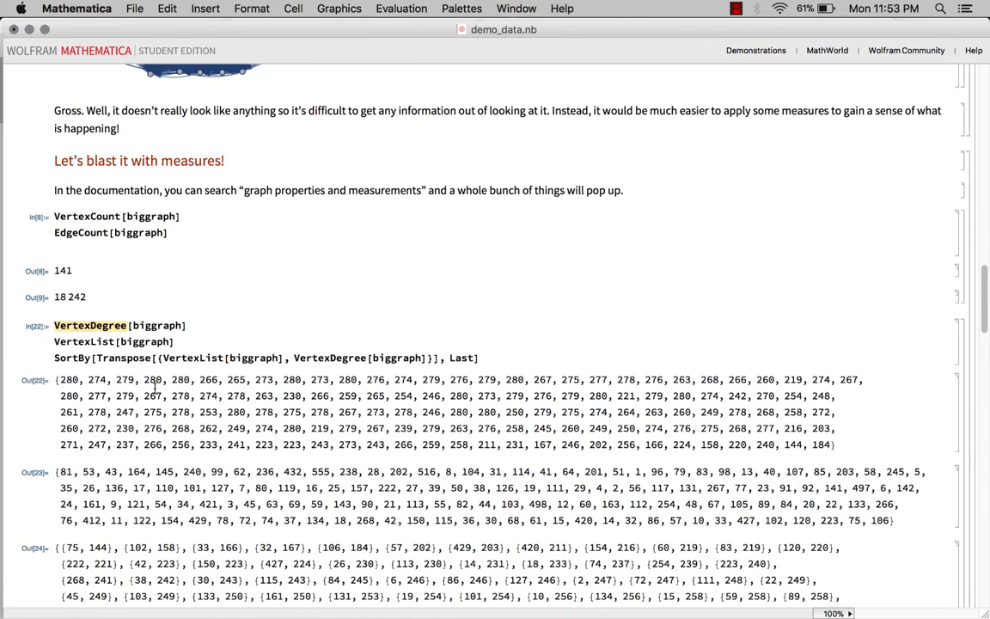
{"action": "scroll", "scroll_direction": "down", "scroll_amount": 3}
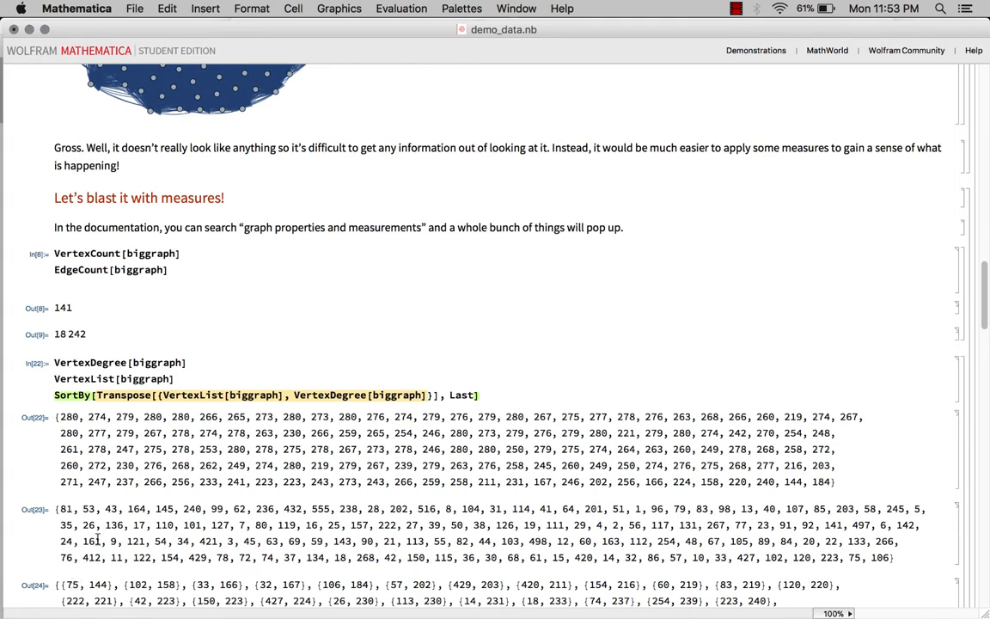
{"action": "mouse_move", "coordinate": [477, 417]}
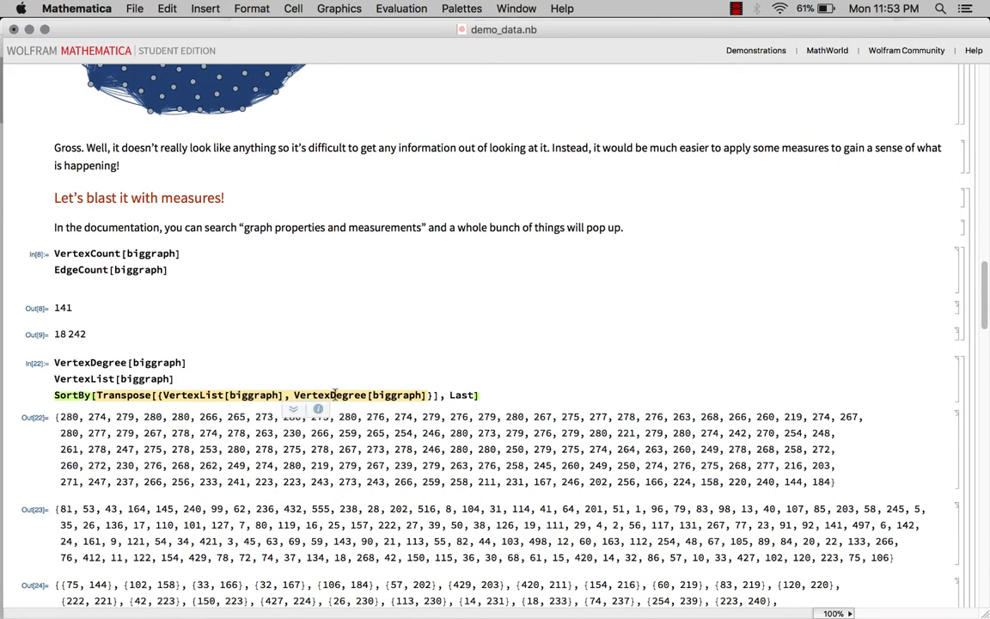
{"action": "scroll", "scroll_direction": "down", "scroll_amount": 3}
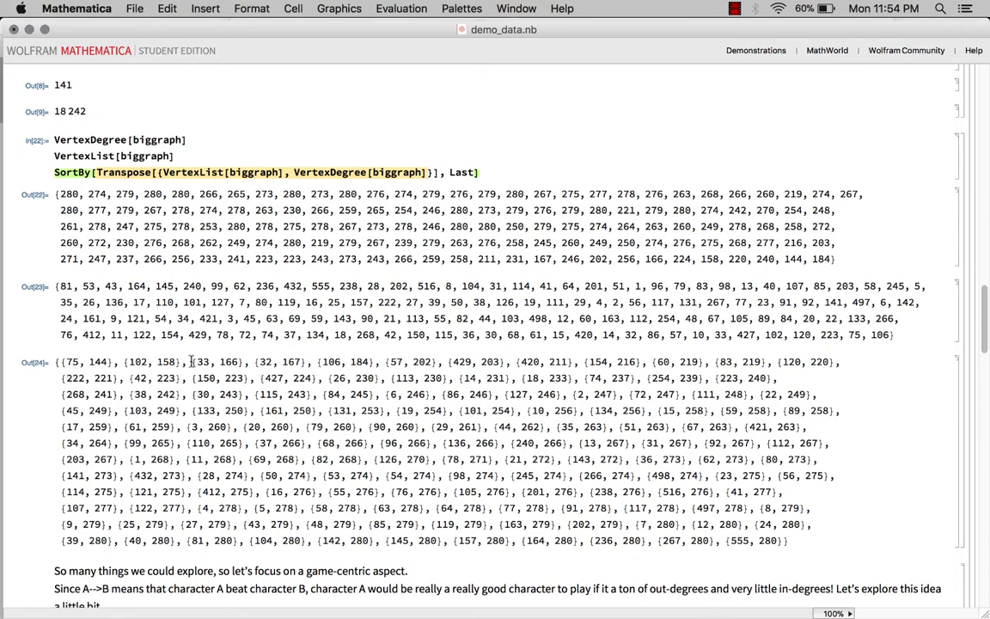
{"action": "mouse_move", "coordinate": [698, 518]}
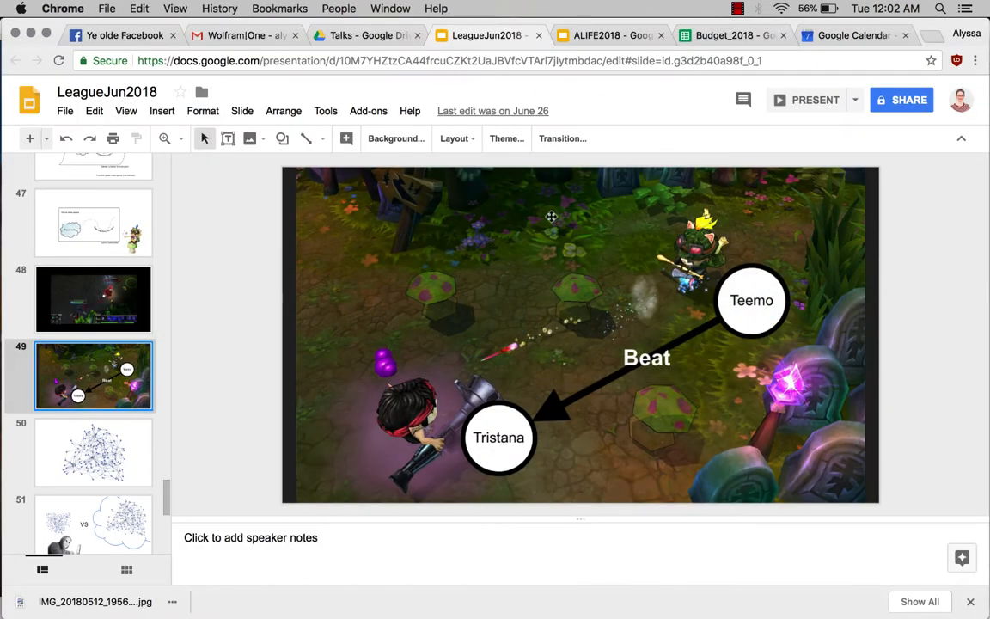
{"action": "mouse_move", "coordinate": [439, 394]}
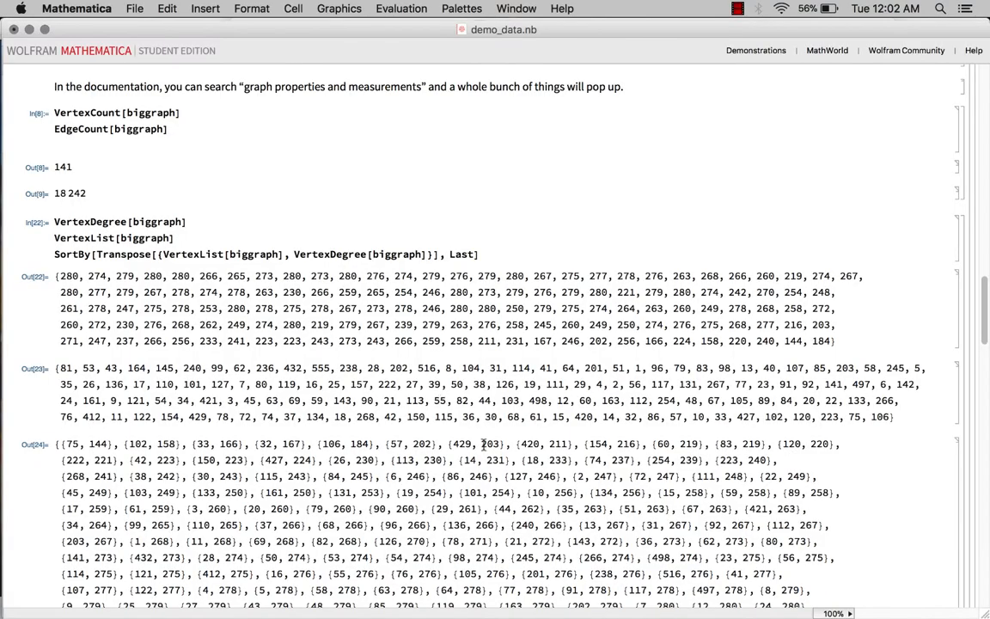
Go to slide 50, the directed network graph of characters.
{"action": "scroll", "scroll_direction": "down", "scroll_amount": 3}
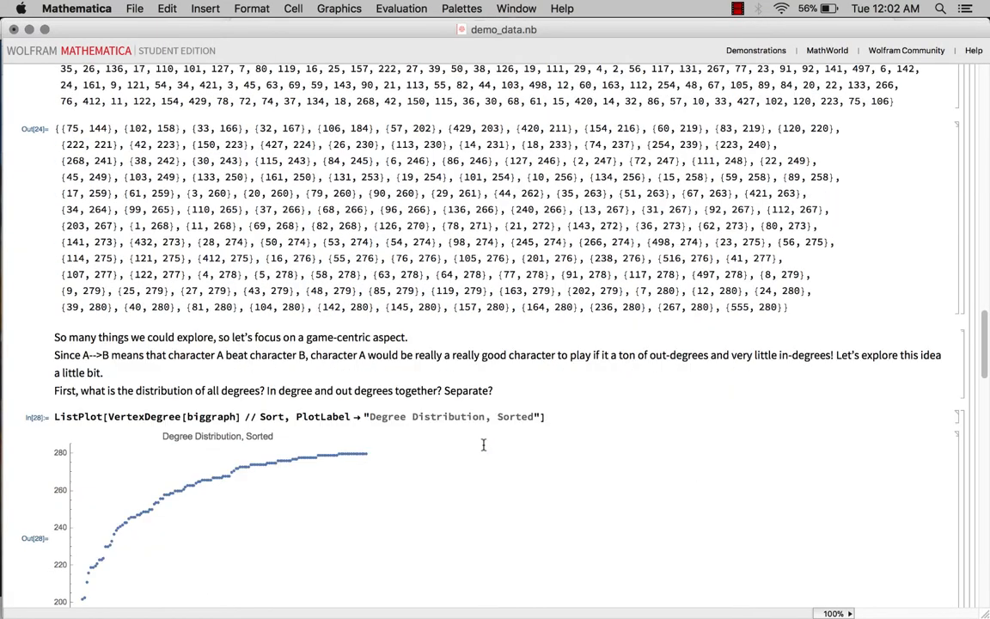
{"action": "mouse_move", "coordinate": [463, 388]}
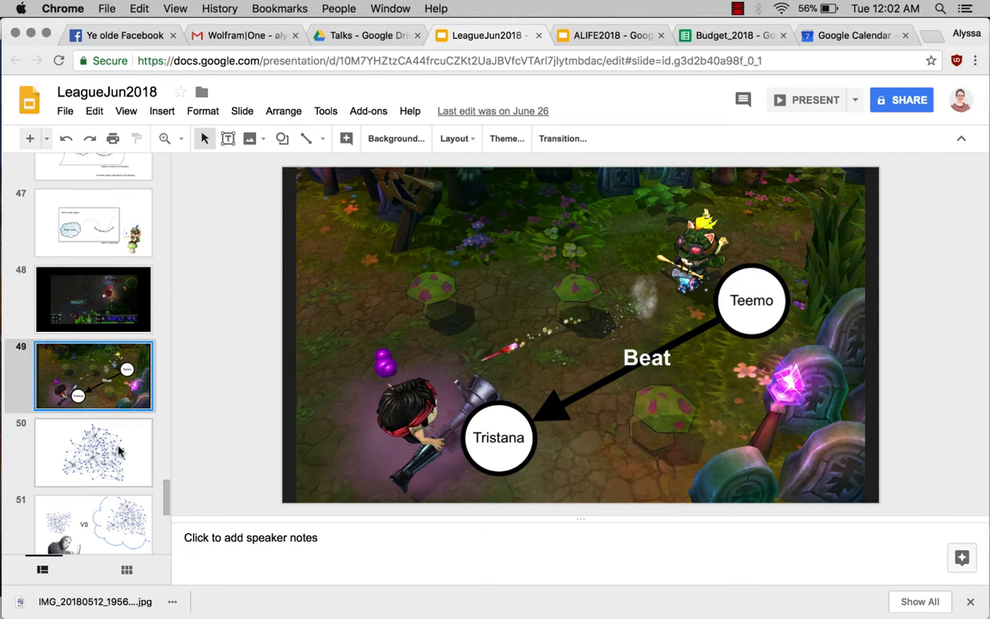
{"action": "left_click", "coordinate": [93, 451]}
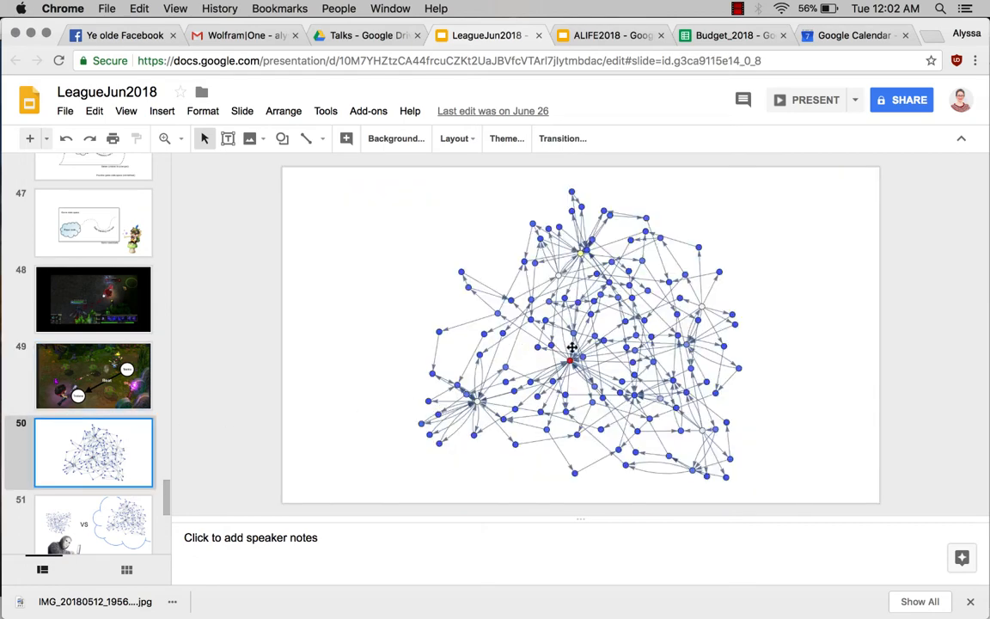
{"action": "mouse_move", "coordinate": [569, 359]}
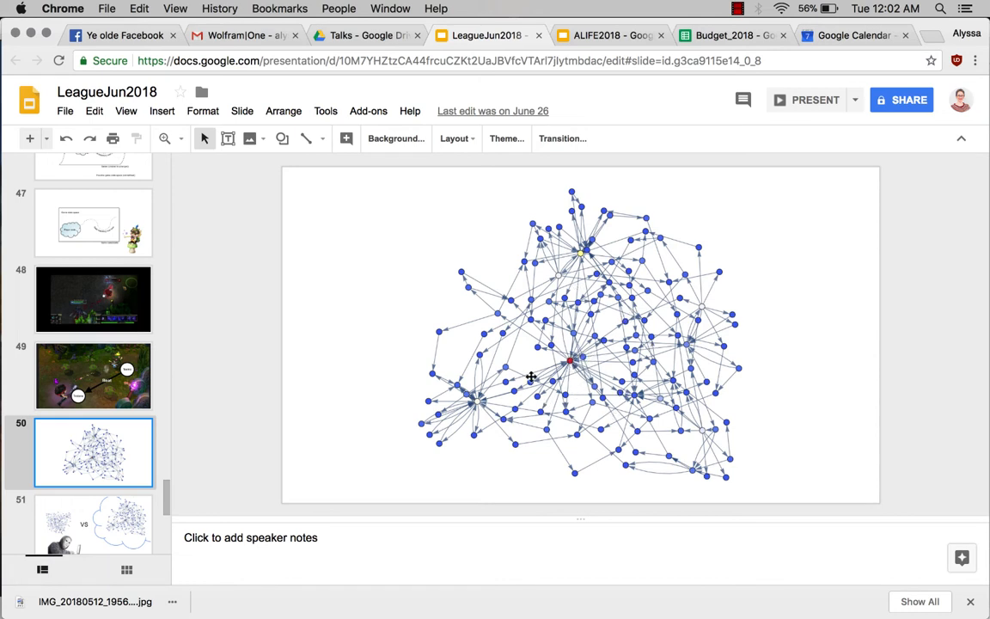
{"action": "mouse_move", "coordinate": [505, 318]}
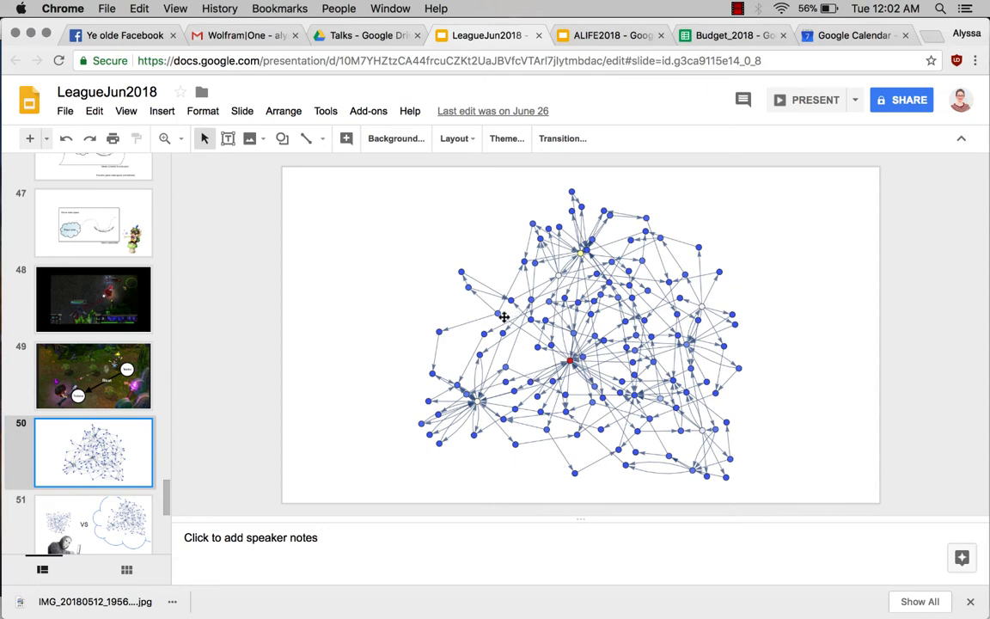
{"action": "mouse_move", "coordinate": [516, 305]}
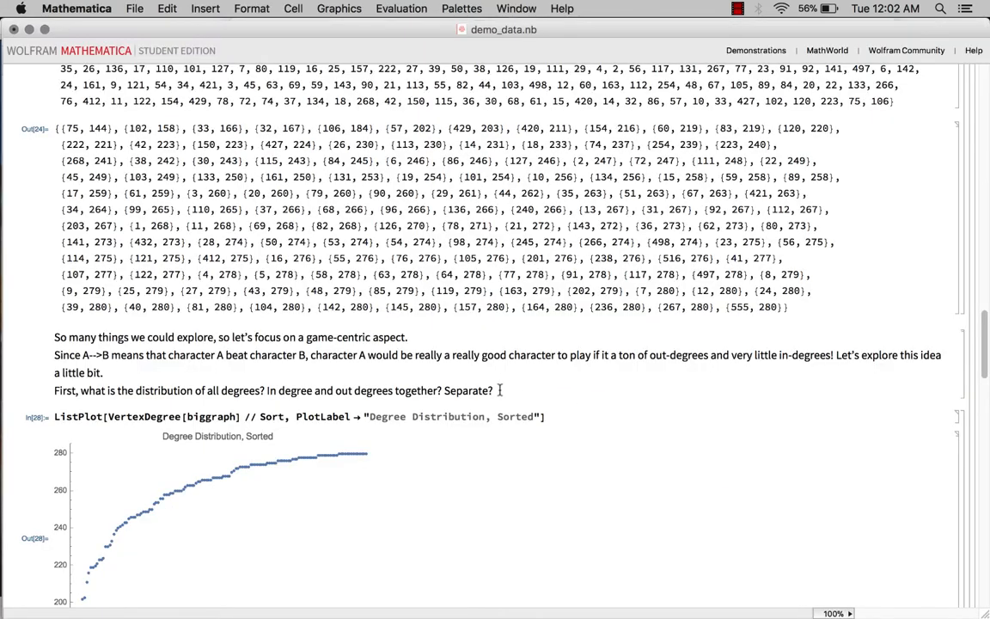
Scroll the notebook down to the sorted degree distribution plot.
{"action": "scroll", "scroll_direction": "down", "scroll_amount": 3}
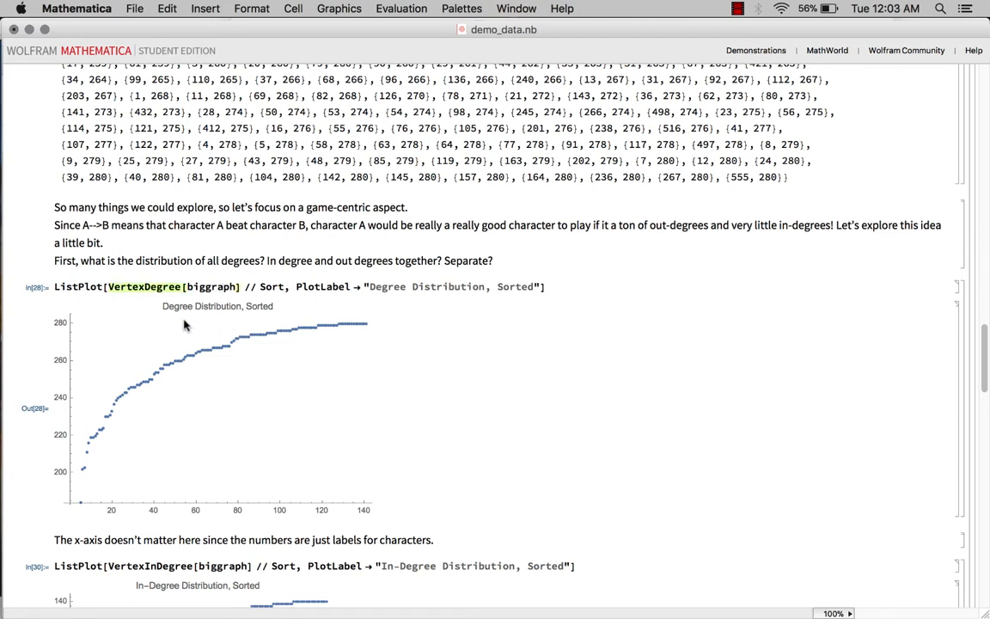
{"action": "mouse_move", "coordinate": [322, 327]}
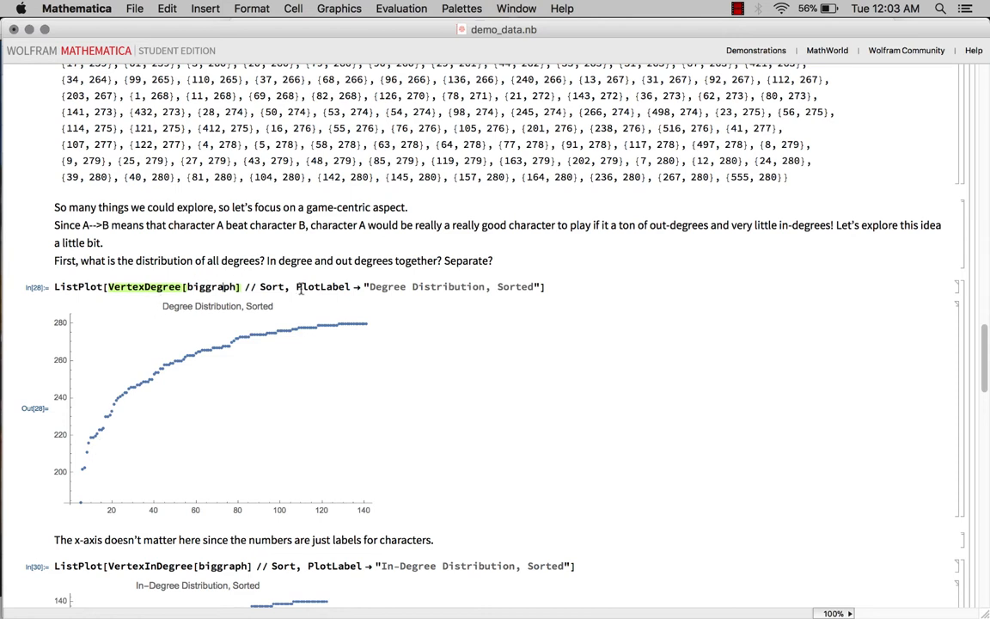
{"action": "mouse_move", "coordinate": [263, 347]}
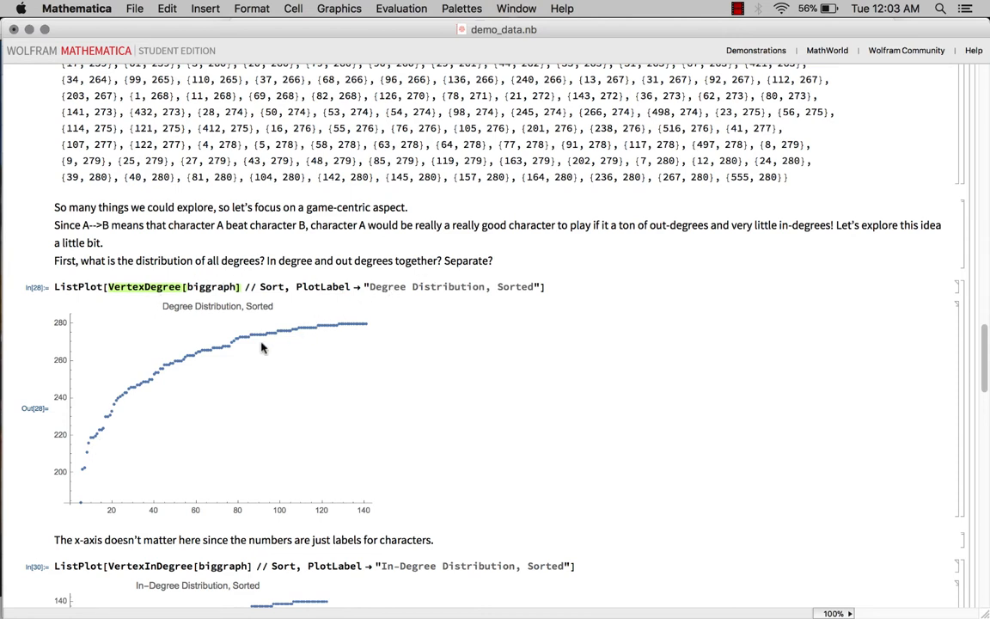
{"action": "mouse_move", "coordinate": [327, 312]}
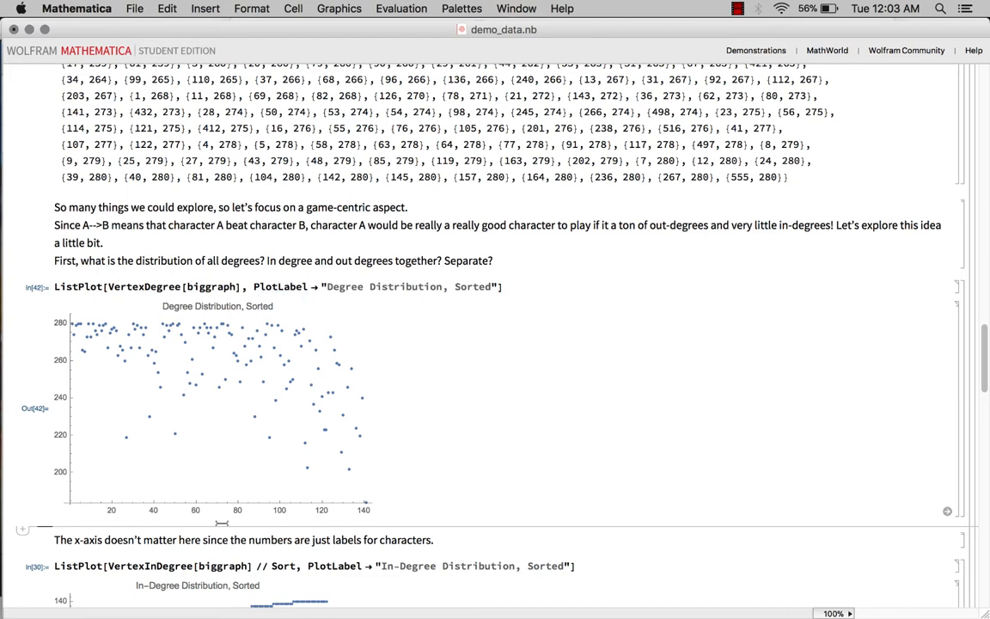
{"action": "mouse_move", "coordinate": [366, 513]}
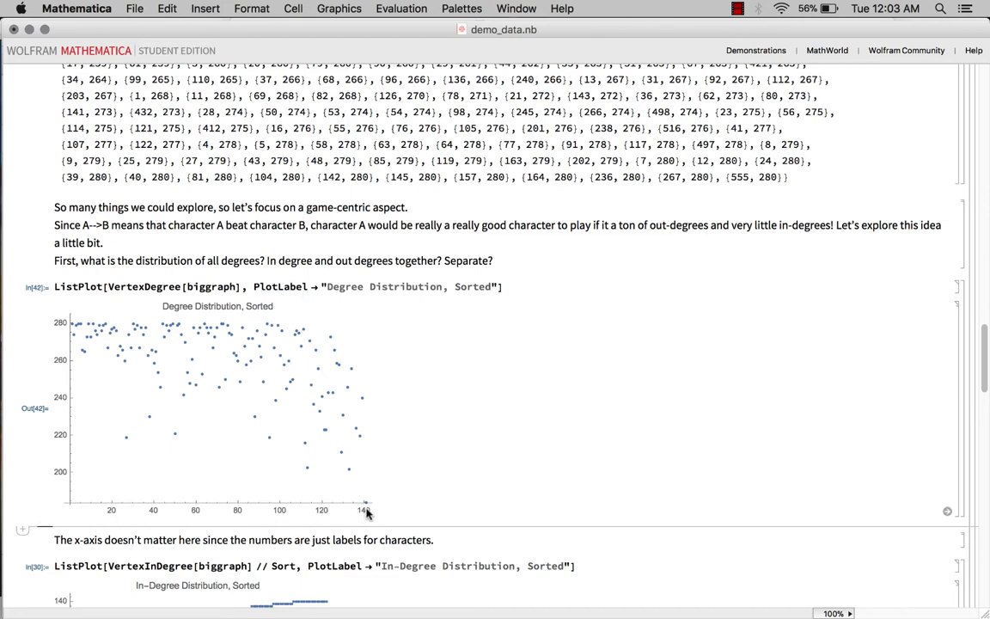
{"action": "mouse_move", "coordinate": [325, 512]}
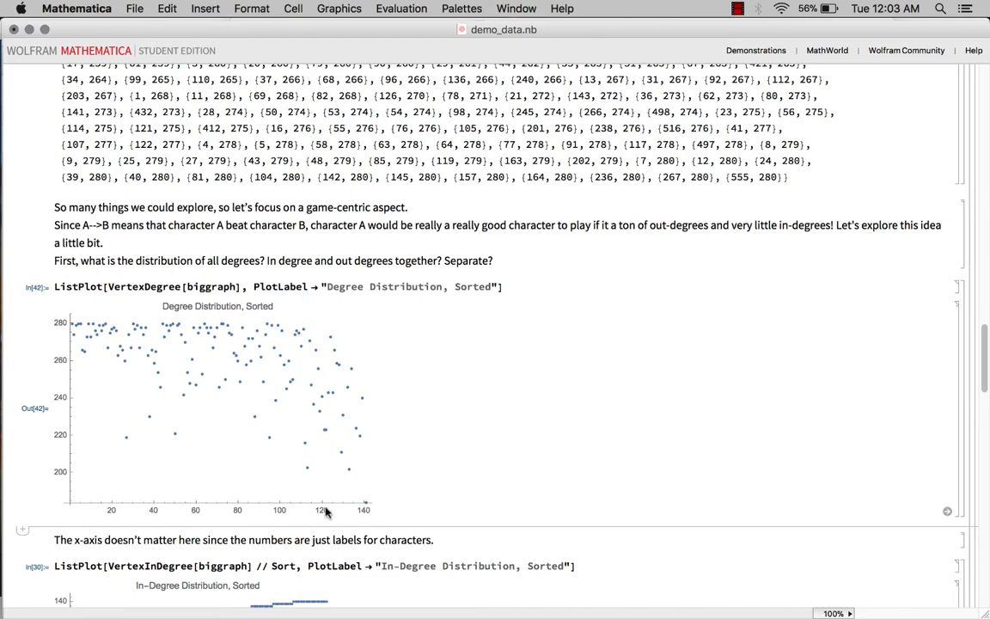
{"action": "mouse_move", "coordinate": [243, 512]}
{"action": "type", "text": " // Sort"}
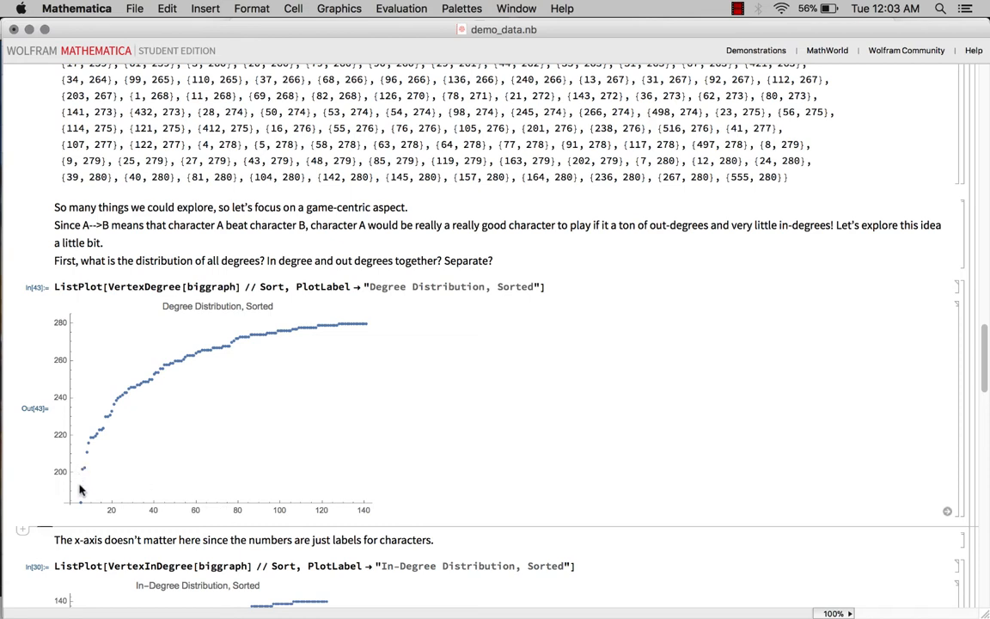
{"action": "mouse_move", "coordinate": [193, 359]}
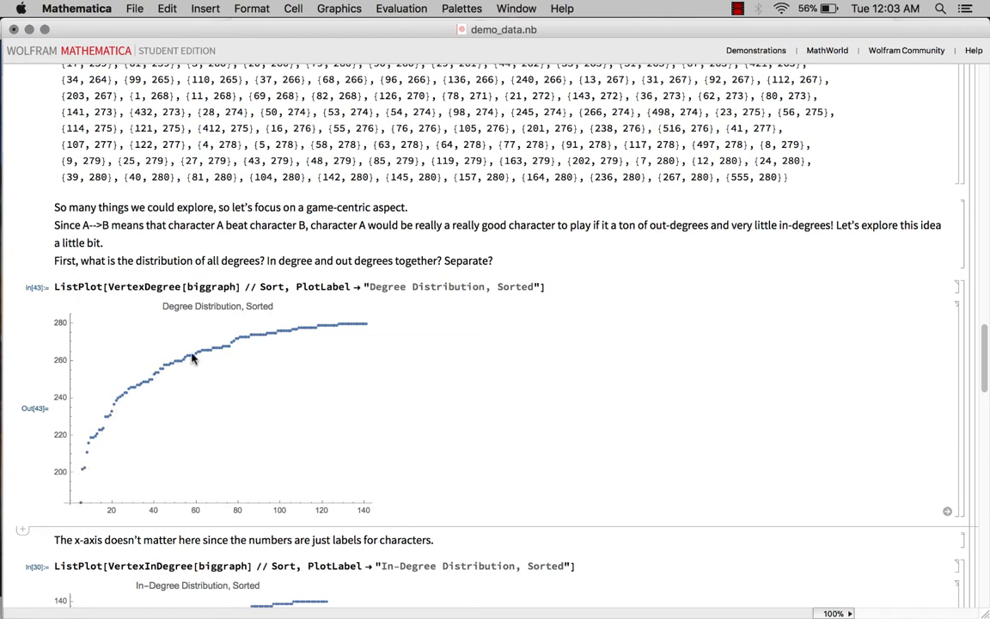
{"action": "mouse_move", "coordinate": [369, 329]}
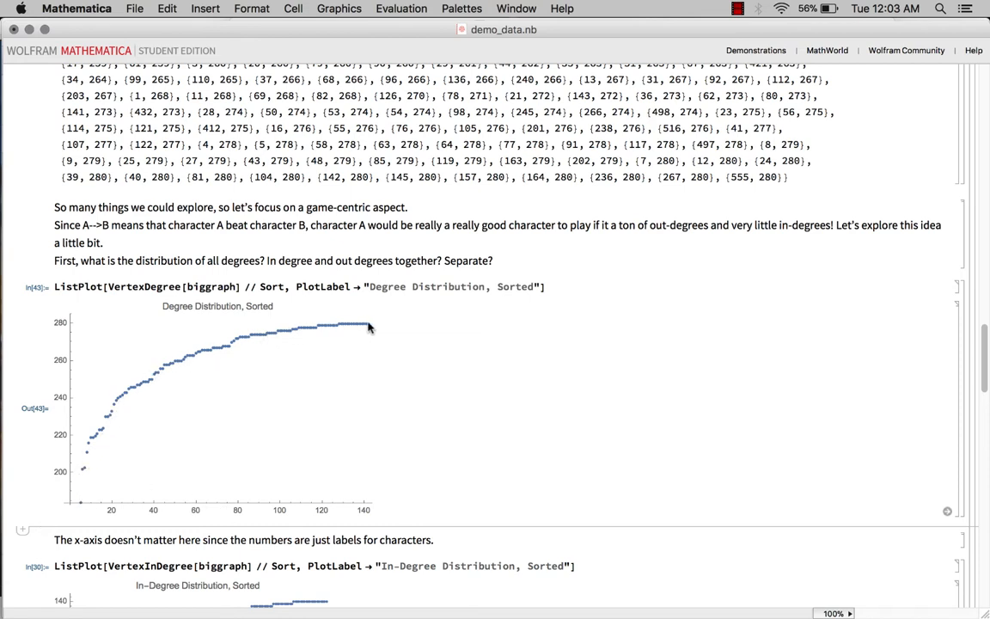
{"action": "scroll", "scroll_direction": "down", "scroll_amount": 3}
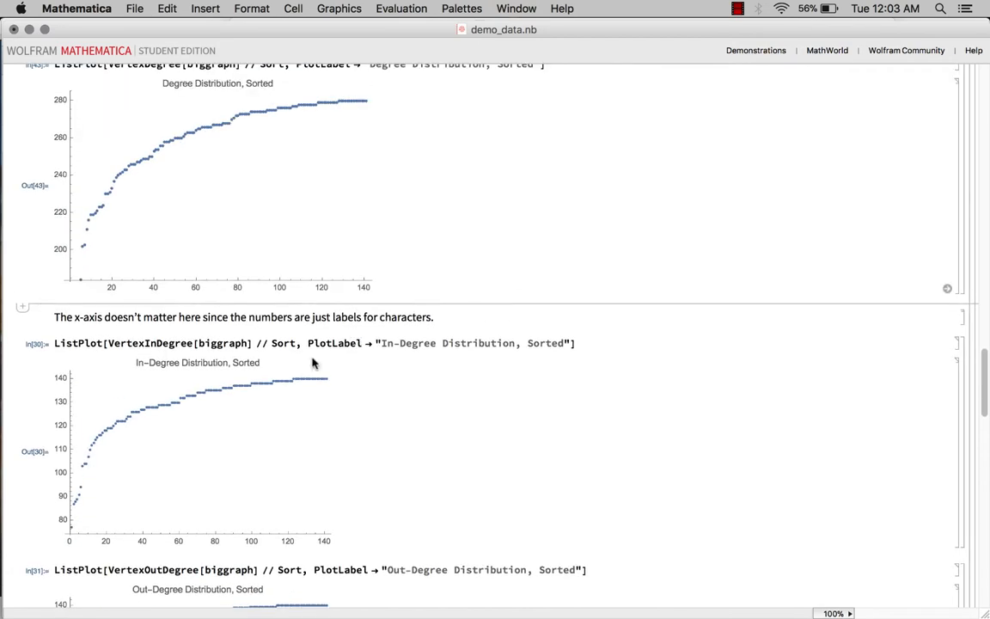
{"action": "mouse_move", "coordinate": [310, 386]}
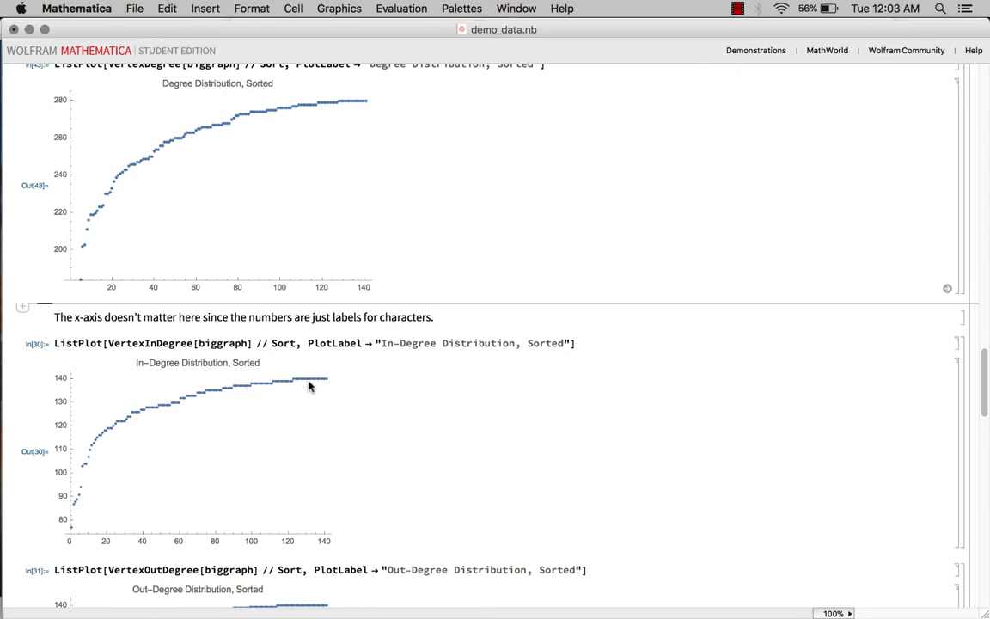
{"action": "scroll", "scroll_direction": "down", "scroll_amount": 3}
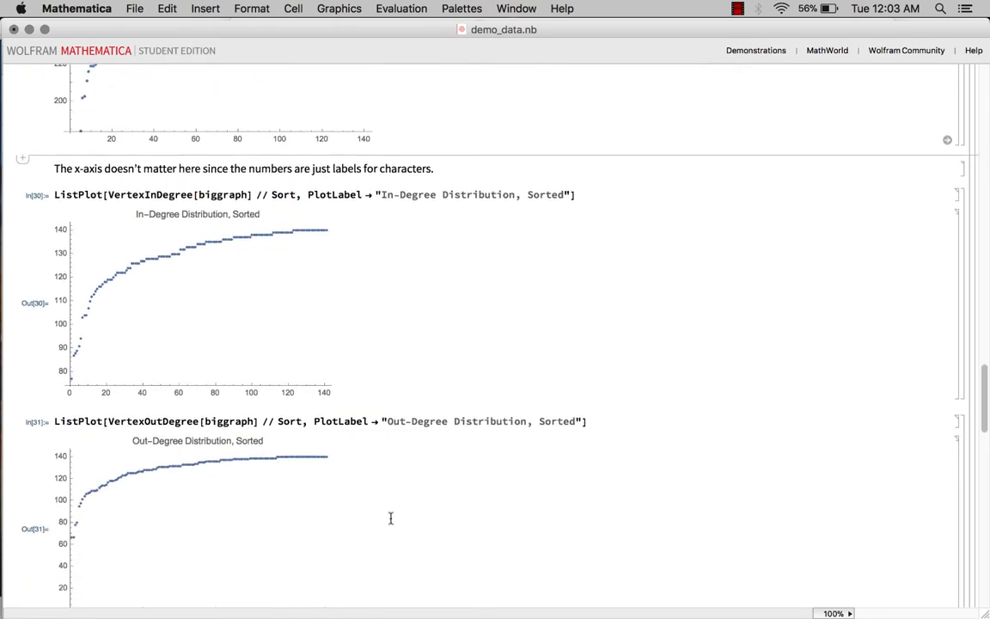
{"action": "scroll", "scroll_direction": "down", "scroll_amount": 3}
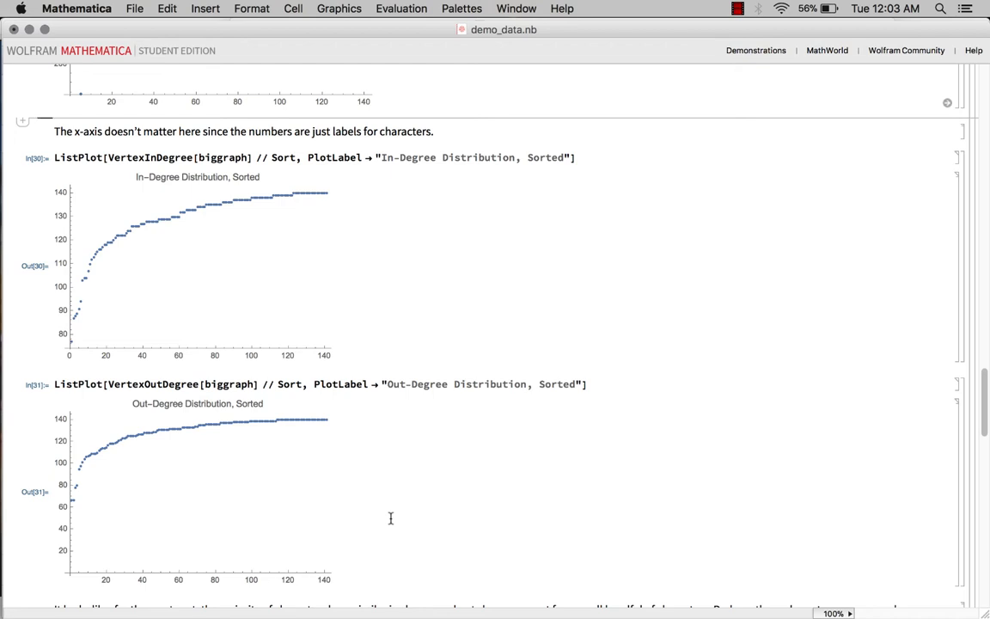
{"action": "mouse_move", "coordinate": [148, 407]}
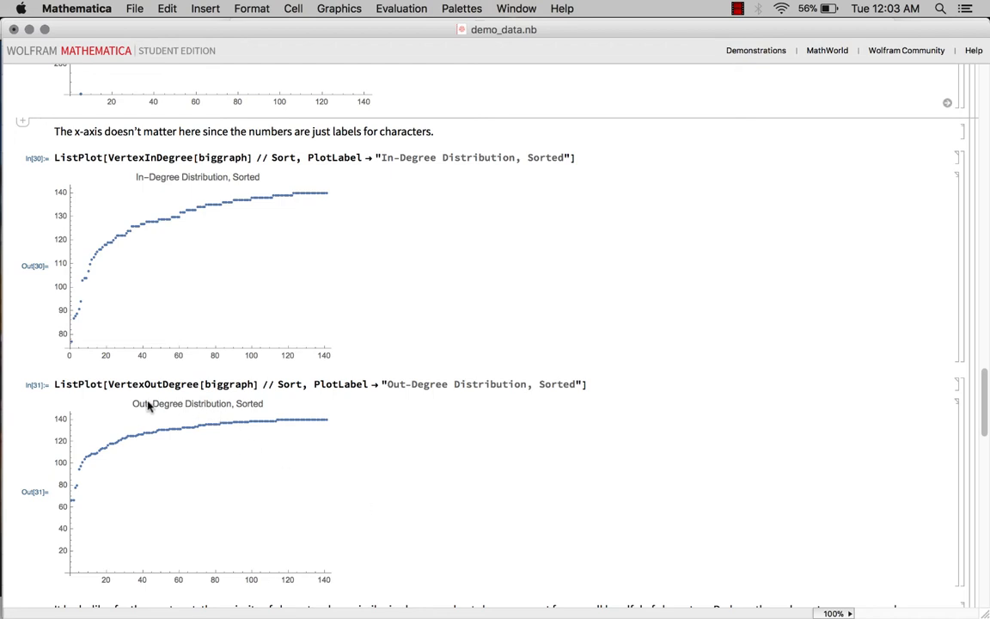
{"action": "scroll", "scroll_direction": "down", "scroll_amount": 3}
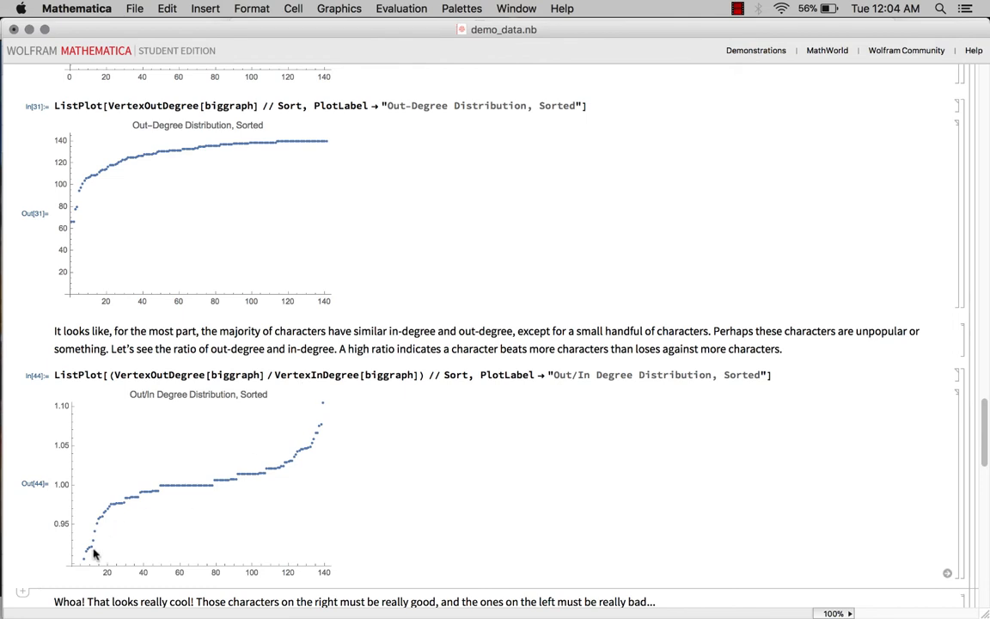
{"action": "mouse_move", "coordinate": [101, 509]}
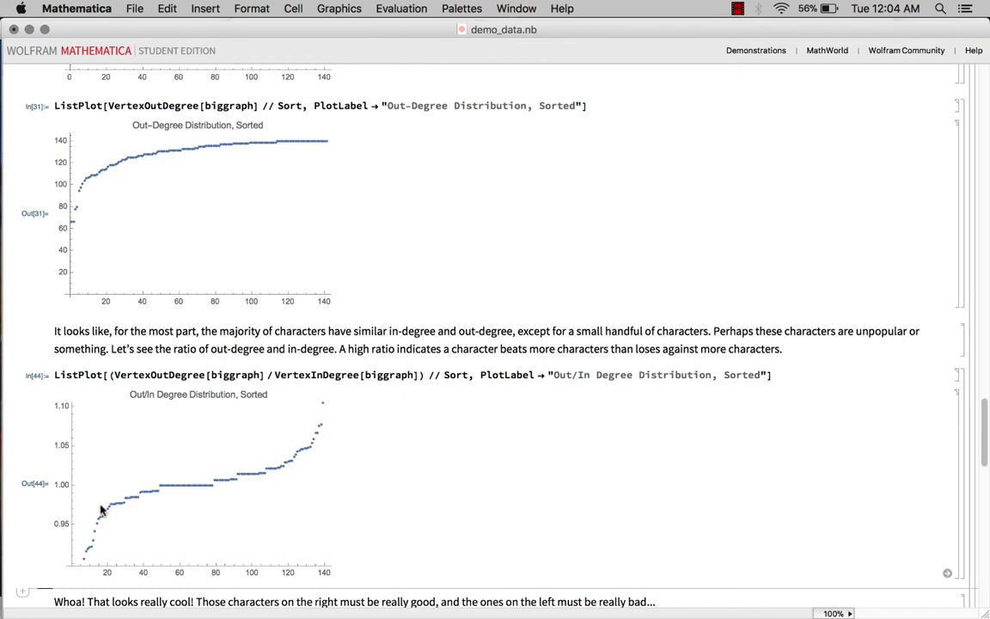
{"action": "mouse_move", "coordinate": [322, 417]}
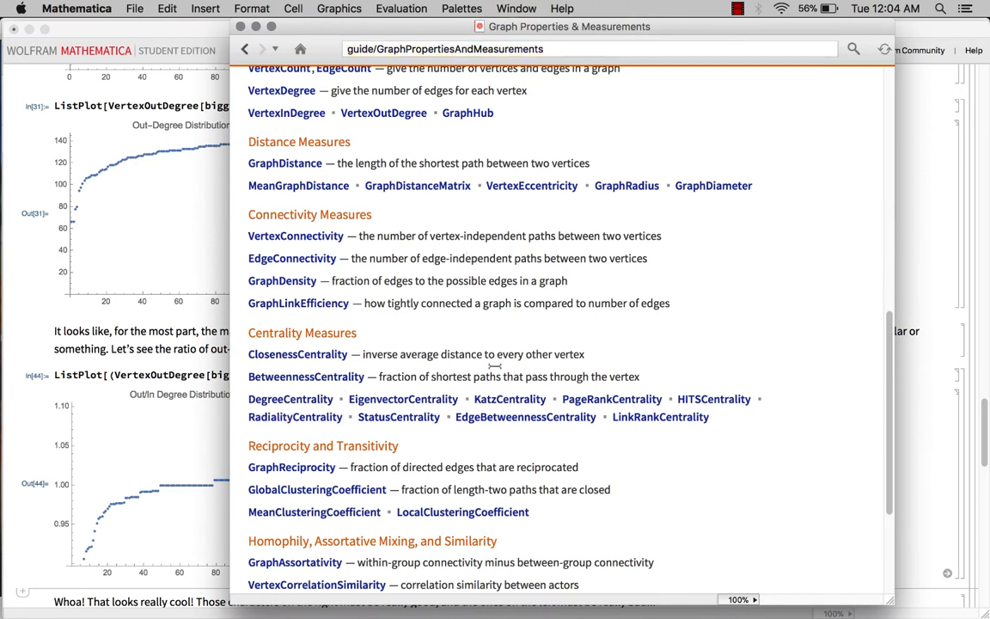
{"action": "mouse_move", "coordinate": [540, 355]}
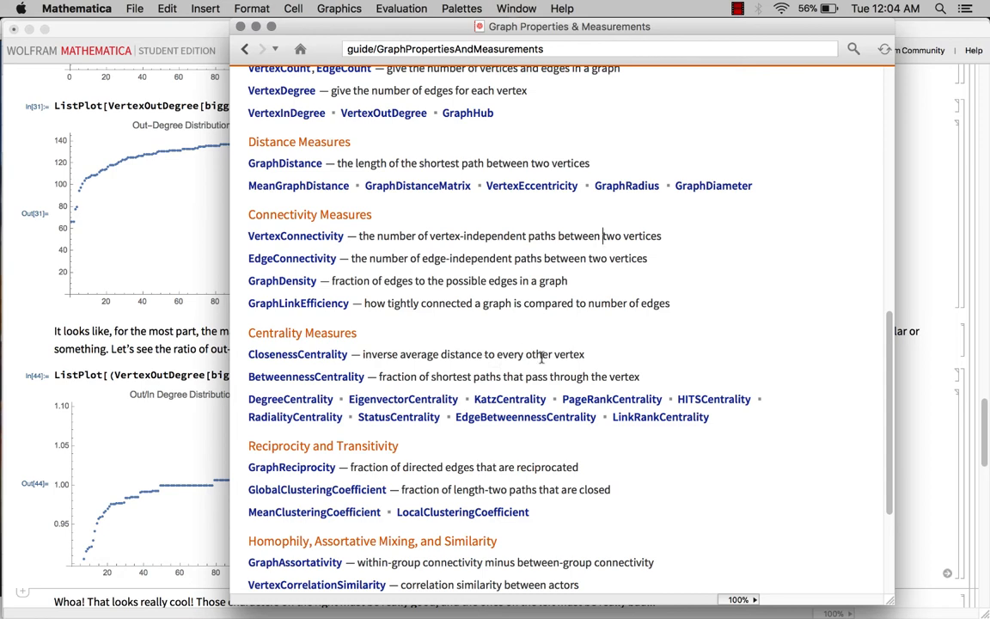
Scroll the Graph Properties & Measurements guide to its centrality and reciprocity measures.
{"action": "scroll", "scroll_direction": "down", "scroll_amount": 3}
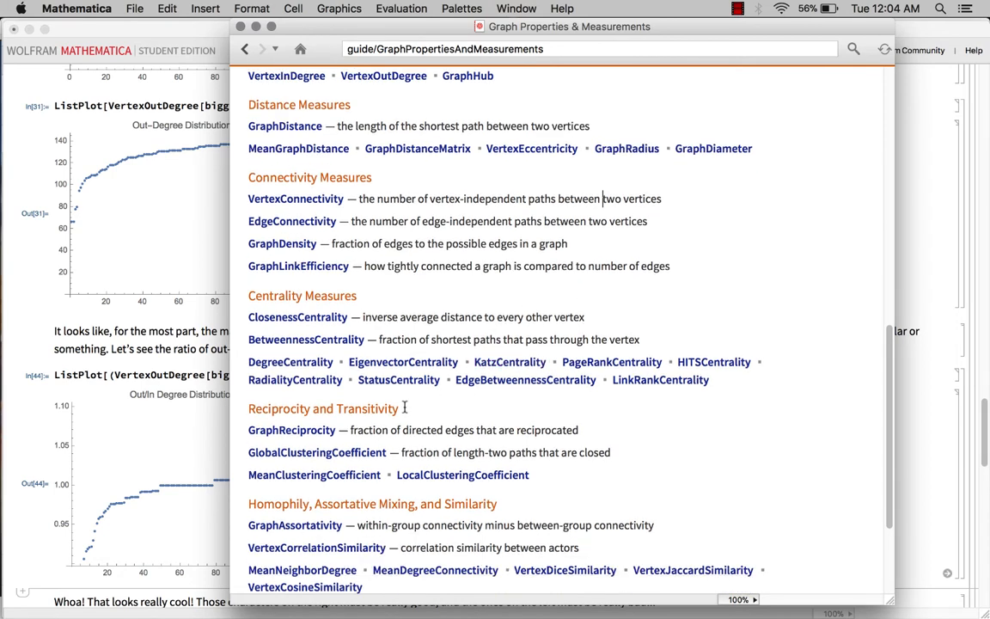
{"action": "mouse_move", "coordinate": [438, 413]}
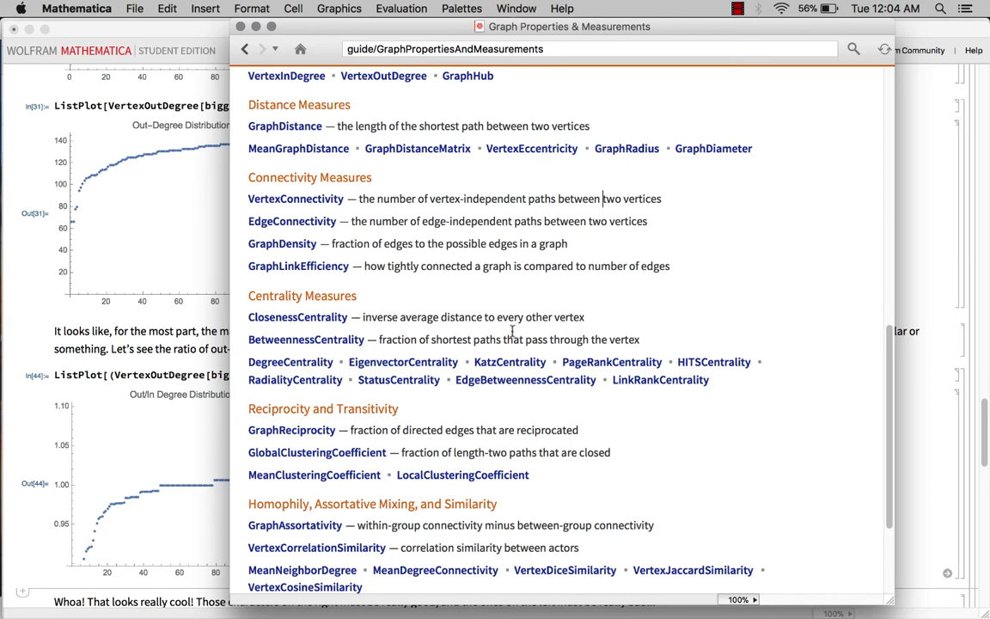
{"action": "mouse_move", "coordinate": [400, 344]}
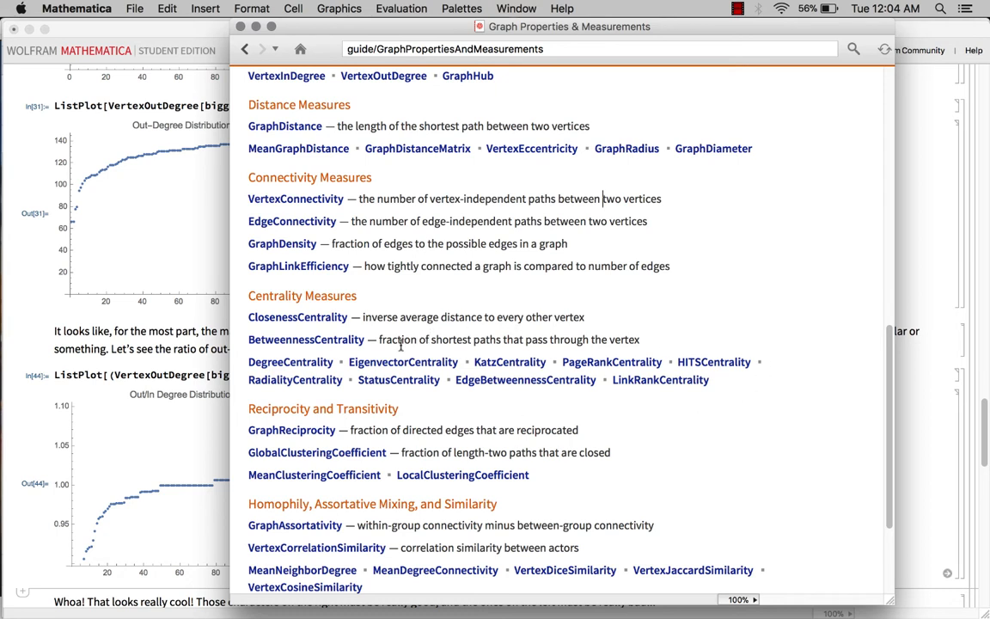
{"action": "mouse_move", "coordinate": [403, 361]}
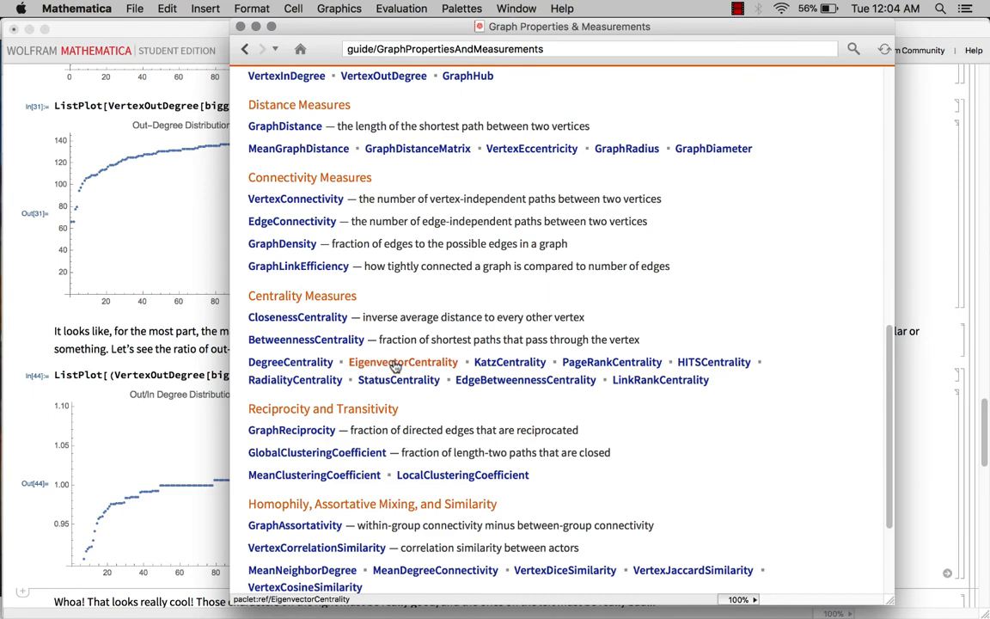
Open the EigenvectorCentrality reference page and read through its usage section.
{"action": "left_click", "coordinate": [402, 361]}
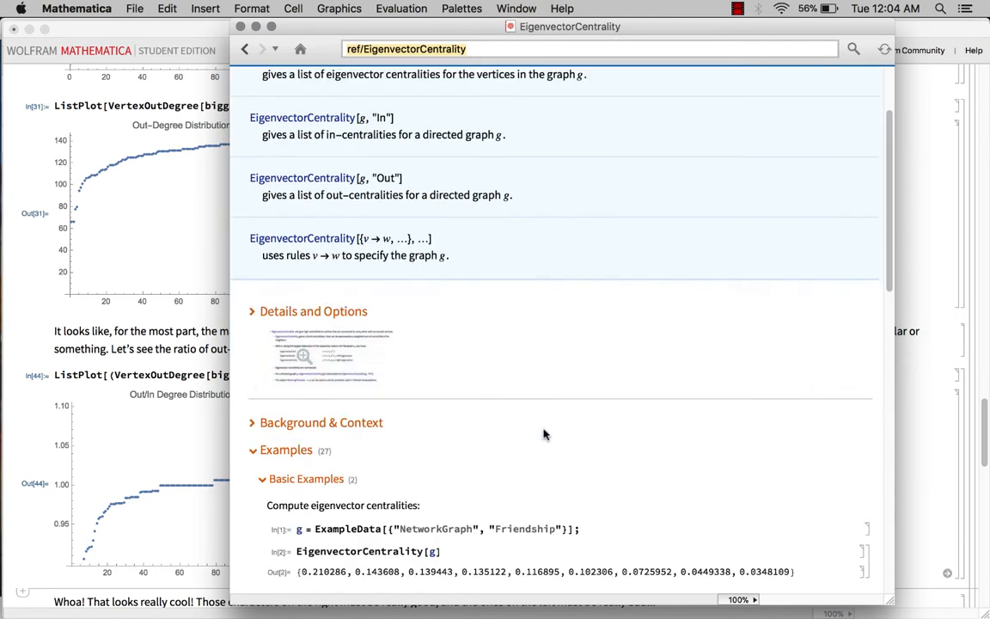
{"action": "scroll", "scroll_direction": "down", "scroll_amount": 3}
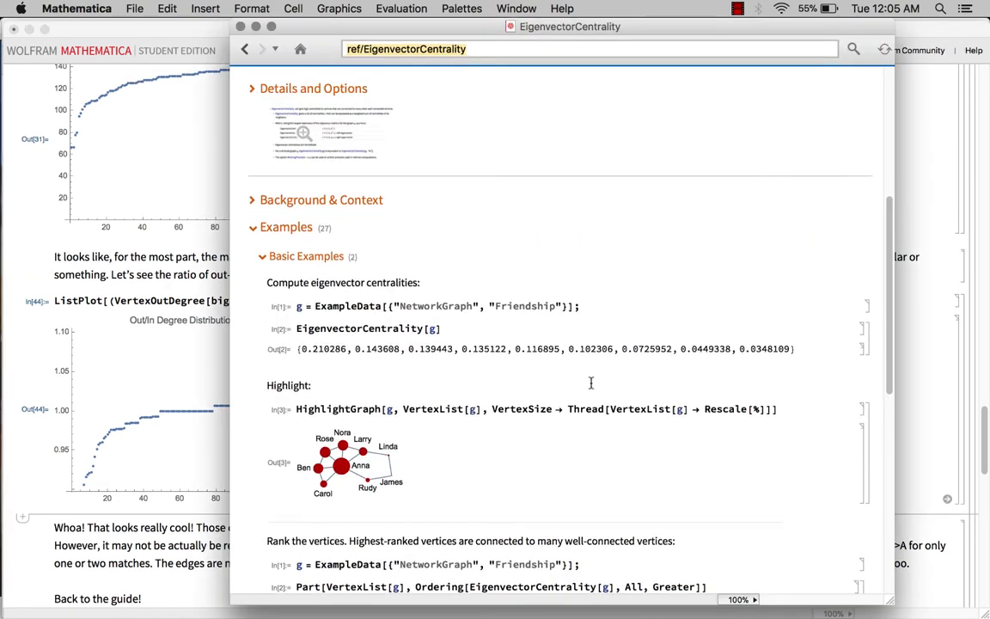
{"action": "scroll", "scroll_direction": "down", "scroll_amount": 3}
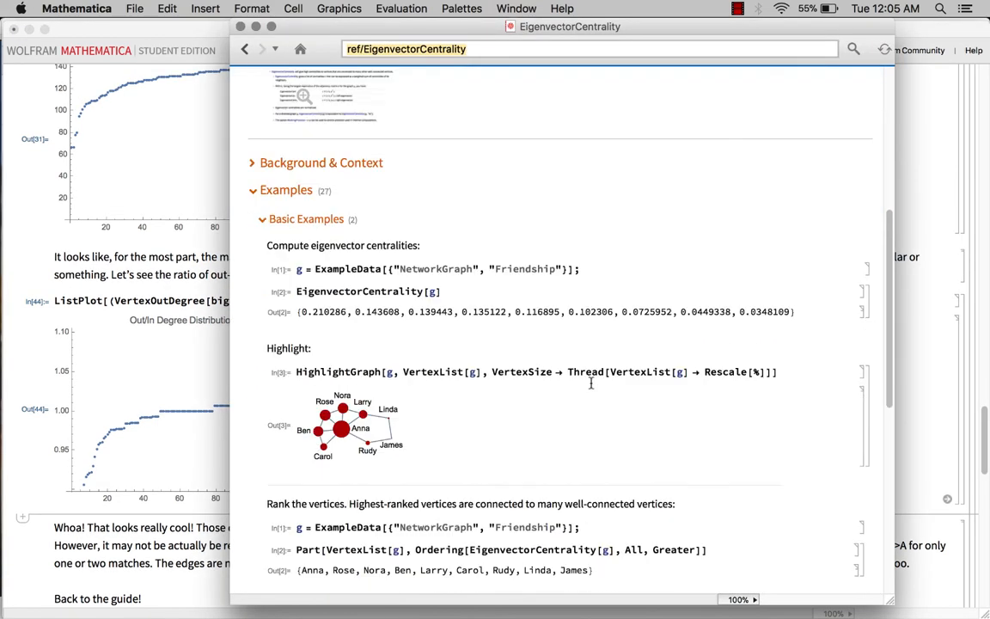
Expand and read Details and Options, then return to the demo_data notebook.
{"action": "left_click", "coordinate": [253, 162]}
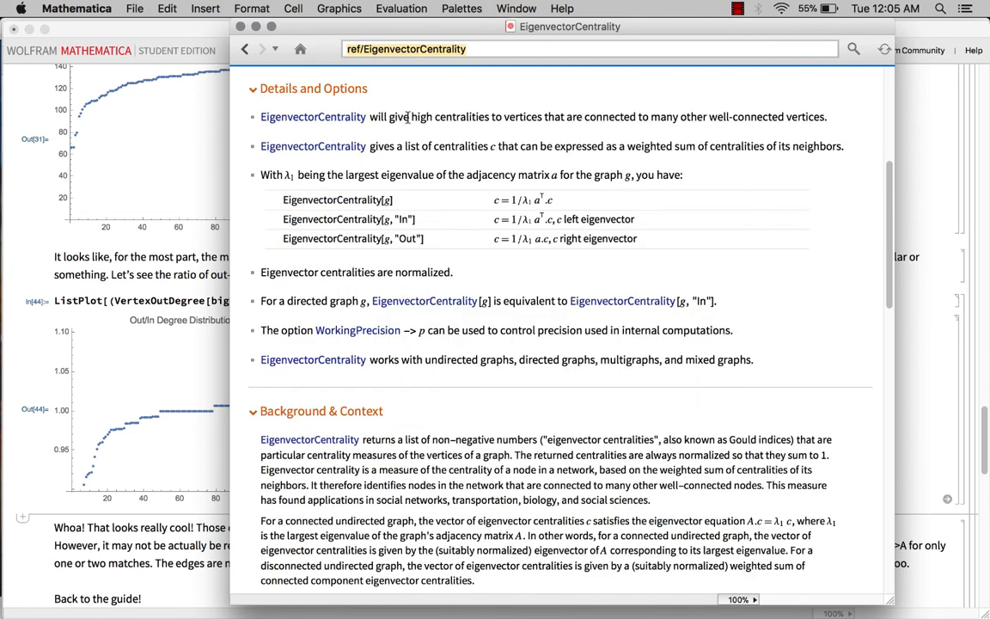
{"action": "mouse_move", "coordinate": [501, 297]}
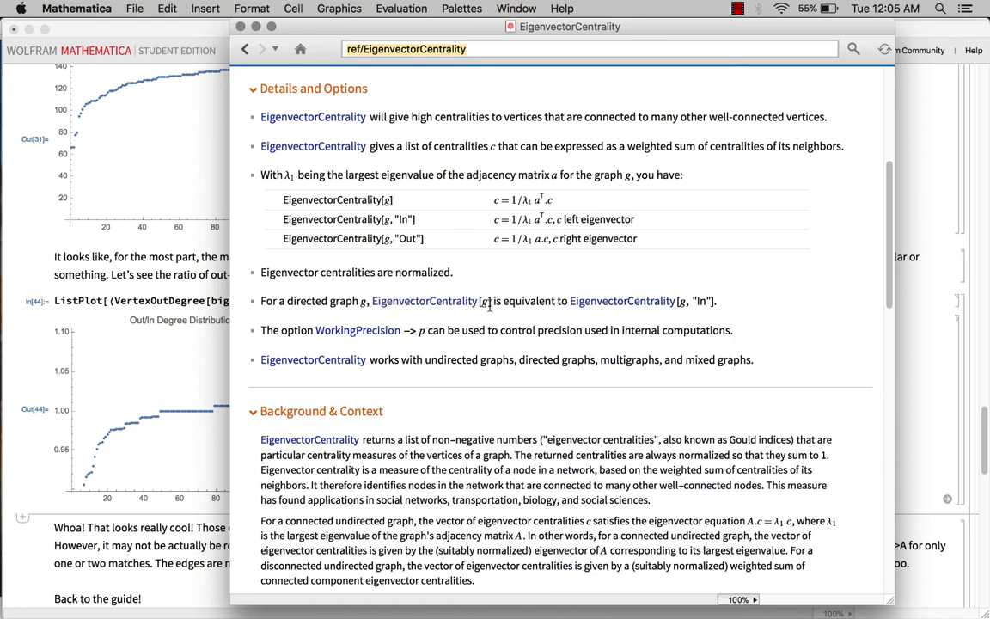
{"action": "mouse_move", "coordinate": [622, 301]}
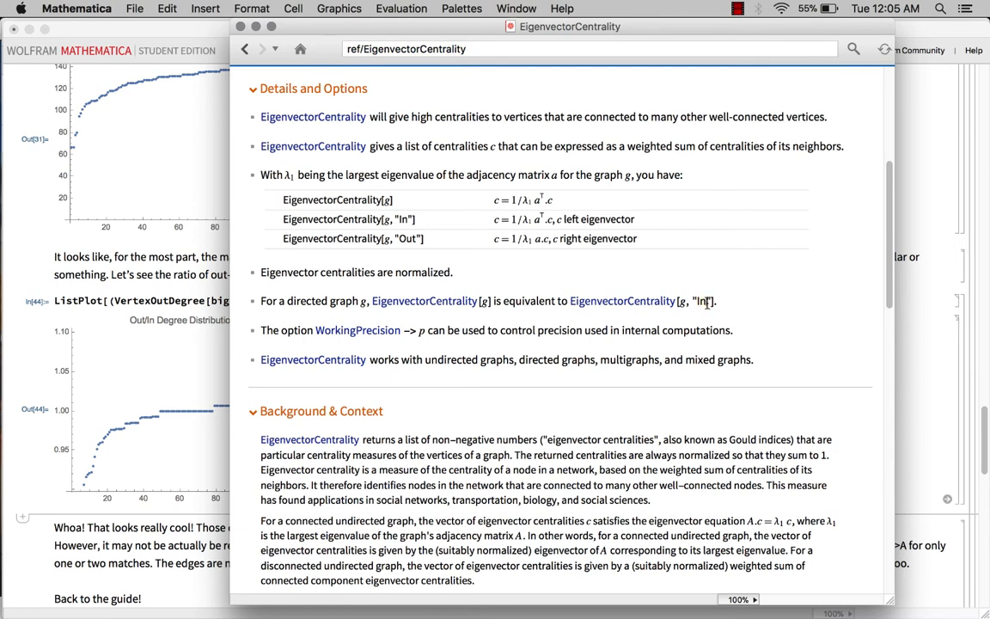
{"action": "scroll", "scroll_direction": "down", "scroll_amount": 3}
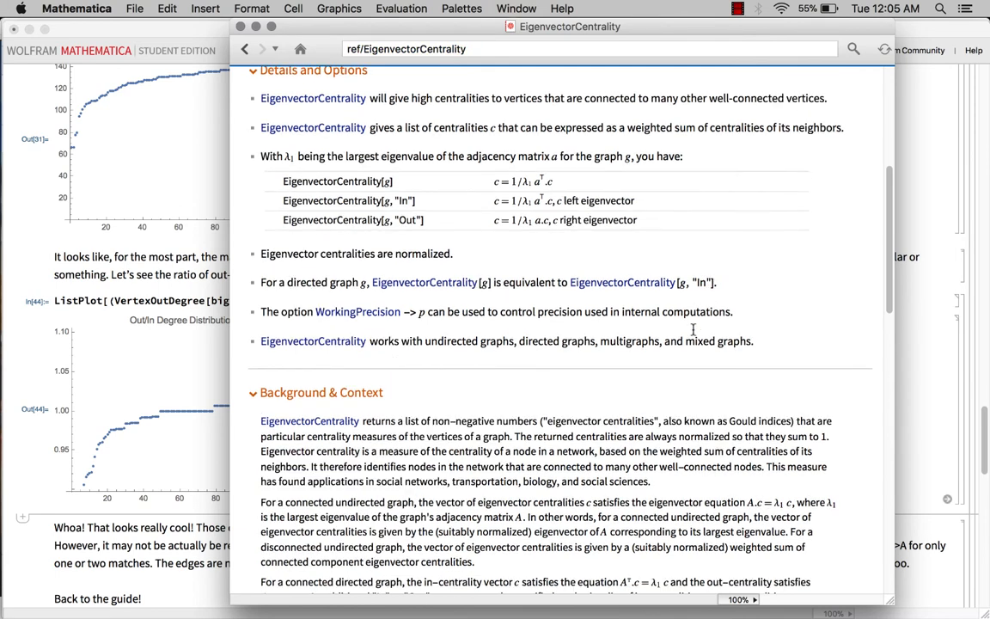
{"action": "scroll", "scroll_direction": "down", "scroll_amount": 3}
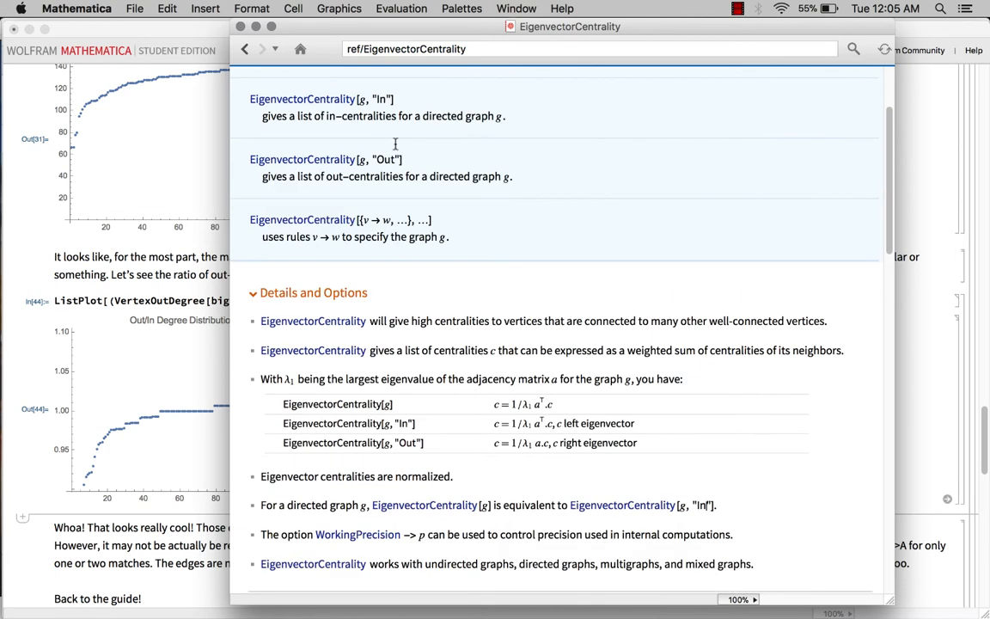
{"action": "double_click", "coordinate": [386, 159]}
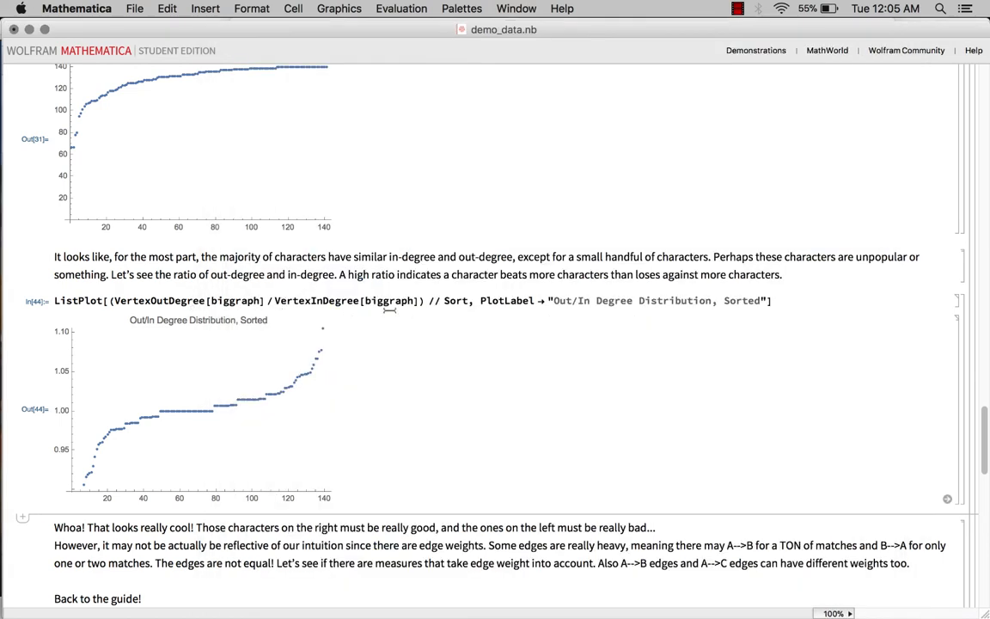
{"action": "mouse_move", "coordinate": [367, 295]}
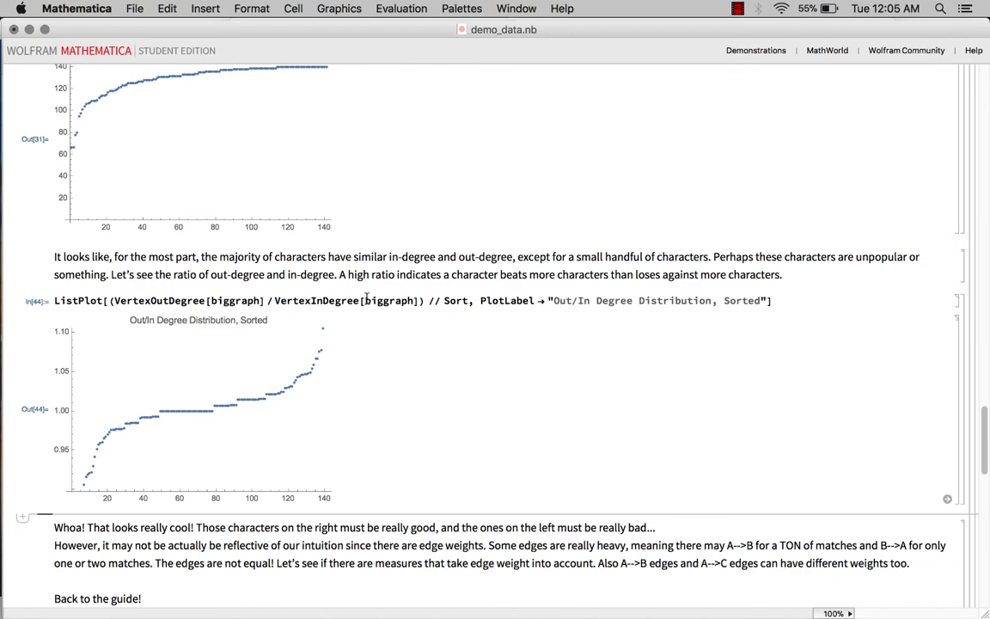
{"action": "scroll", "scroll_direction": "down", "scroll_amount": 3}
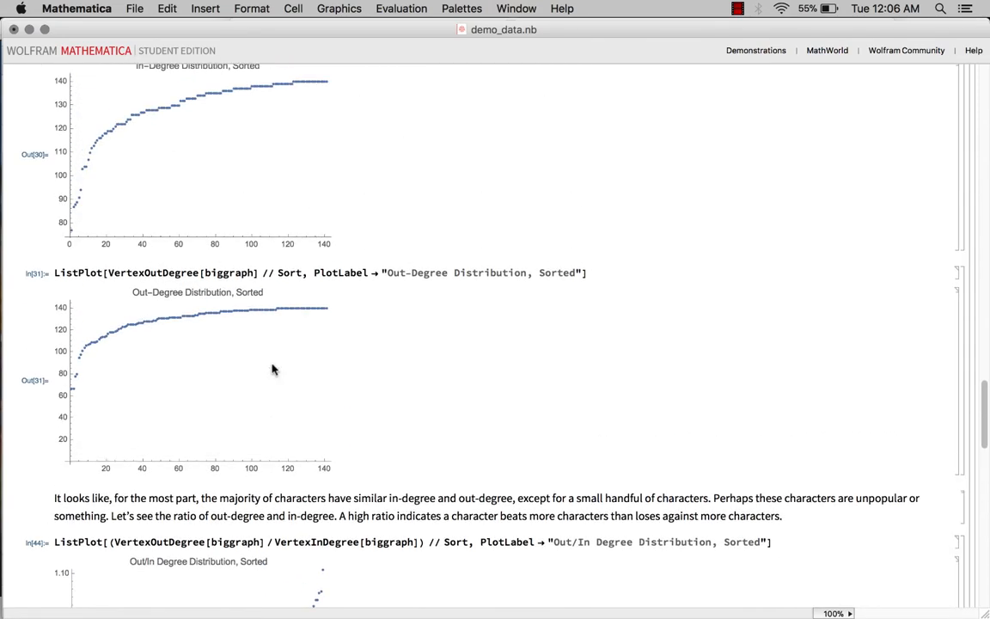
{"action": "scroll", "scroll_direction": "down", "scroll_amount": 3}
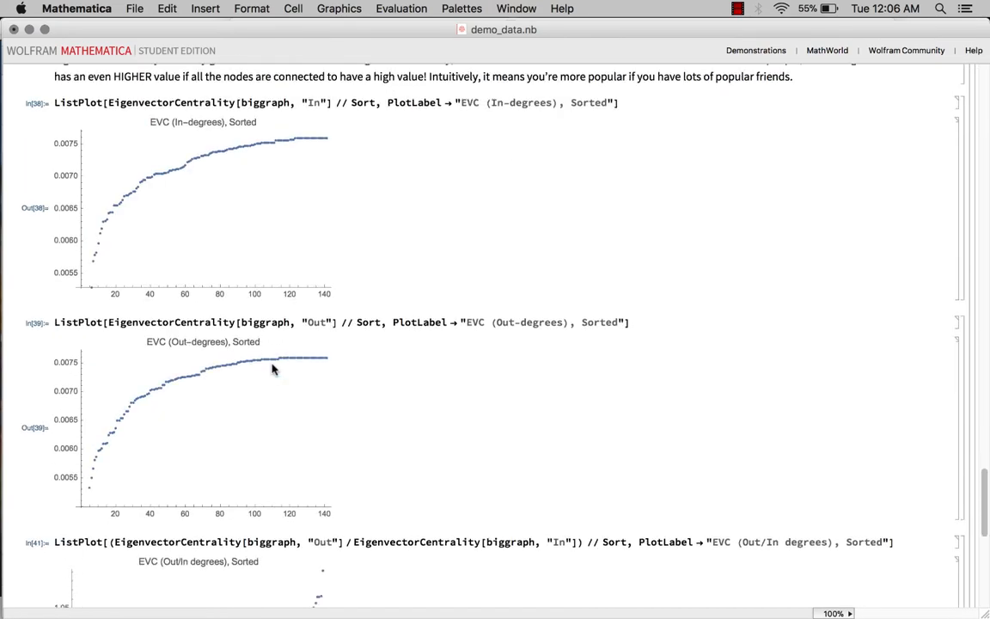
{"action": "mouse_move", "coordinate": [168, 401]}
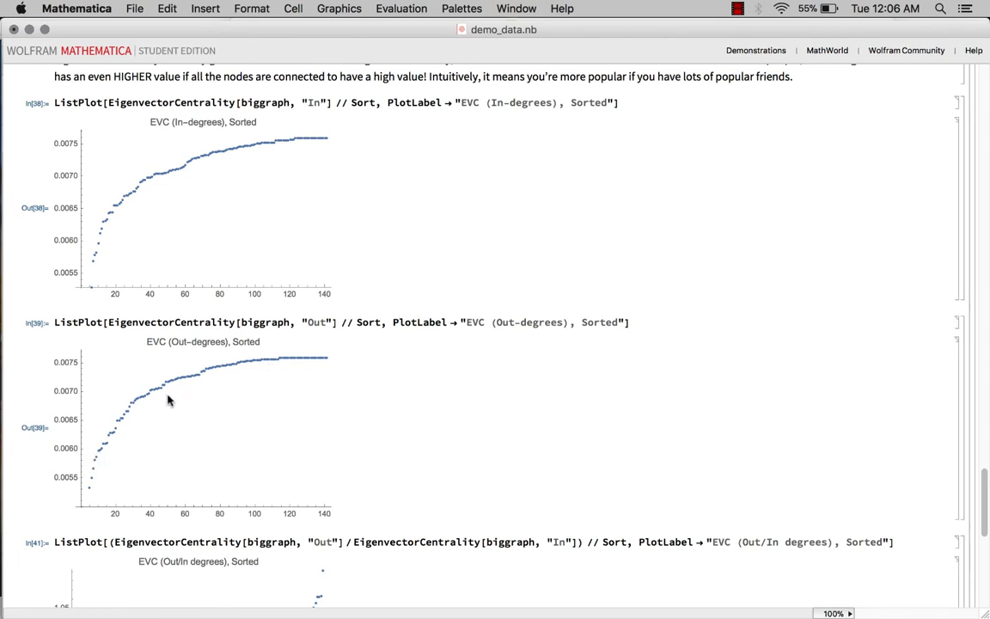
{"action": "mouse_move", "coordinate": [266, 154]}
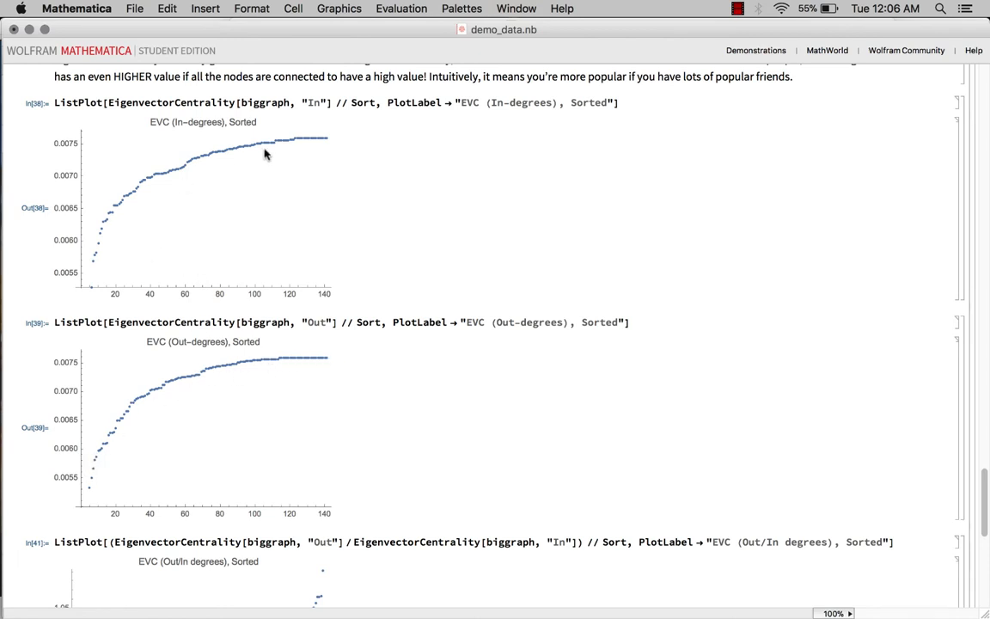
{"action": "scroll", "scroll_direction": "down", "scroll_amount": 3}
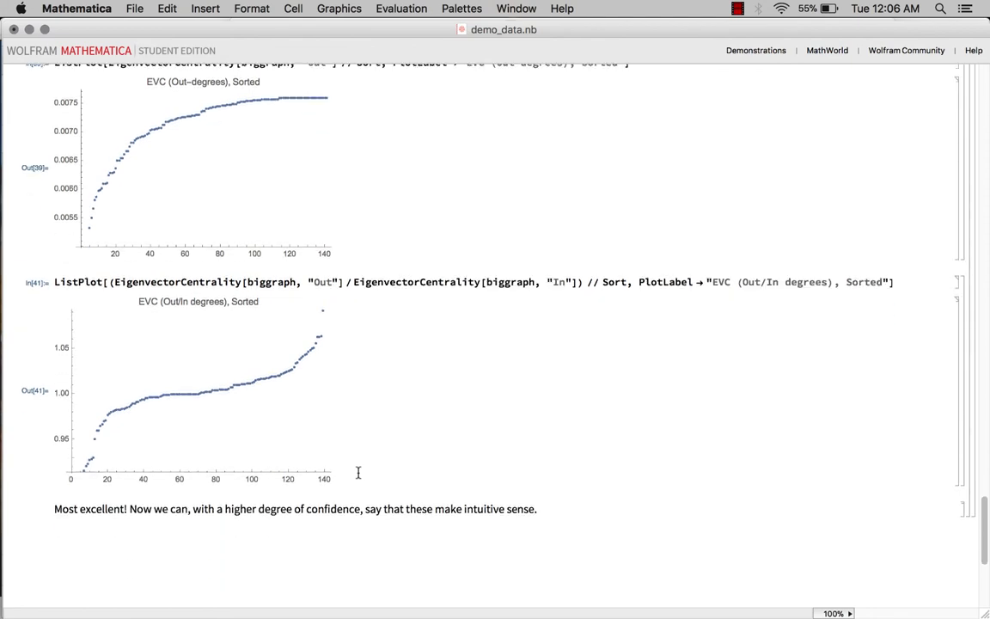
{"action": "mouse_move", "coordinate": [294, 361]}
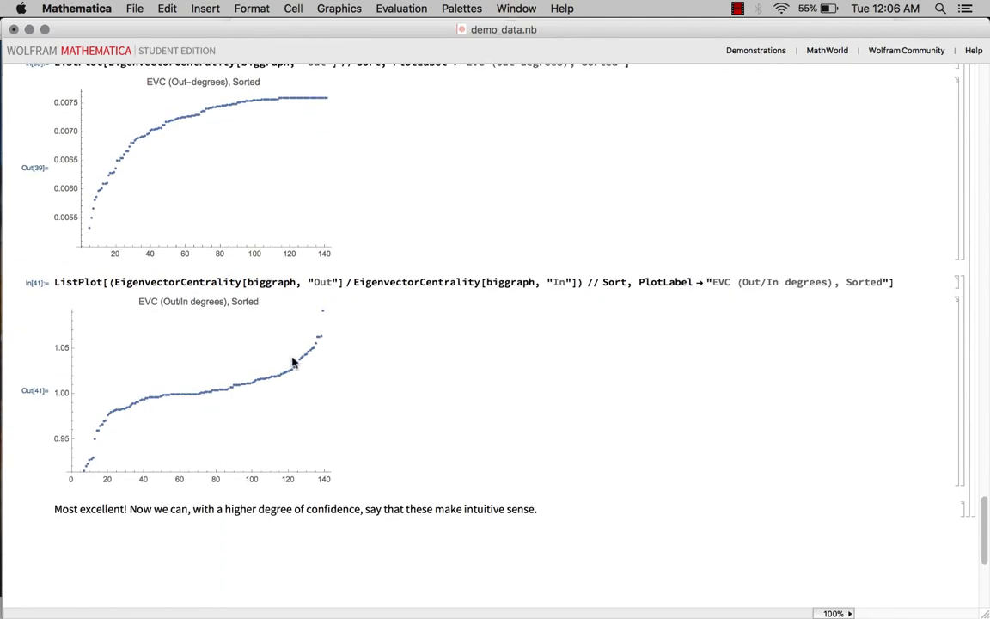
{"action": "mouse_move", "coordinate": [189, 380]}
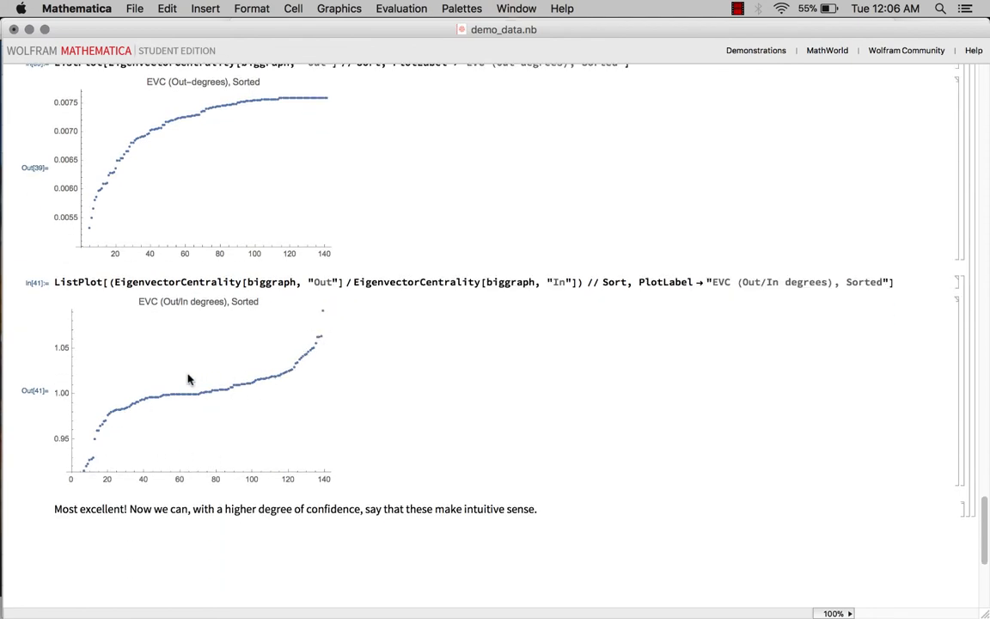
{"action": "mouse_move", "coordinate": [277, 393]}
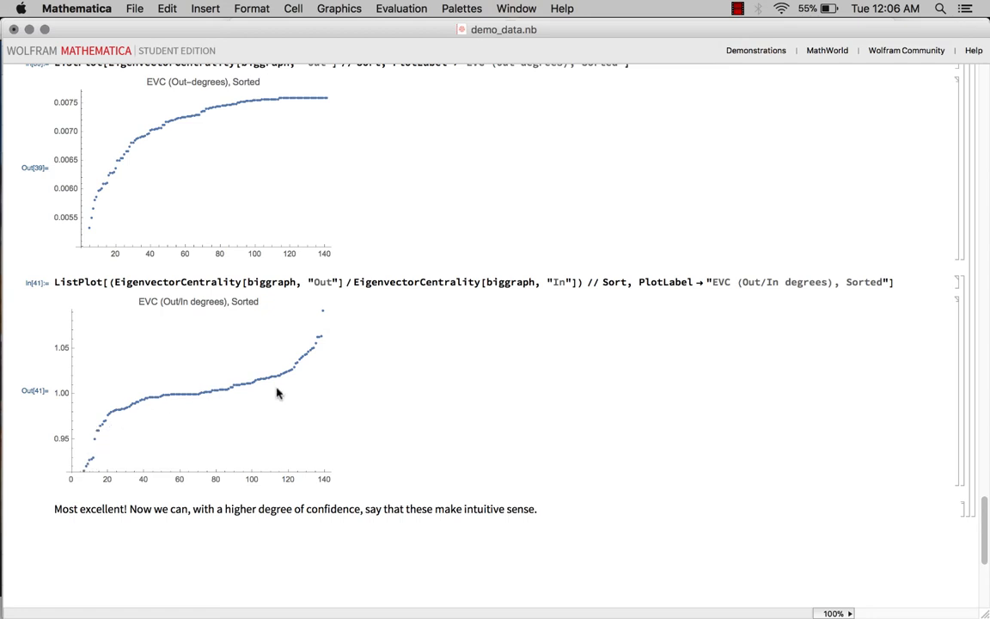
{"action": "mouse_move", "coordinate": [303, 392]}
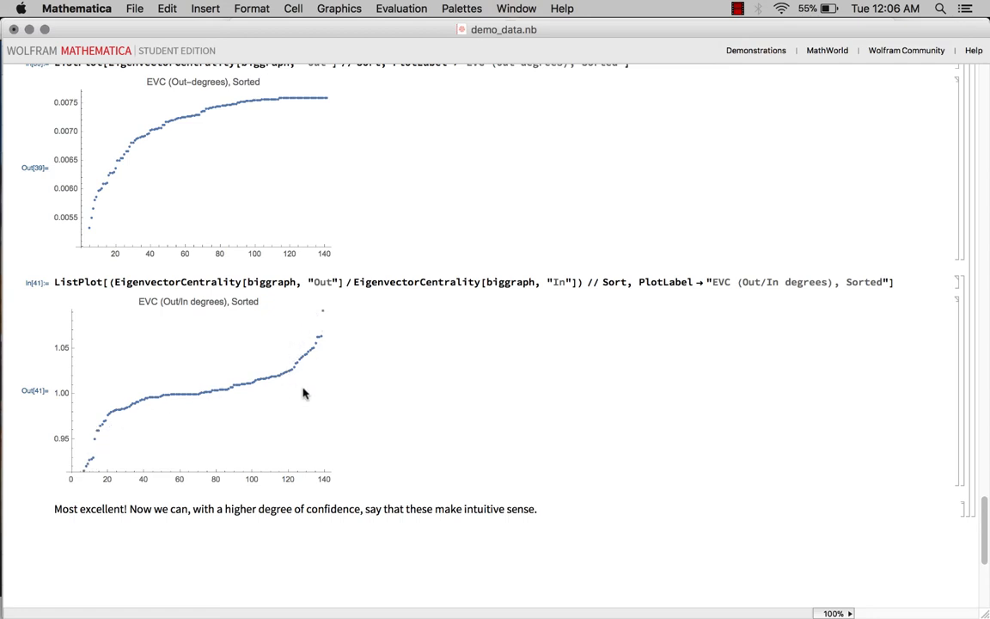
{"action": "mouse_move", "coordinate": [276, 377]}
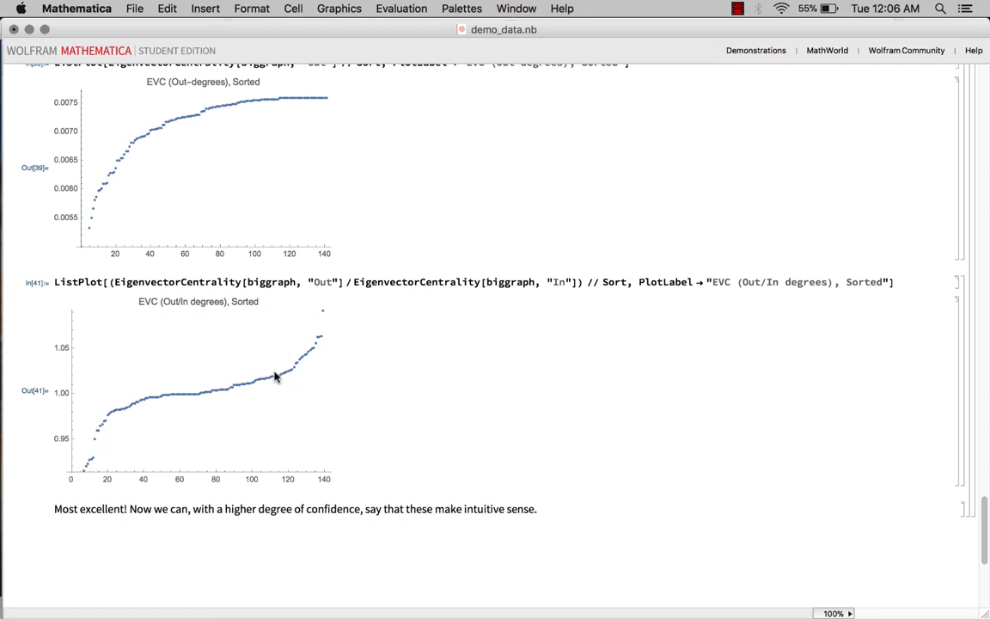
{"action": "mouse_move", "coordinate": [307, 323]}
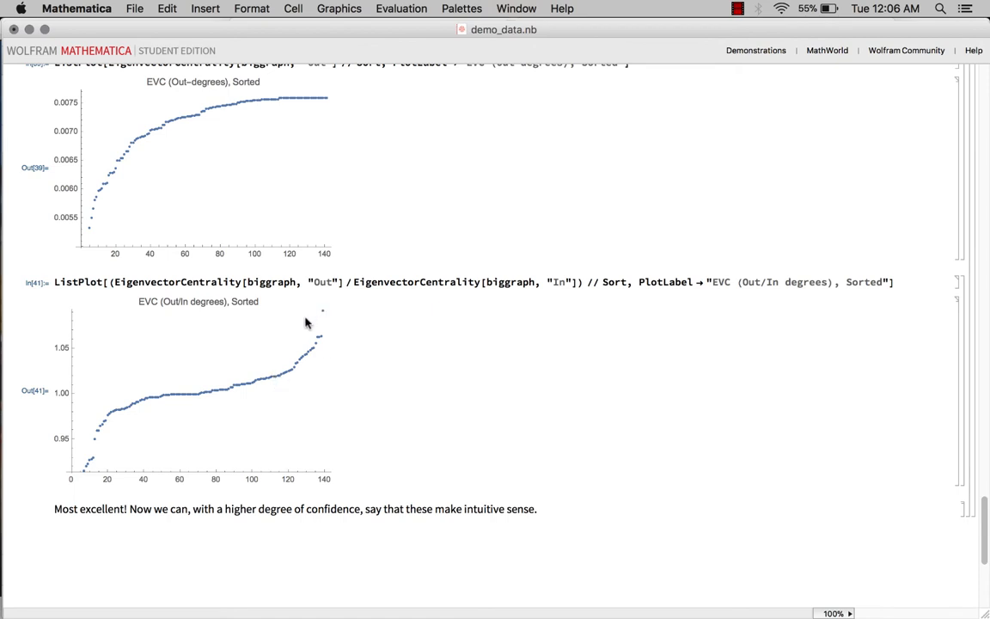
{"action": "mouse_move", "coordinate": [332, 333]}
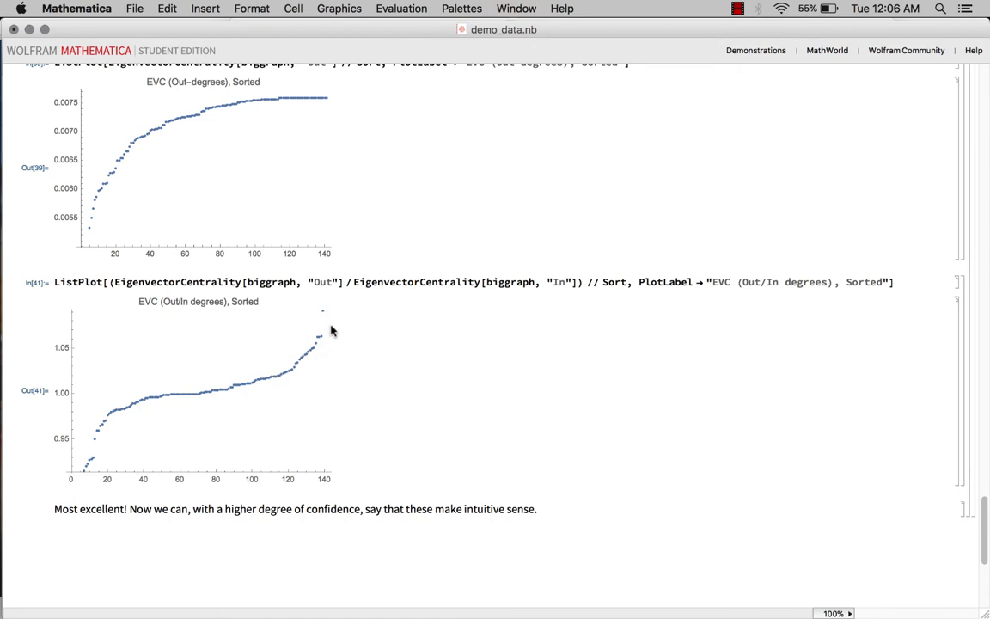
{"action": "mouse_move", "coordinate": [322, 315]}
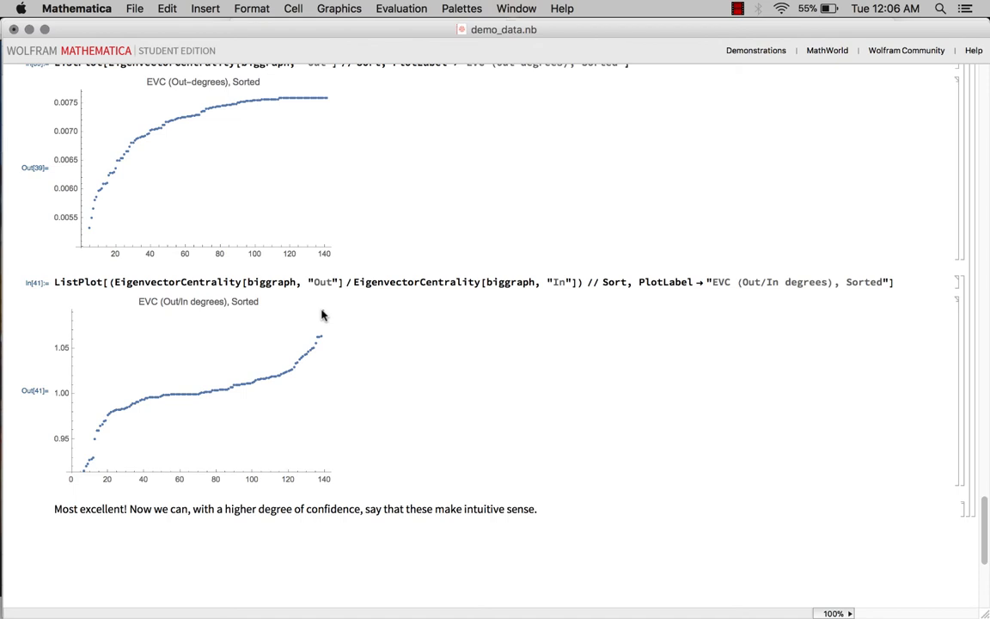
{"action": "mouse_move", "coordinate": [155, 439]}
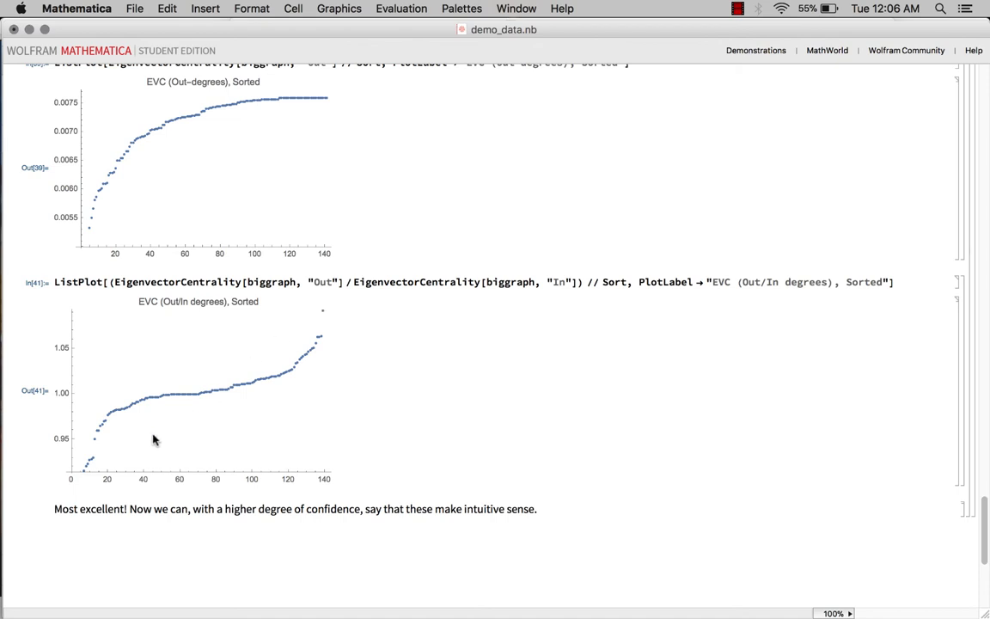
{"action": "mouse_move", "coordinate": [90, 434]}
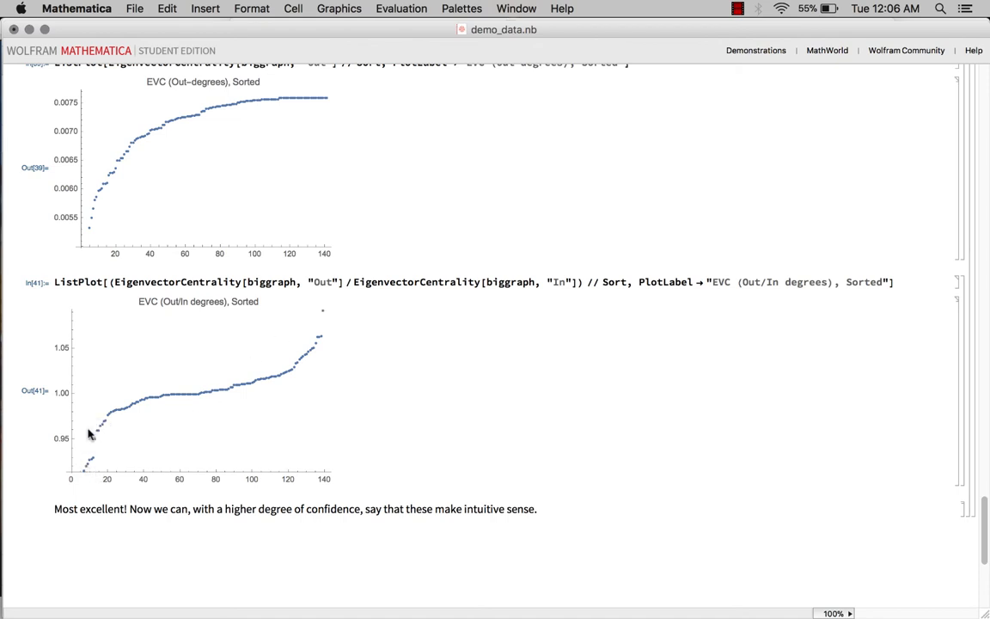
{"action": "mouse_move", "coordinate": [110, 432]}
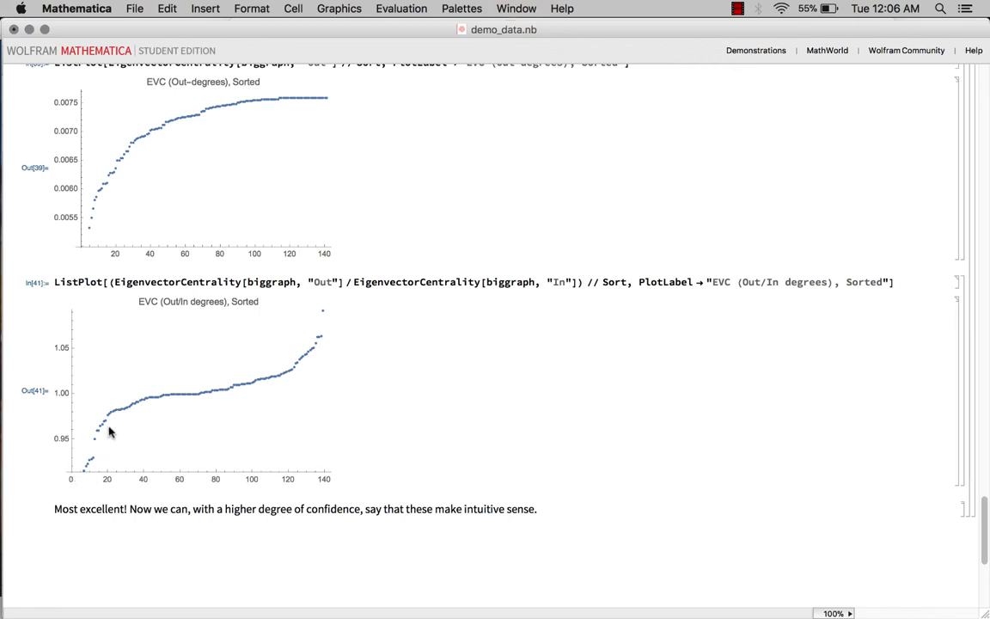
{"action": "mouse_move", "coordinate": [101, 430]}
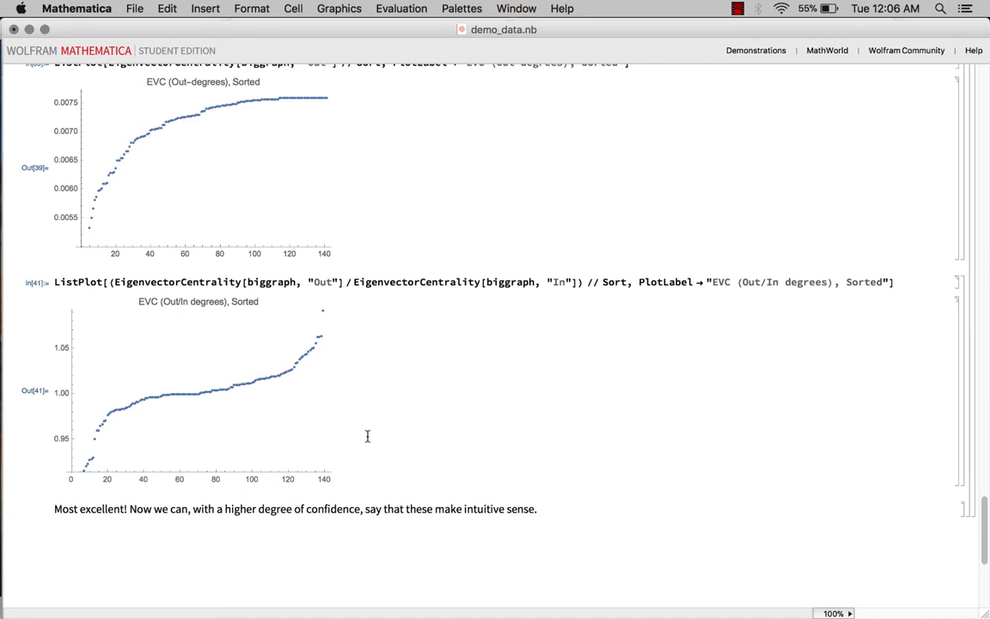
{"action": "mouse_move", "coordinate": [92, 467]}
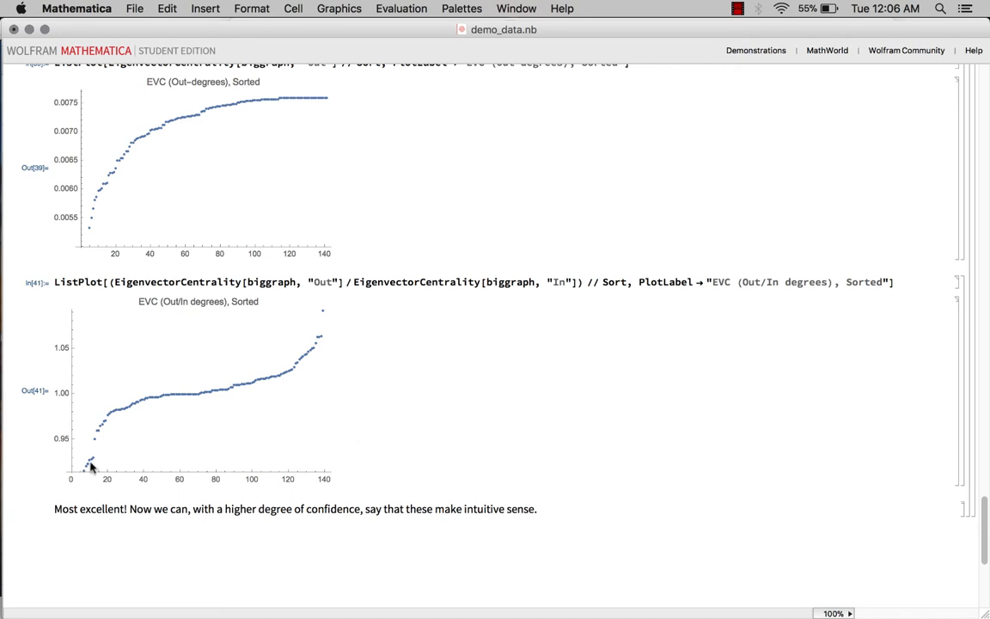
Review the in-degree and out/in ratio plots, then look up EigenvectorCentrality from the code.
{"action": "scroll", "scroll_direction": "up", "scroll_amount": 3}
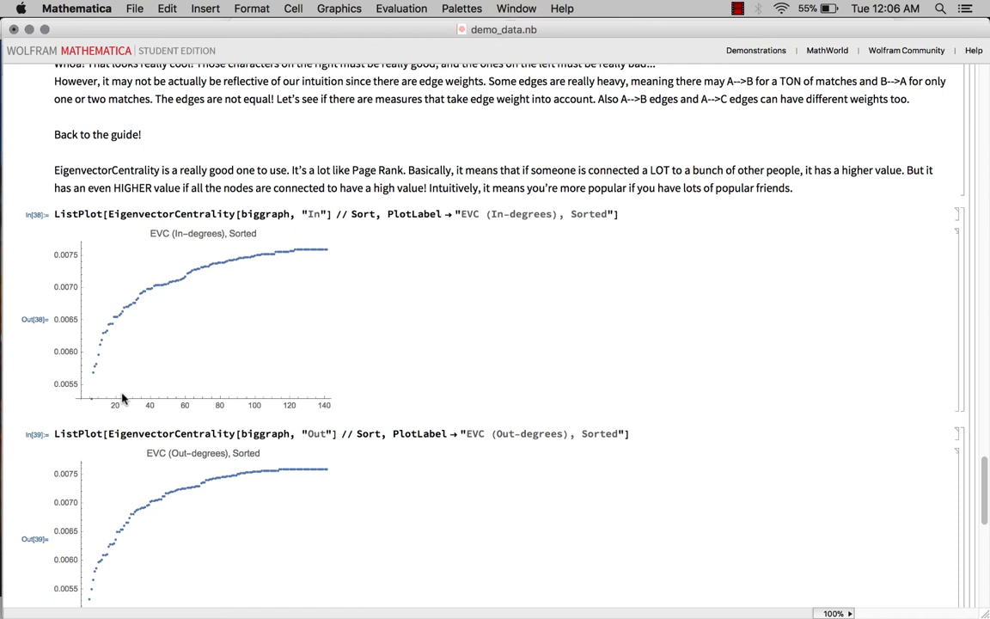
{"action": "scroll", "scroll_direction": "down", "scroll_amount": 3}
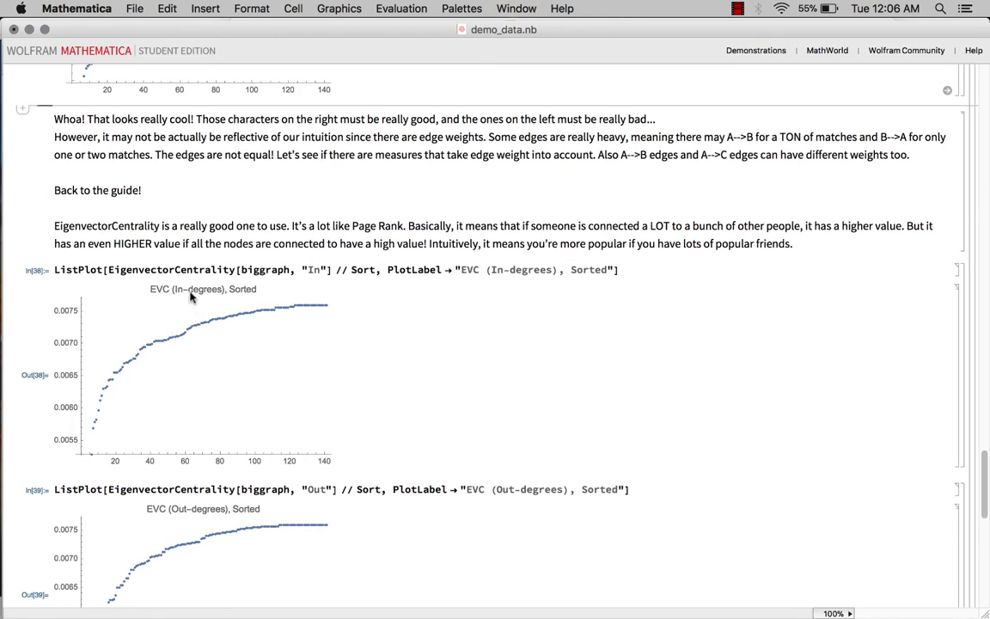
{"action": "mouse_move", "coordinate": [256, 341]}
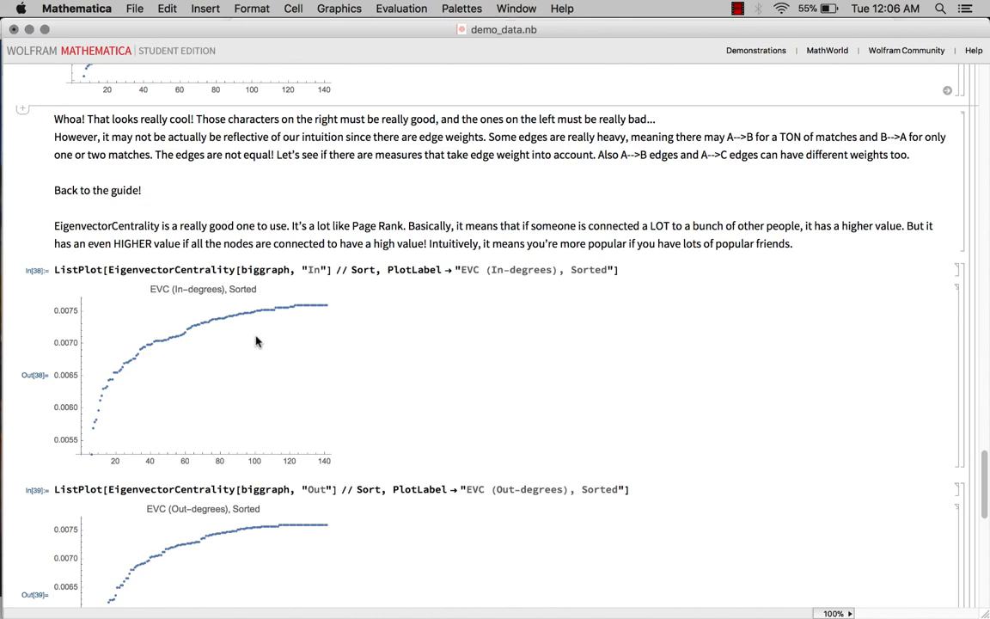
{"action": "mouse_move", "coordinate": [323, 312]}
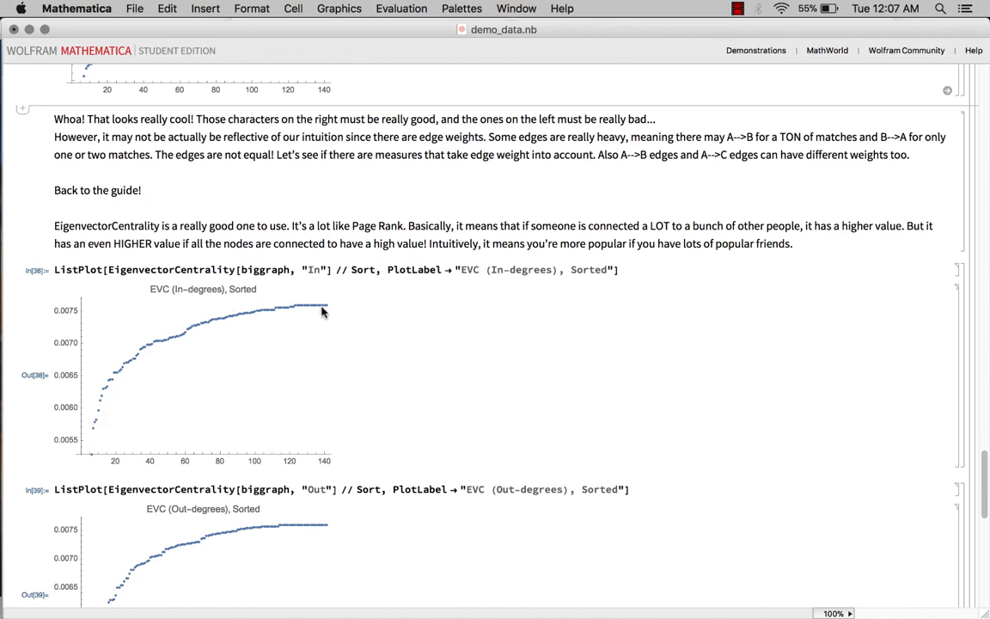
{"action": "scroll", "scroll_direction": "down", "scroll_amount": 3}
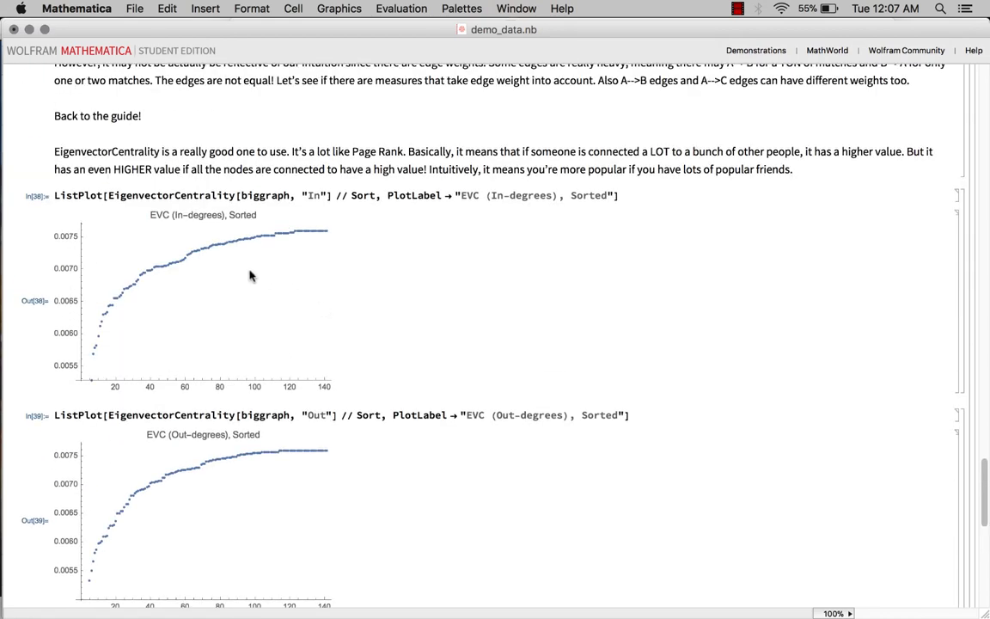
{"action": "scroll", "scroll_direction": "down", "scroll_amount": 3}
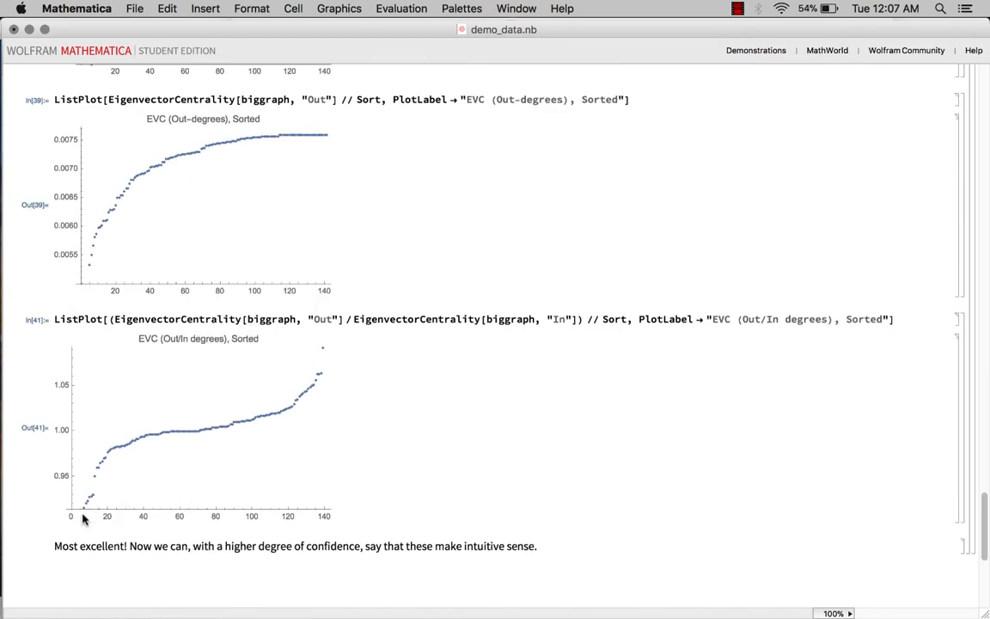
{"action": "mouse_move", "coordinate": [326, 349]}
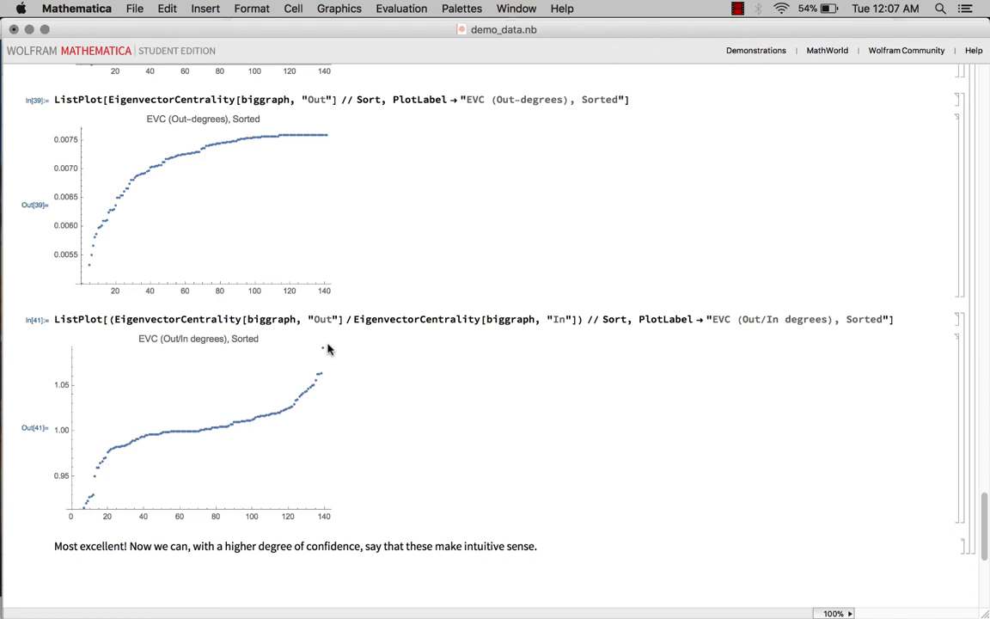
{"action": "scroll", "scroll_direction": "down", "scroll_amount": 3}
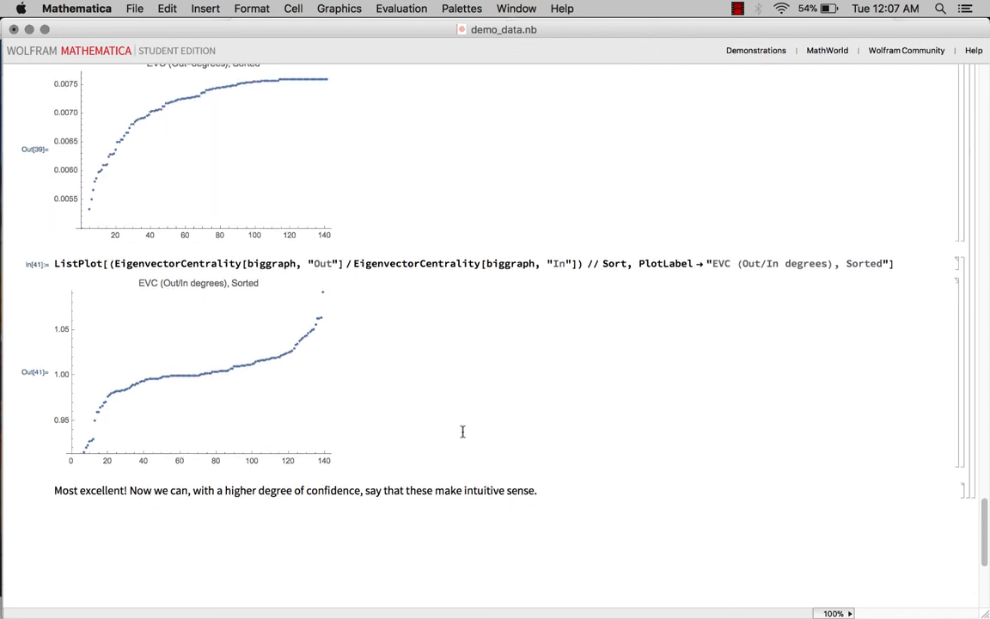
{"action": "double_click", "coordinate": [415, 263]}
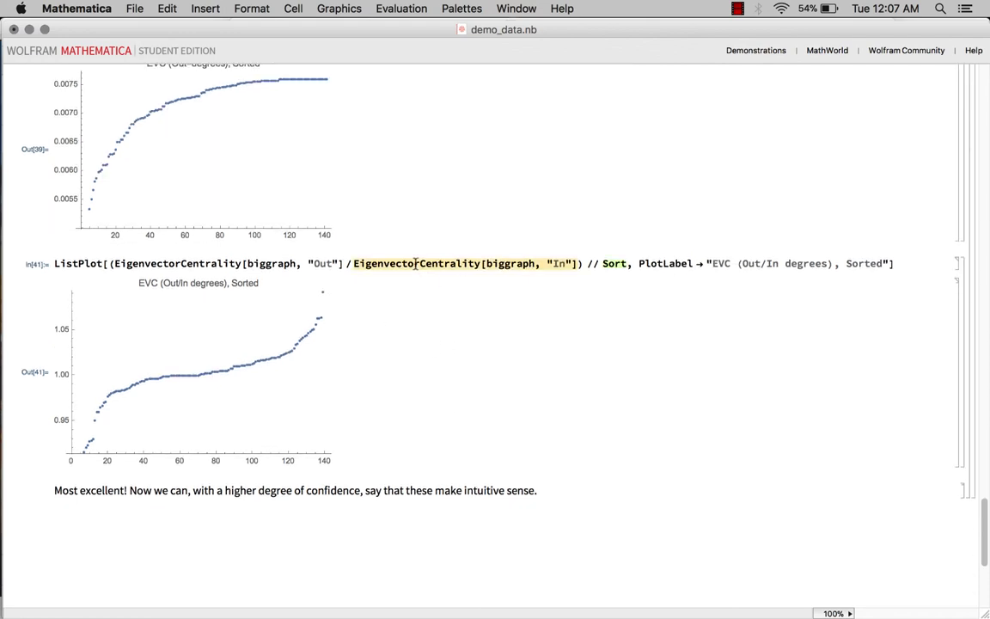
{"action": "scroll", "scroll_direction": "down", "scroll_amount": 3}
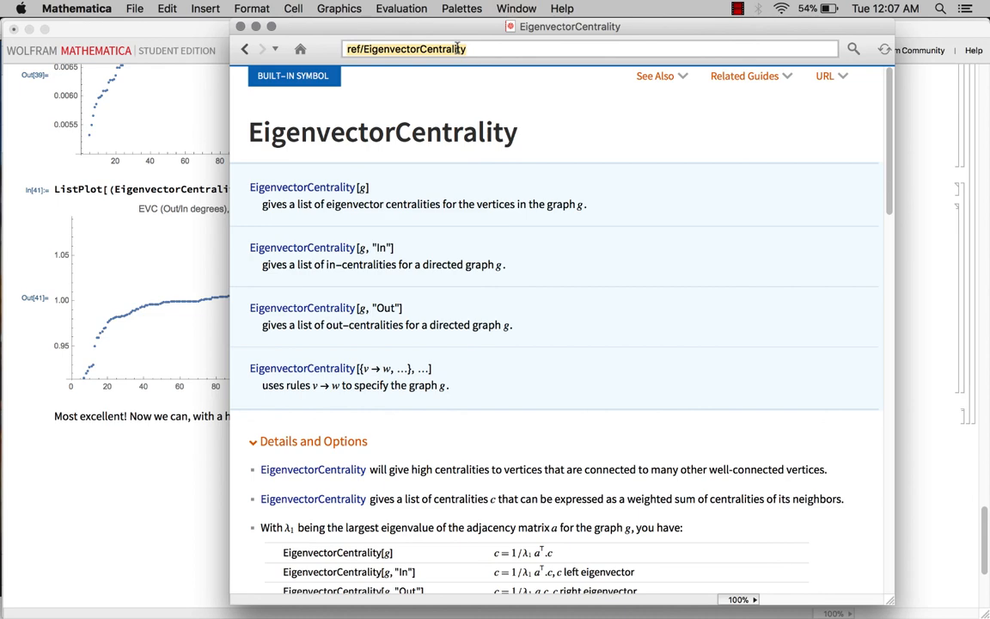
Search 'random graph', open the RandomGraph reference, and view its basic examples.
{"action": "type", "text": "random graph"}
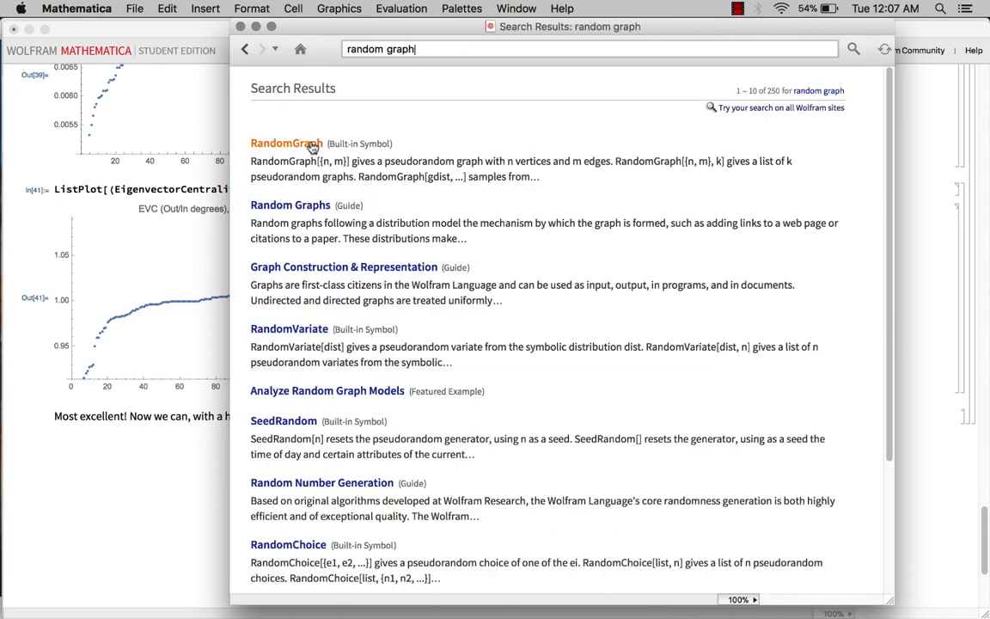
{"action": "left_click", "coordinate": [285, 143]}
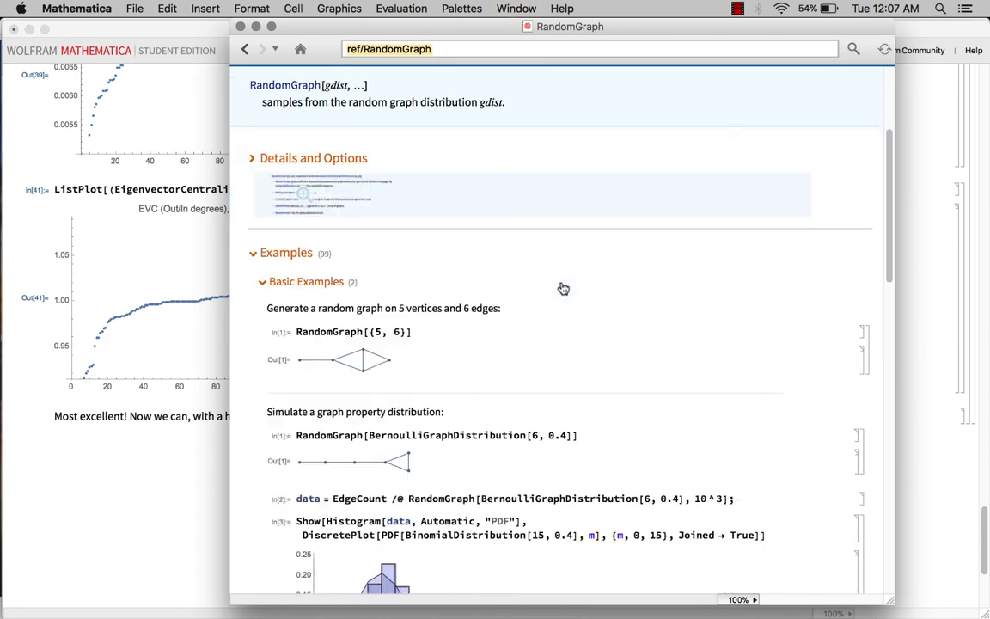
{"action": "scroll", "scroll_direction": "down", "scroll_amount": 3}
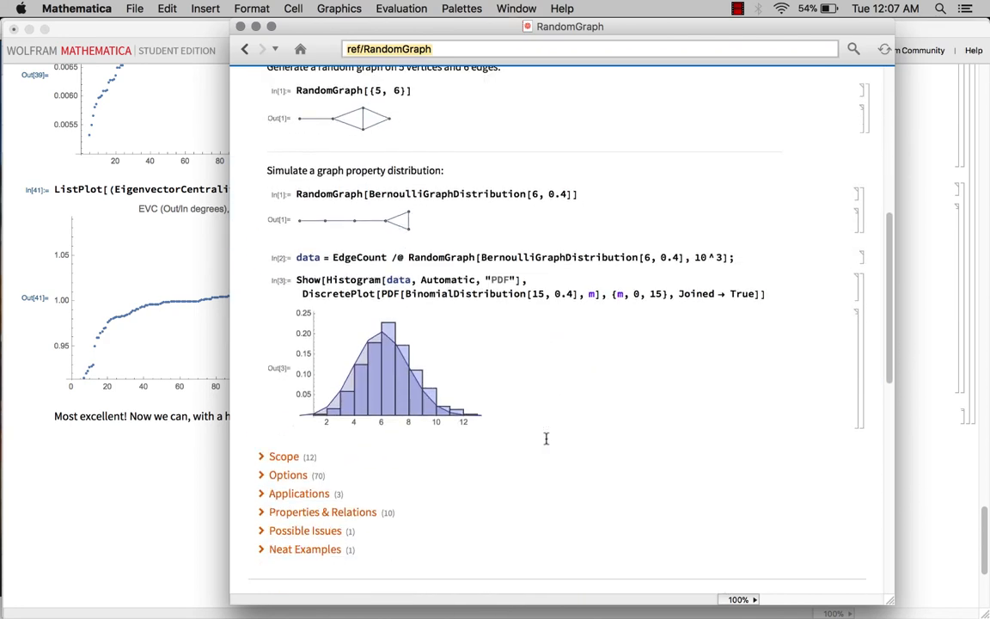